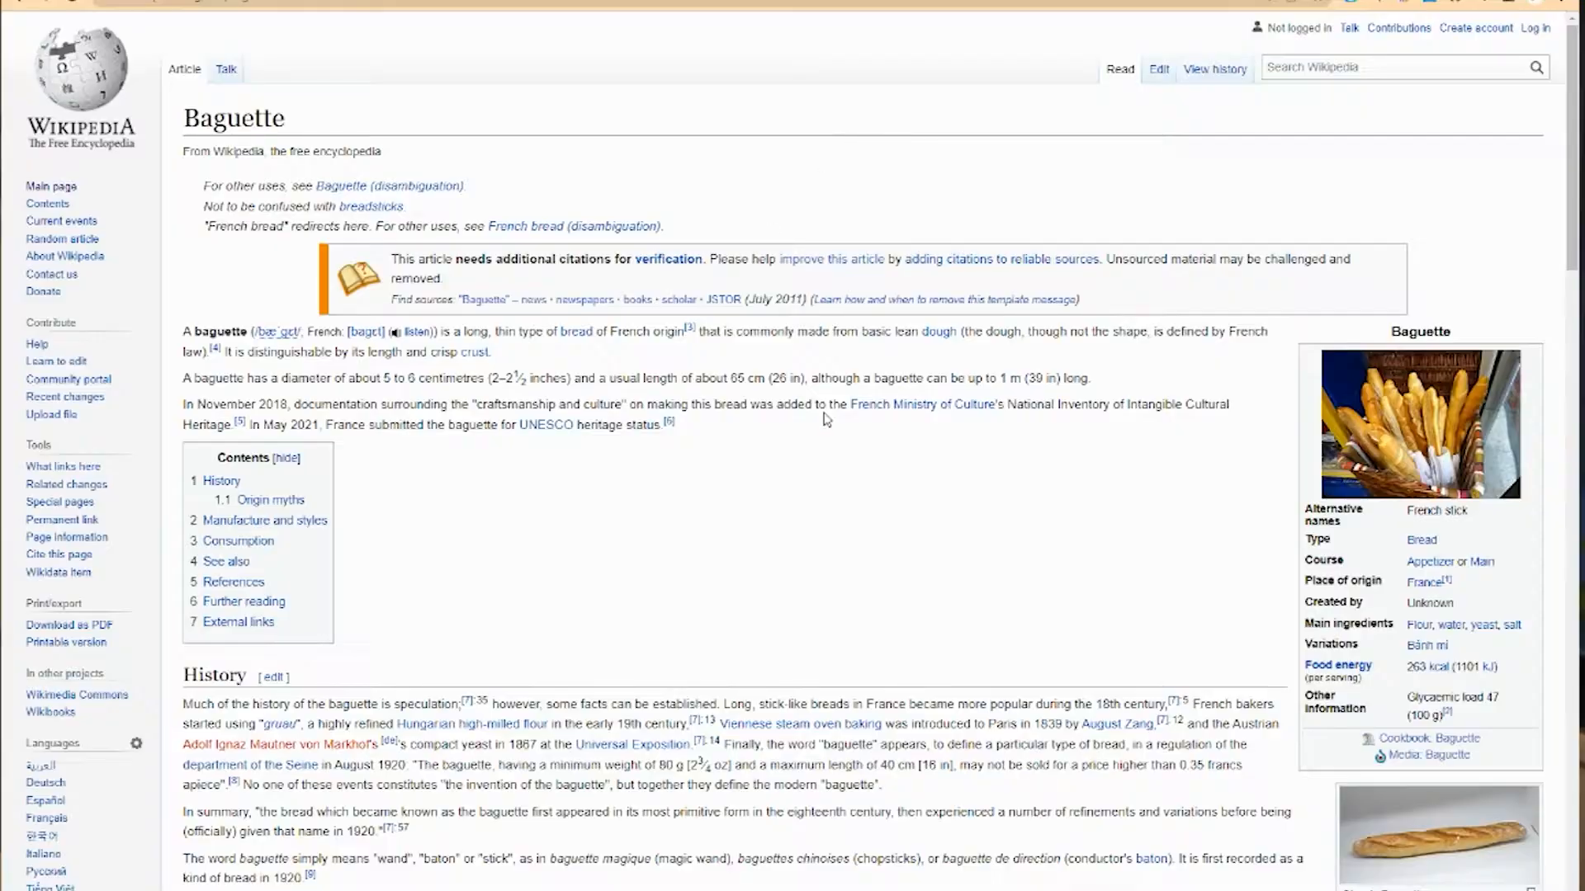
Scroll through the Dozen Bakery home page to review its sections.
scroll("down", 3)
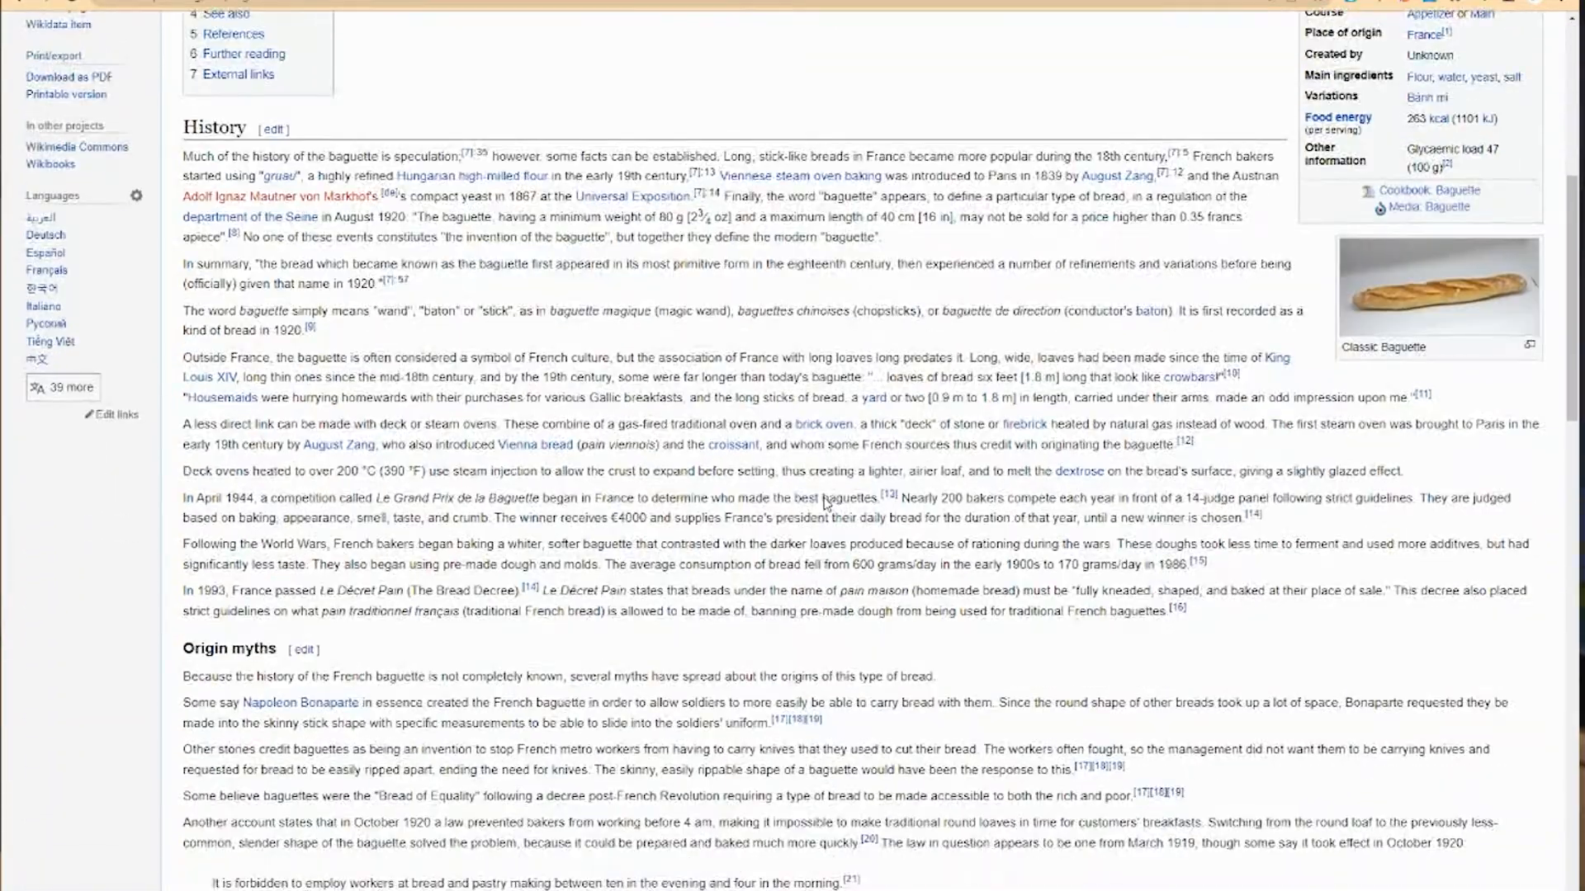
scroll("down", 3)
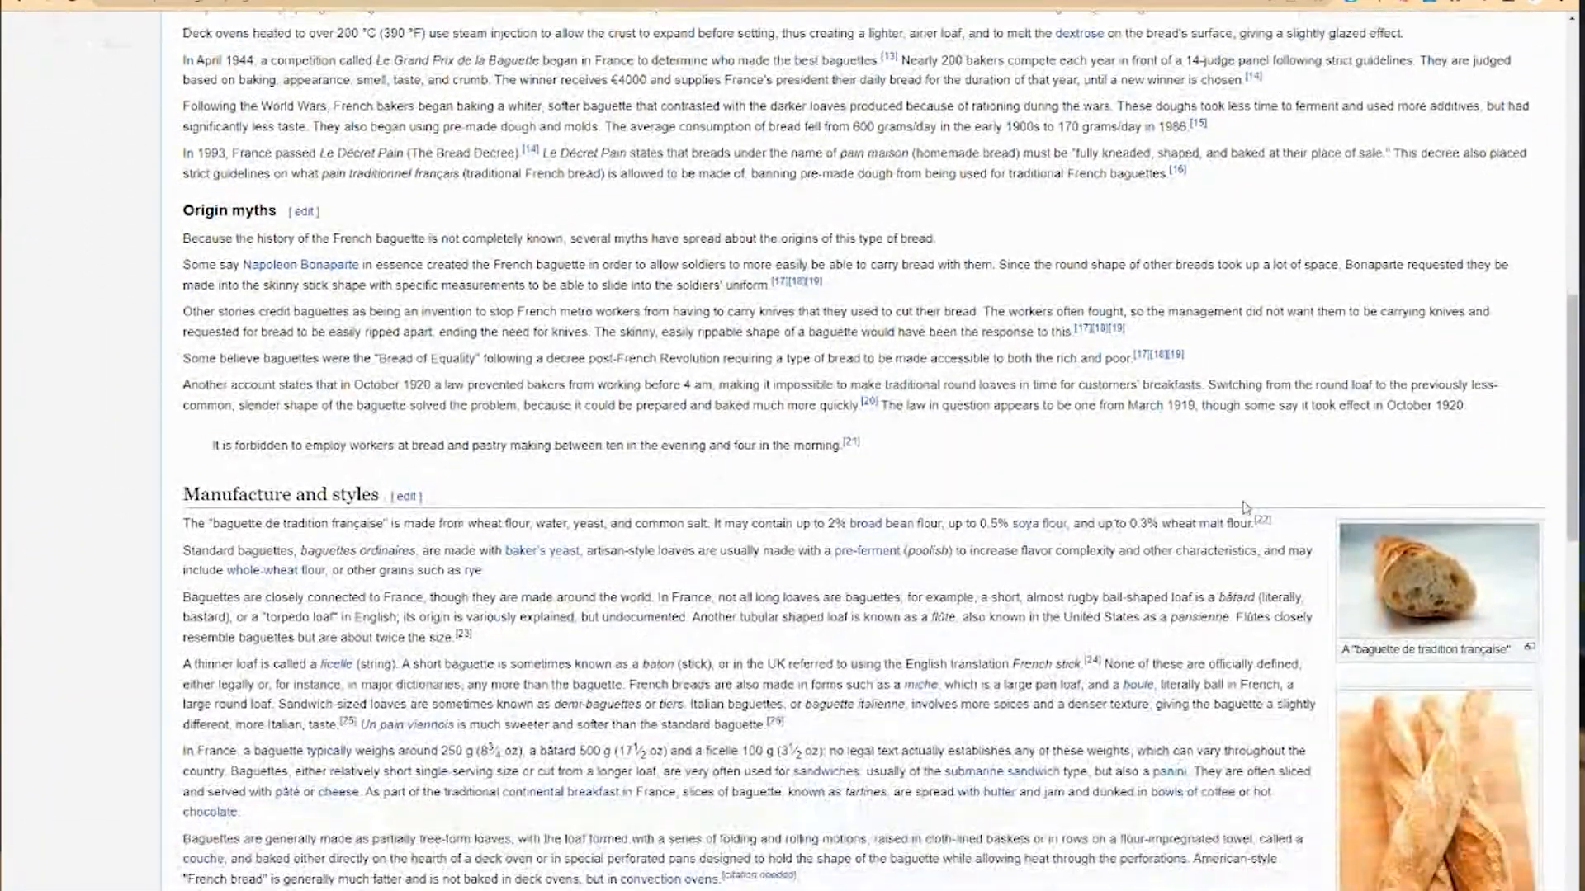
scroll("down", 3)
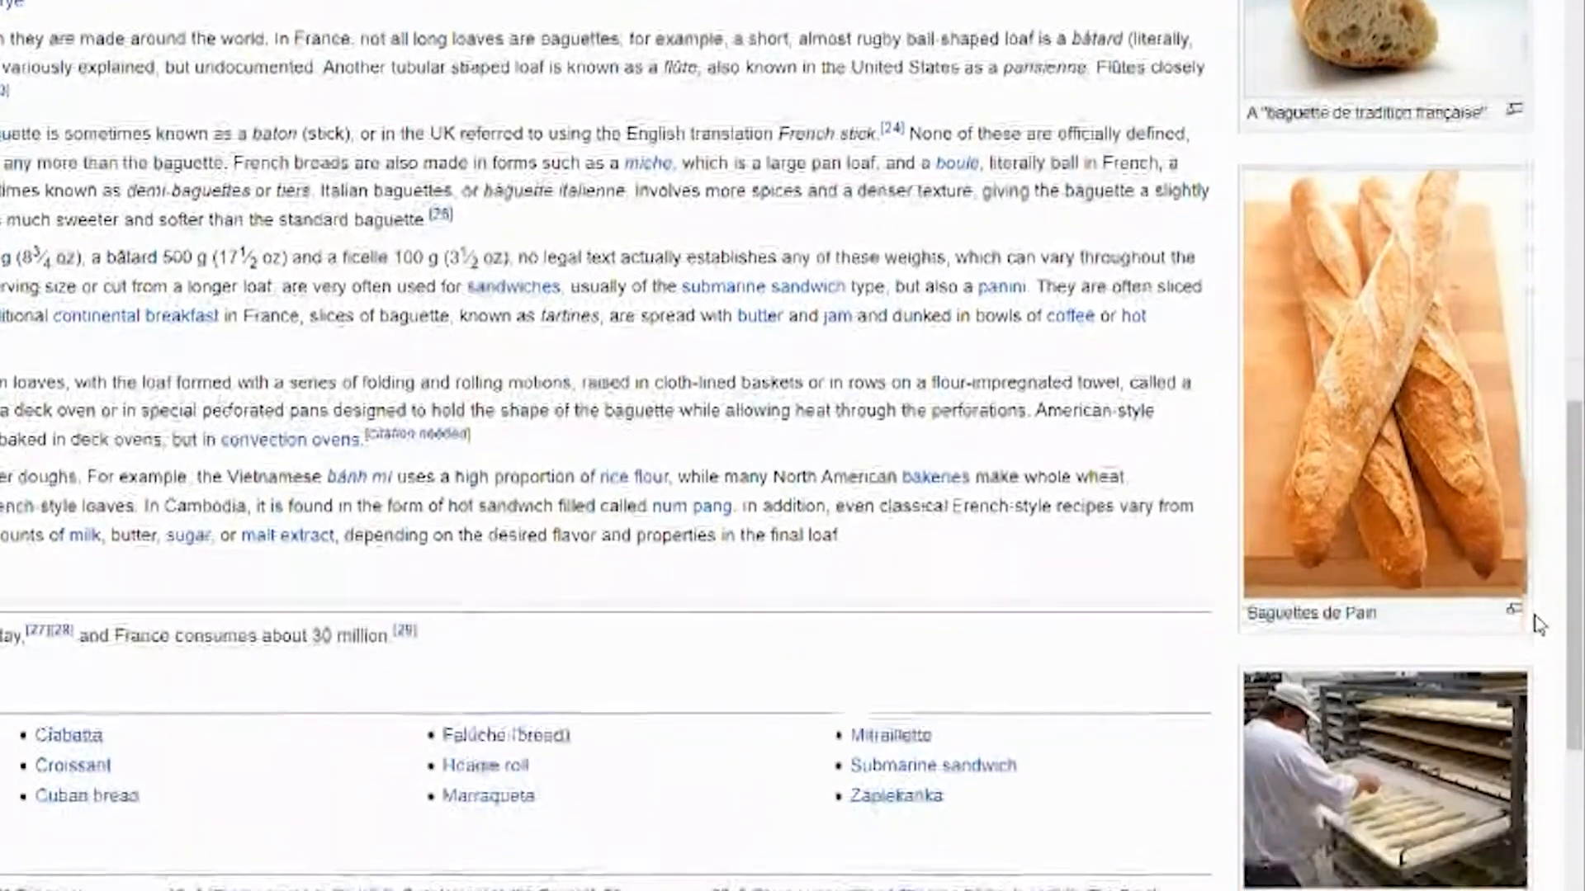
scroll("down", 3)
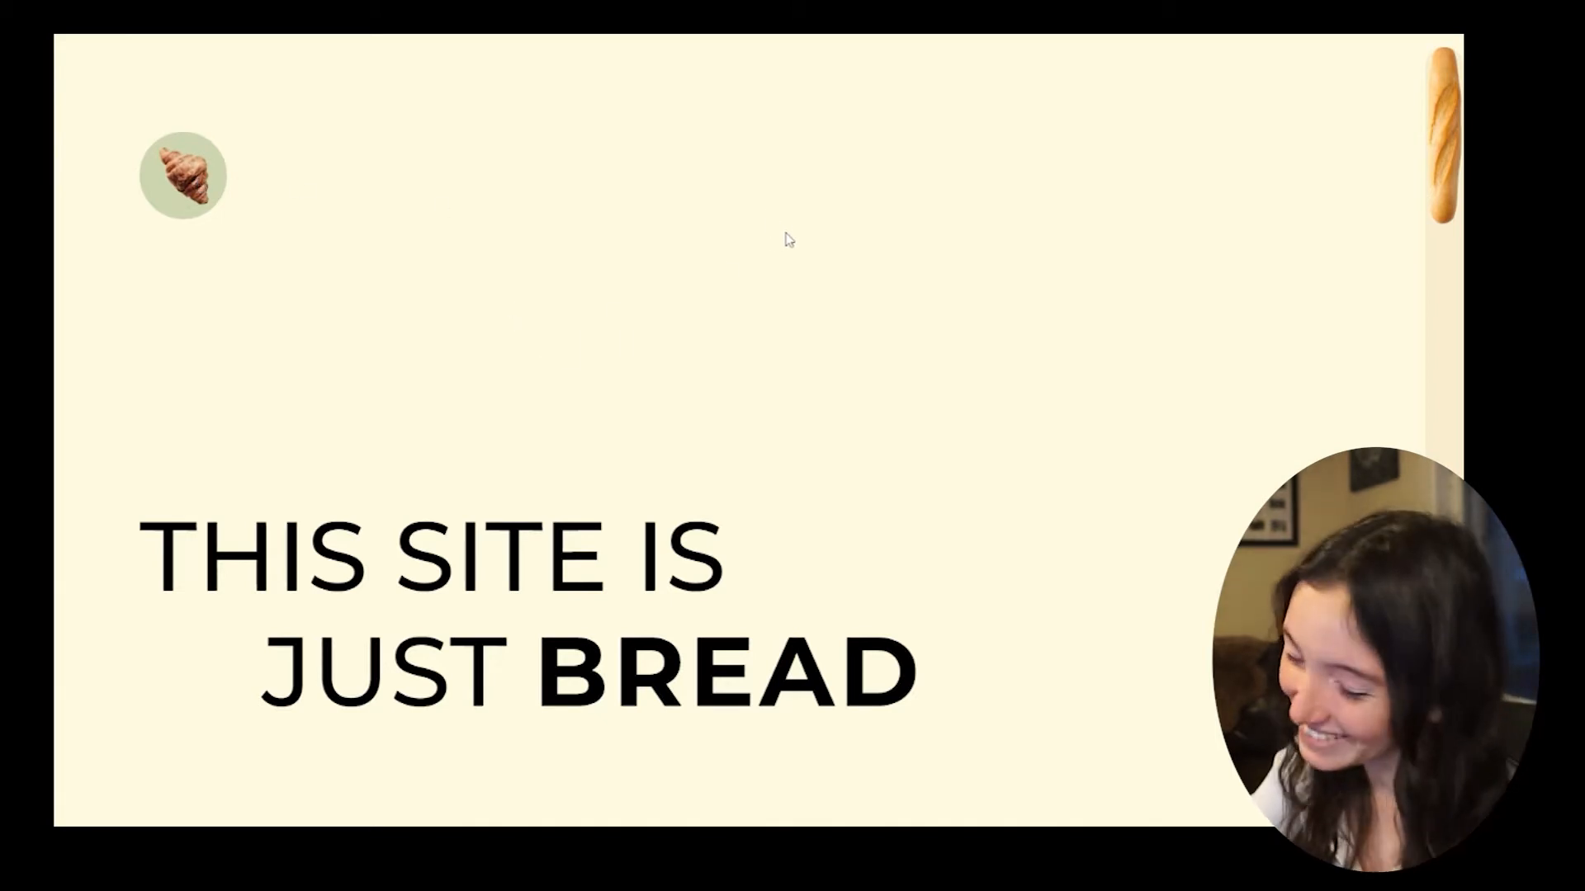
mouse_move(1018, 536)
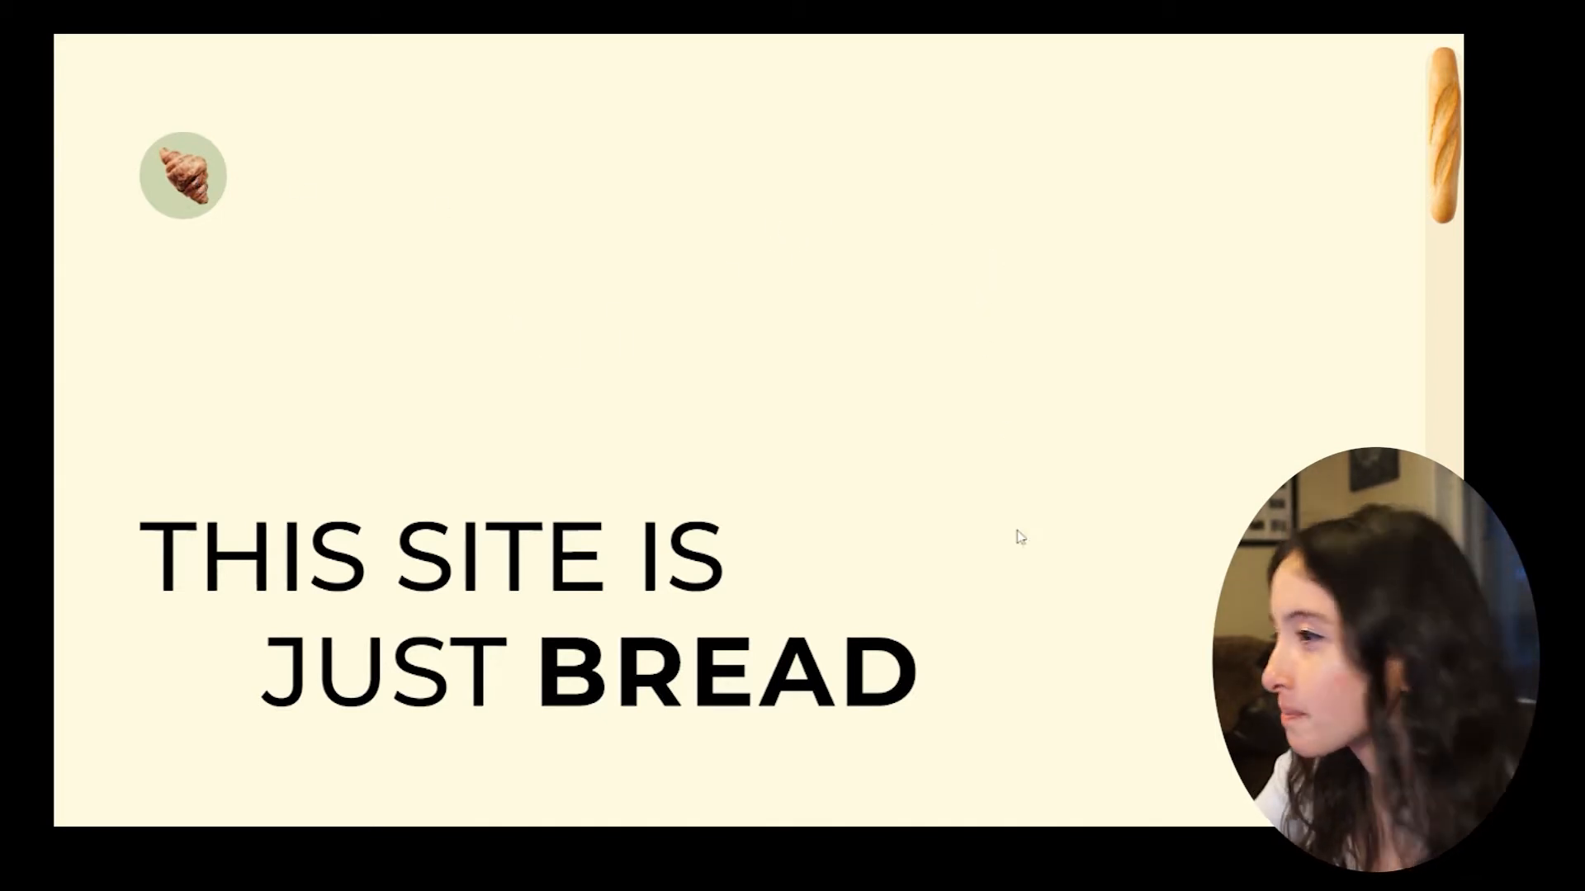
scroll("down", 3)
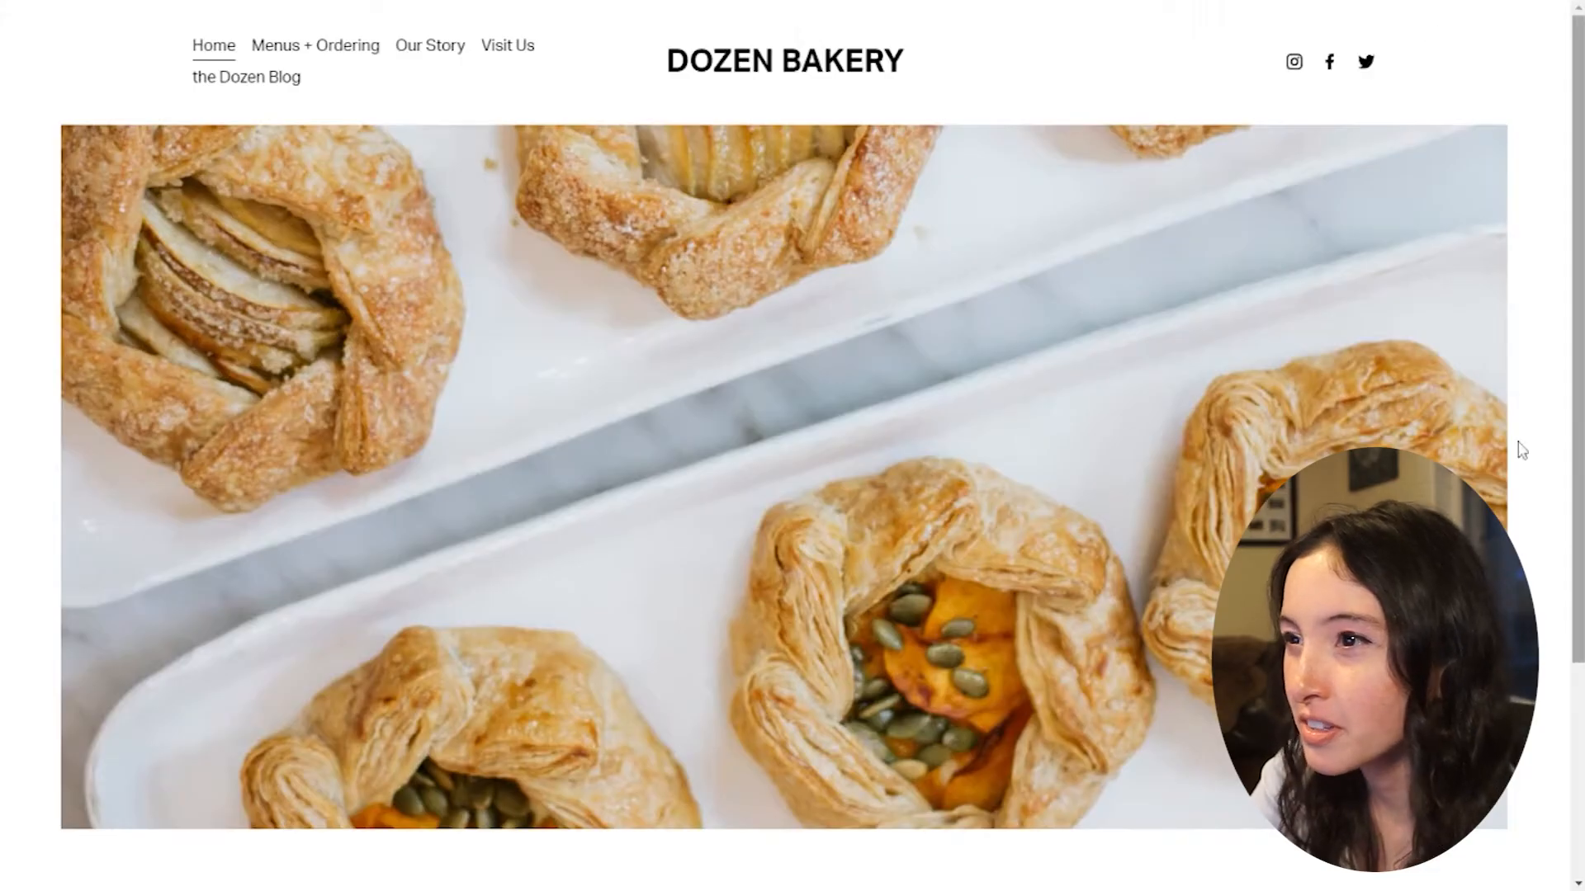
scroll("down", 3)
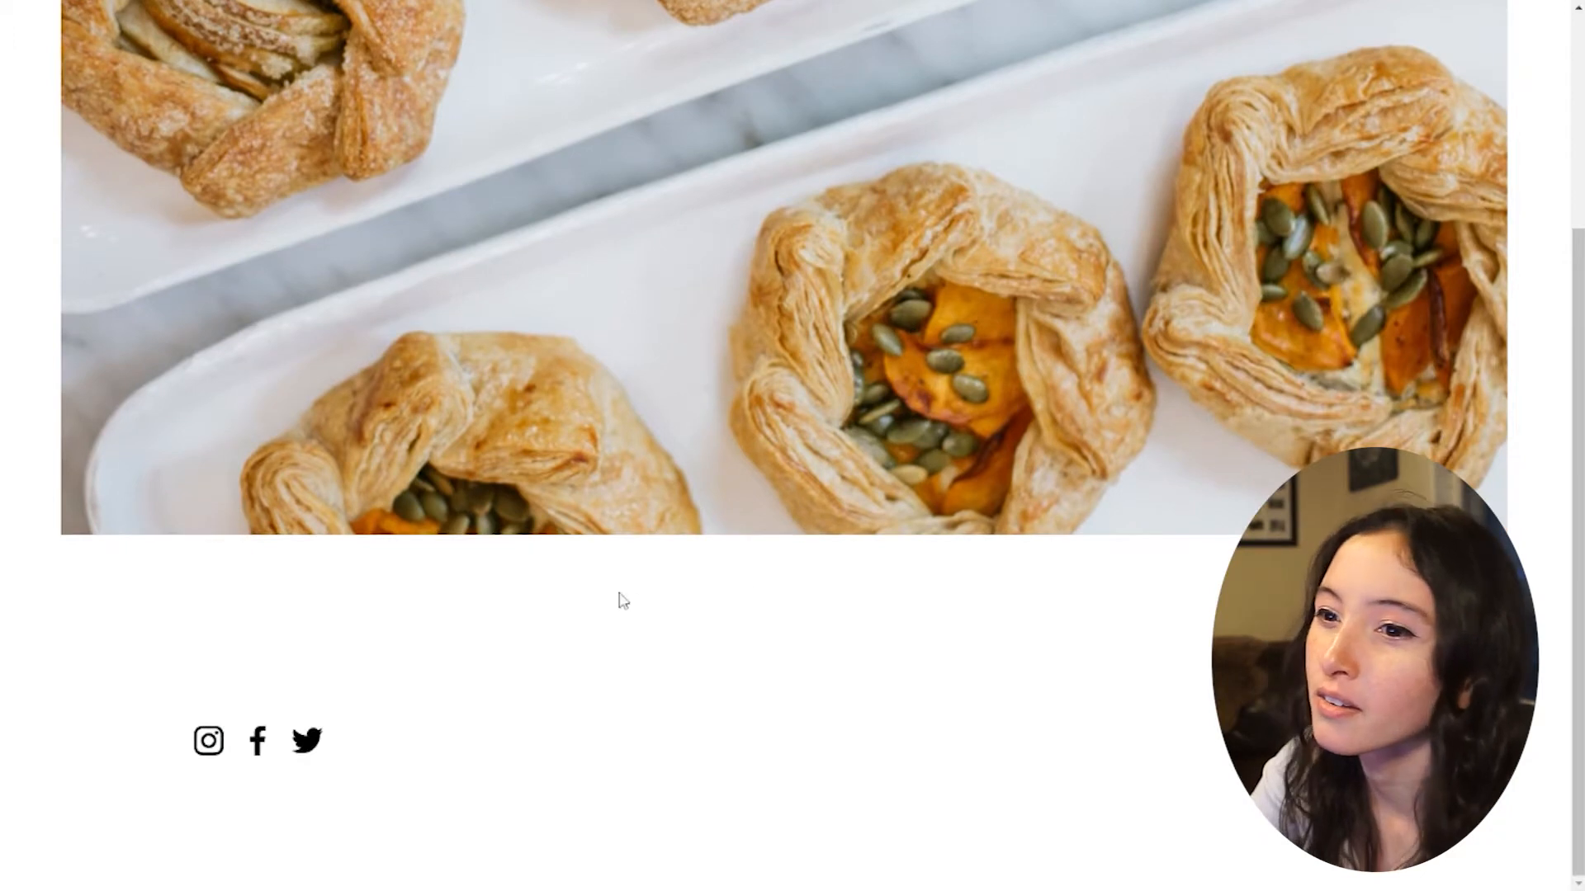
scroll("up", 3)
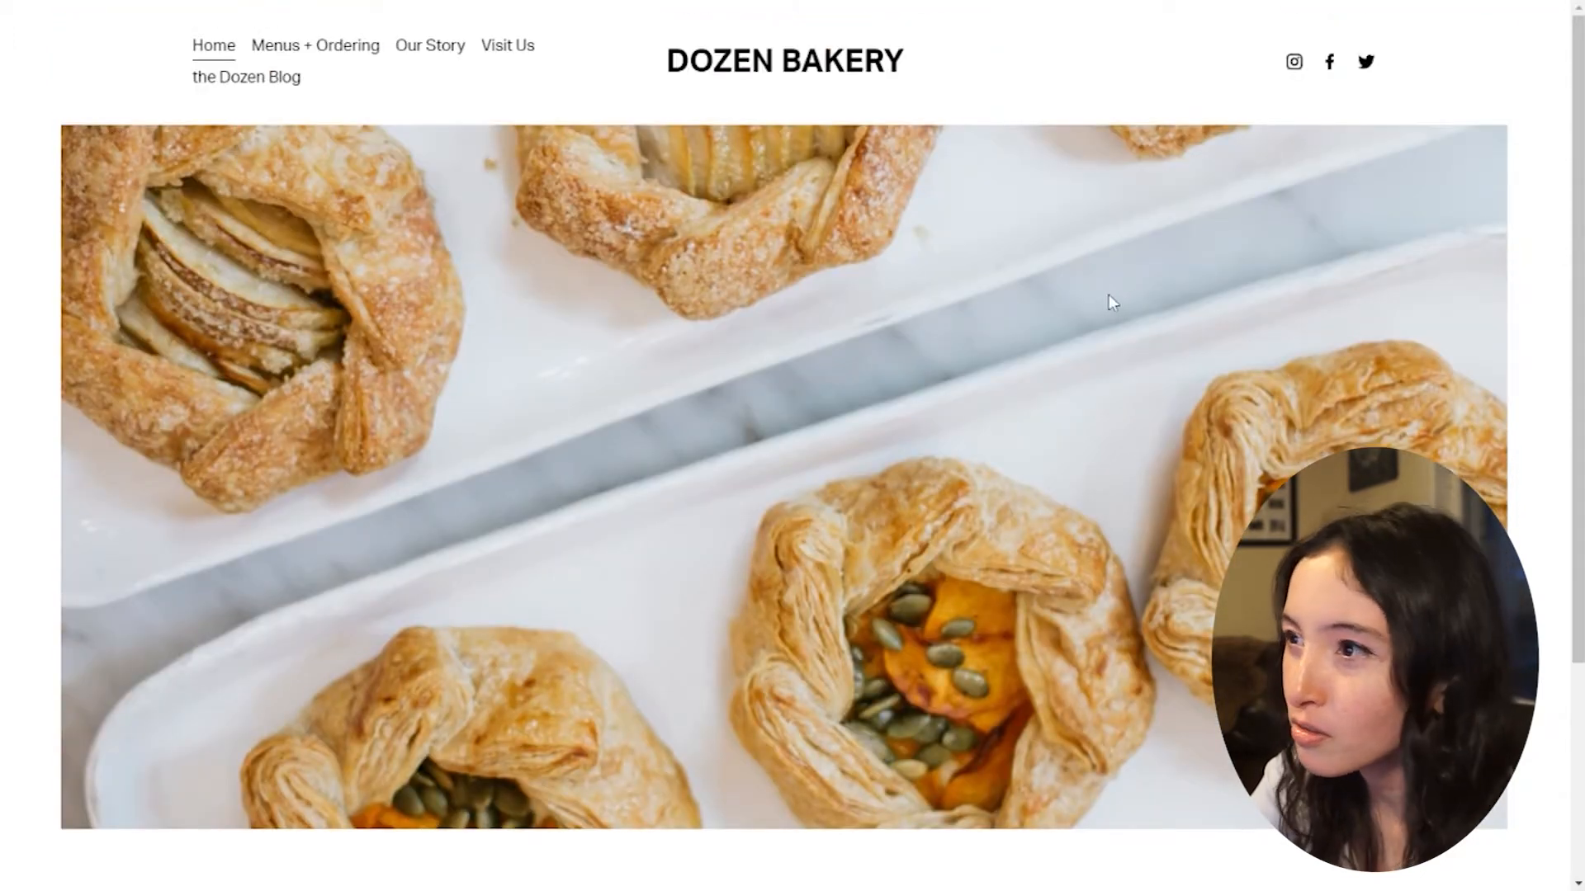
mouse_move(299, 137)
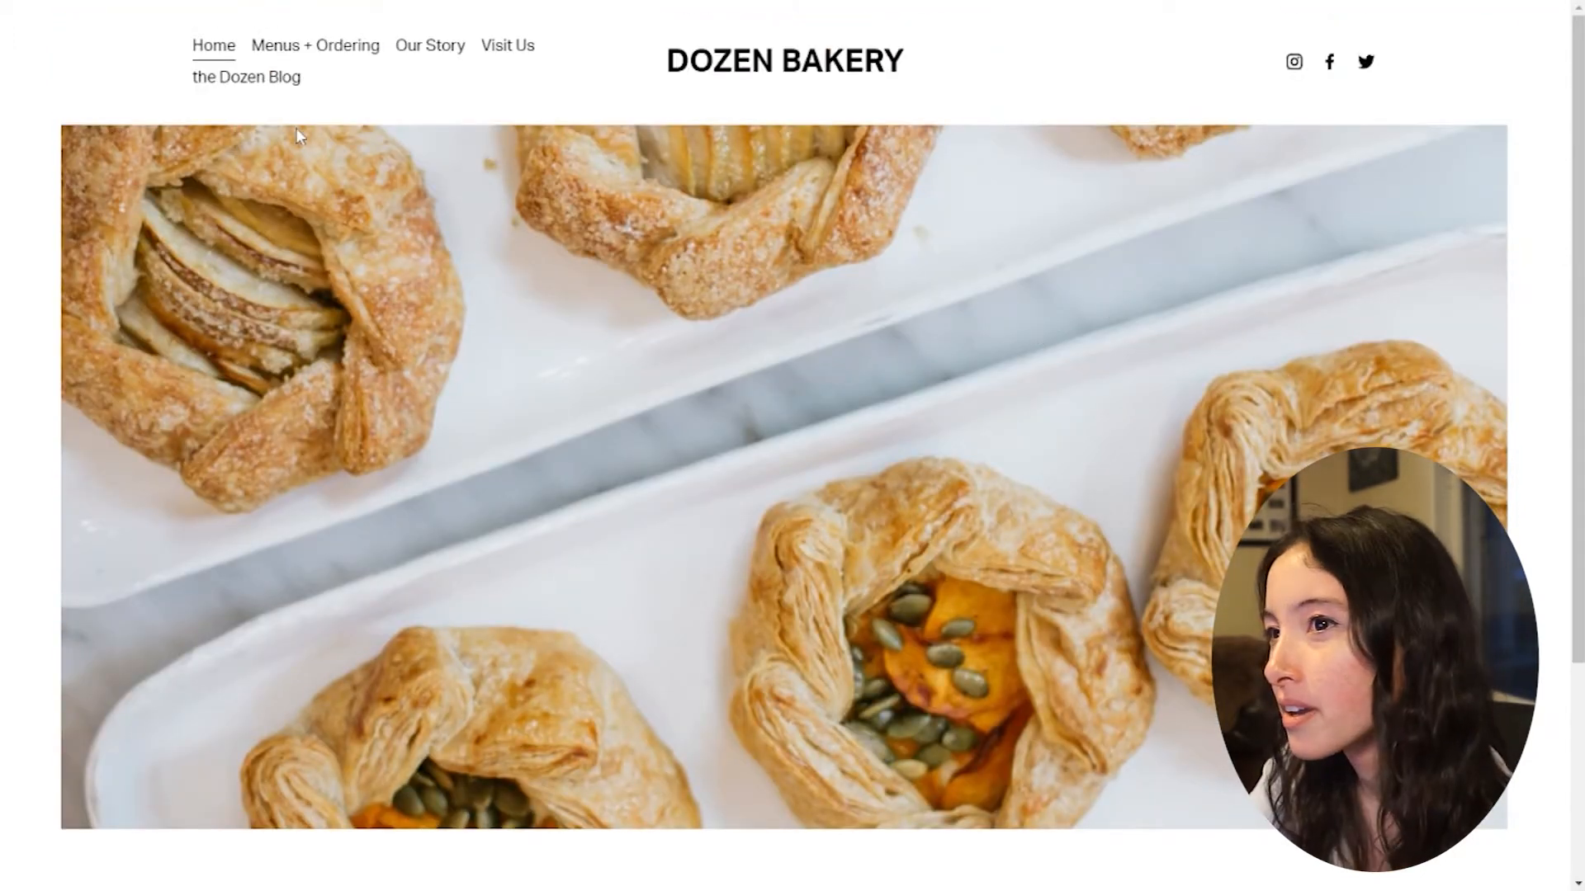
scroll("down", 3)
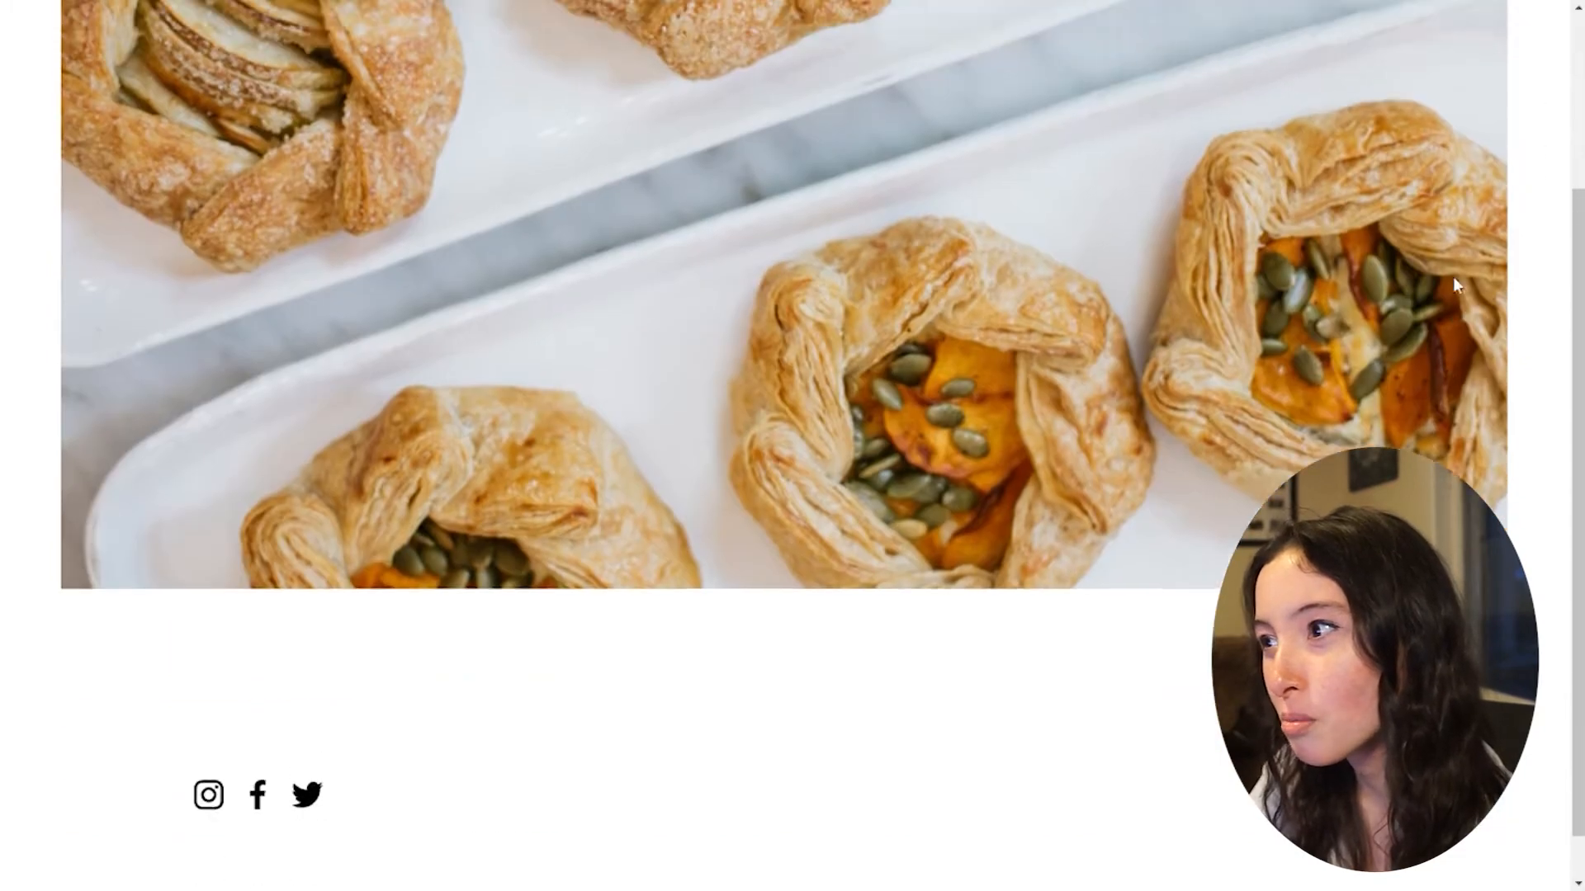
Navigate via Menus + Ordering to the Pastry and Bread Menu page and look over it.
left_click(314, 46)
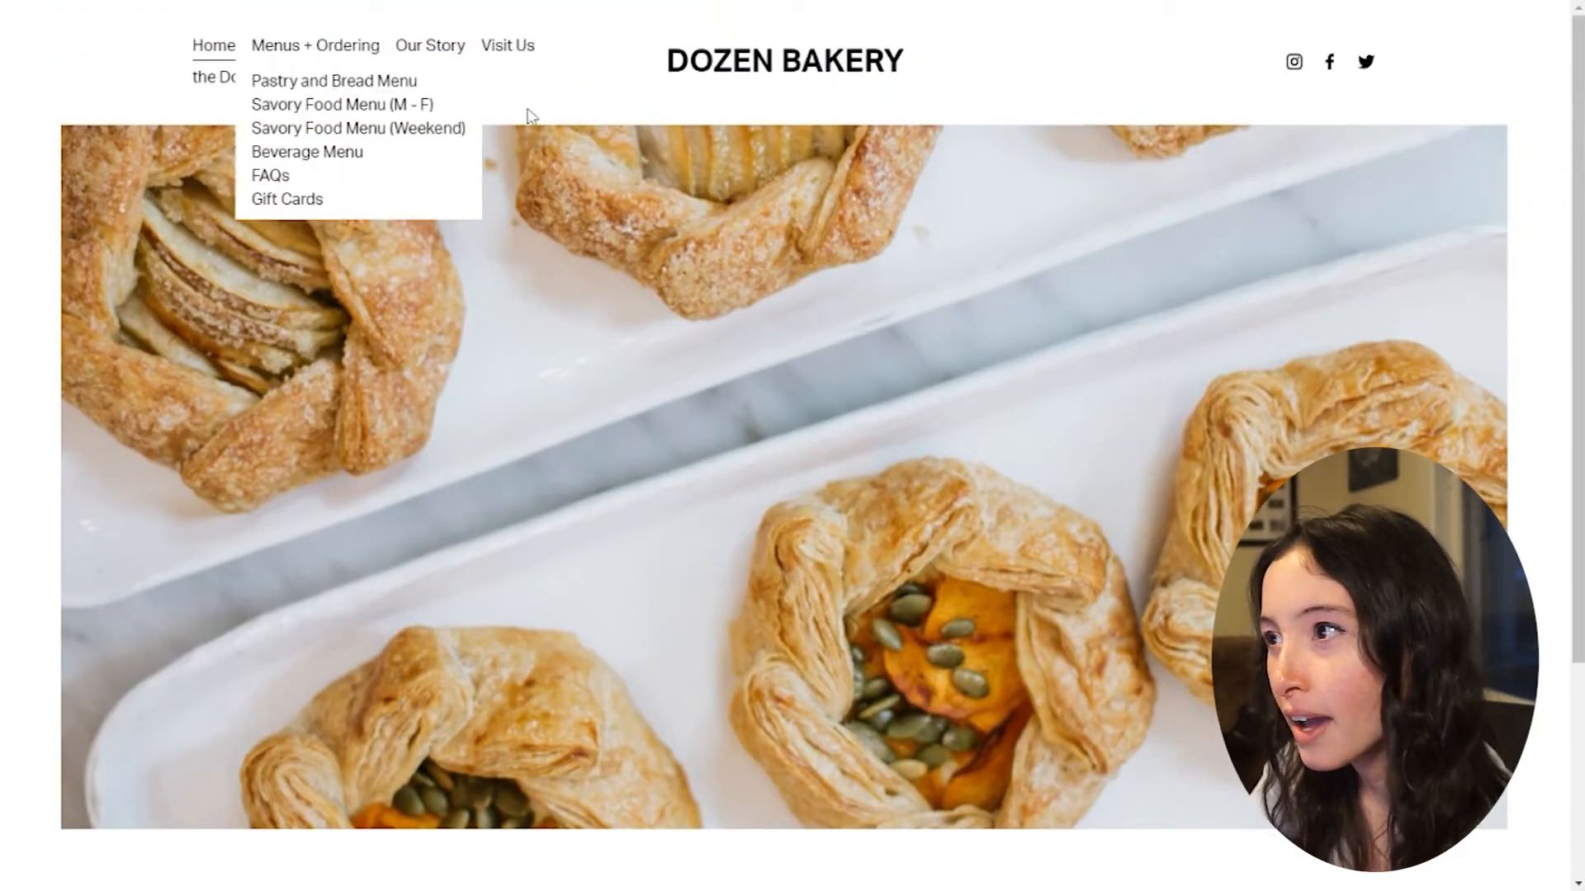
left_click(332, 81)
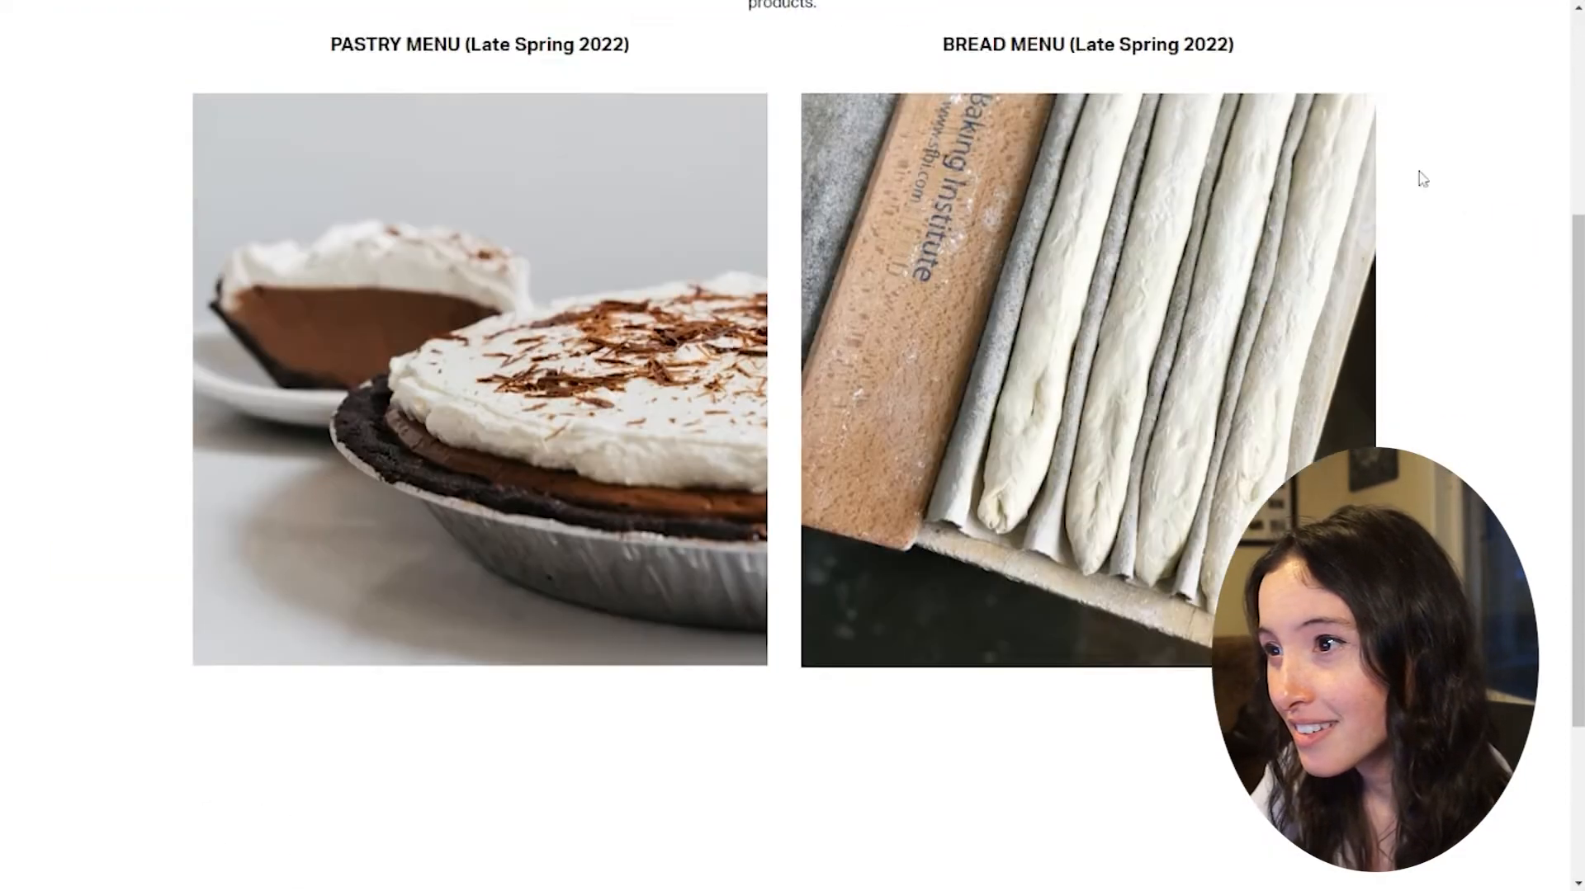
scroll("down", 3)
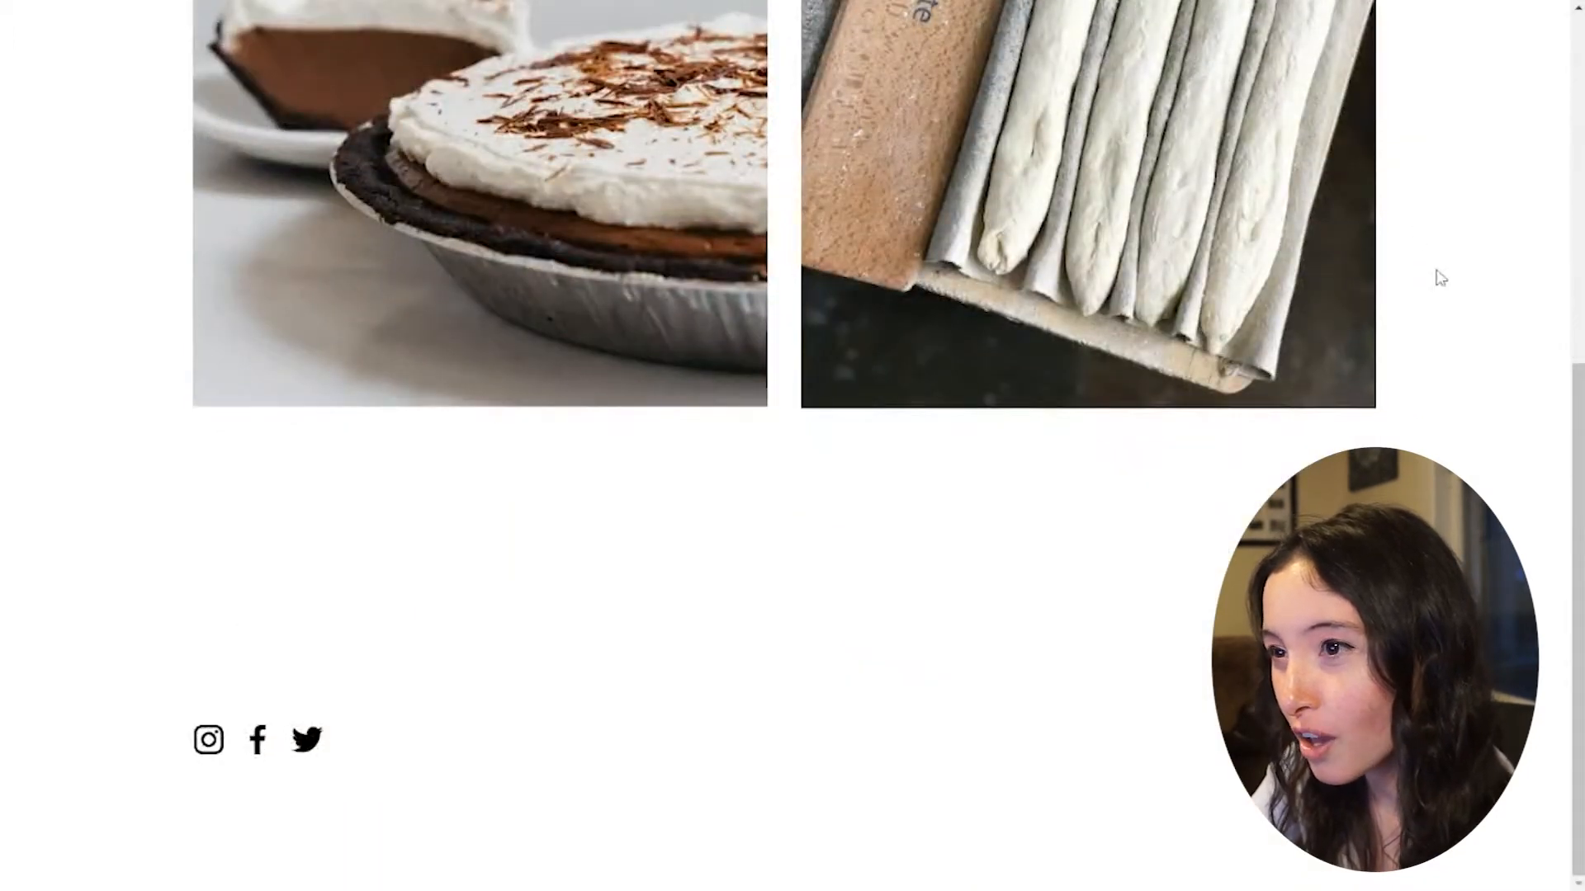
scroll("up", 3)
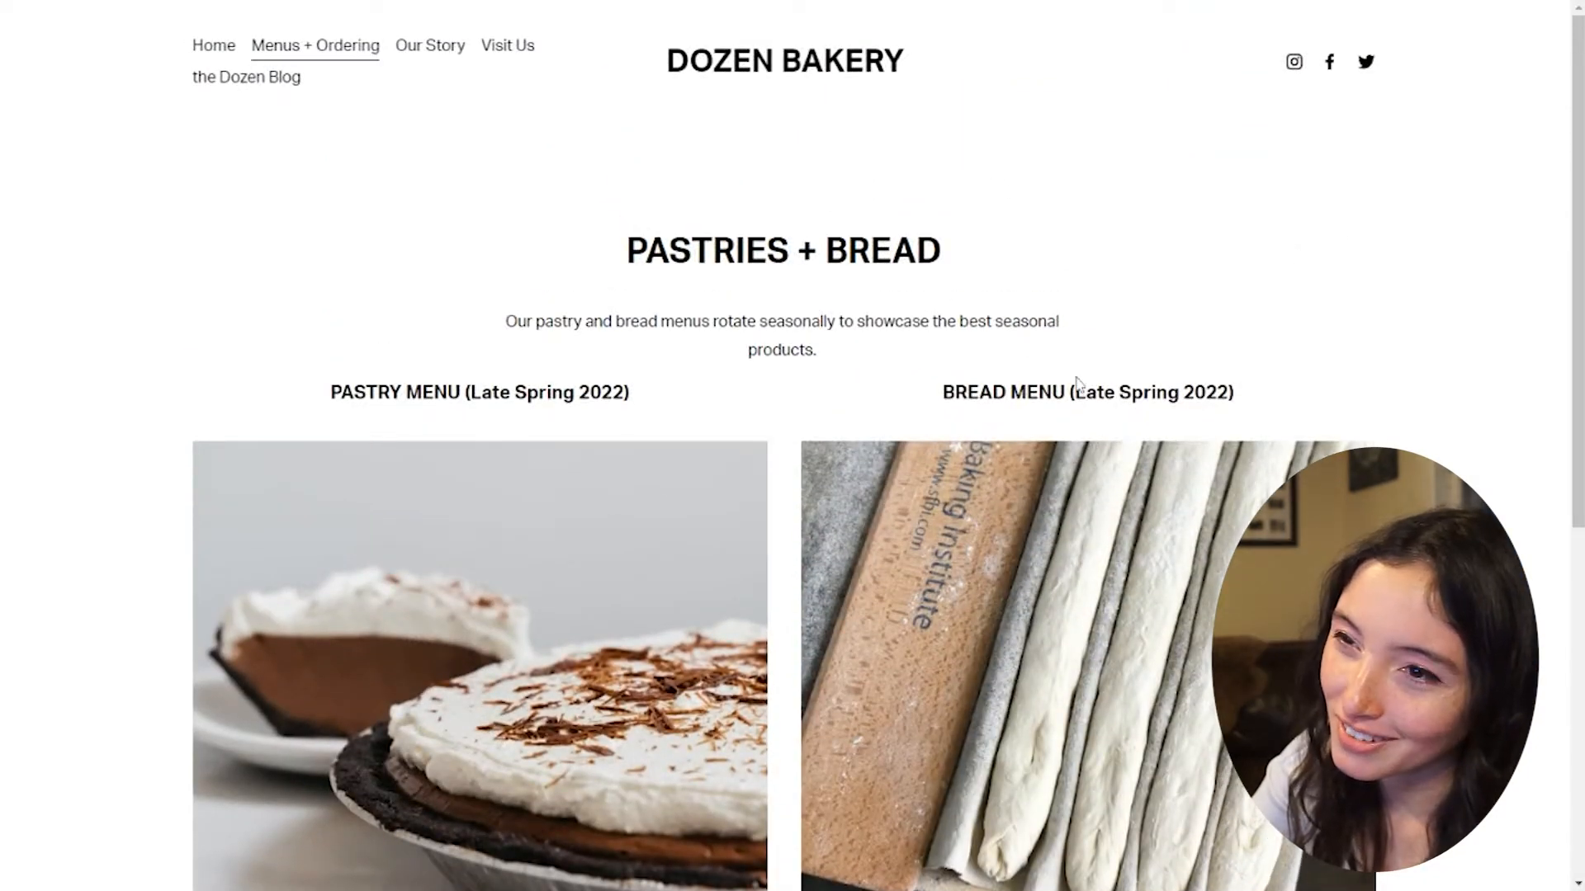
mouse_move(757, 109)
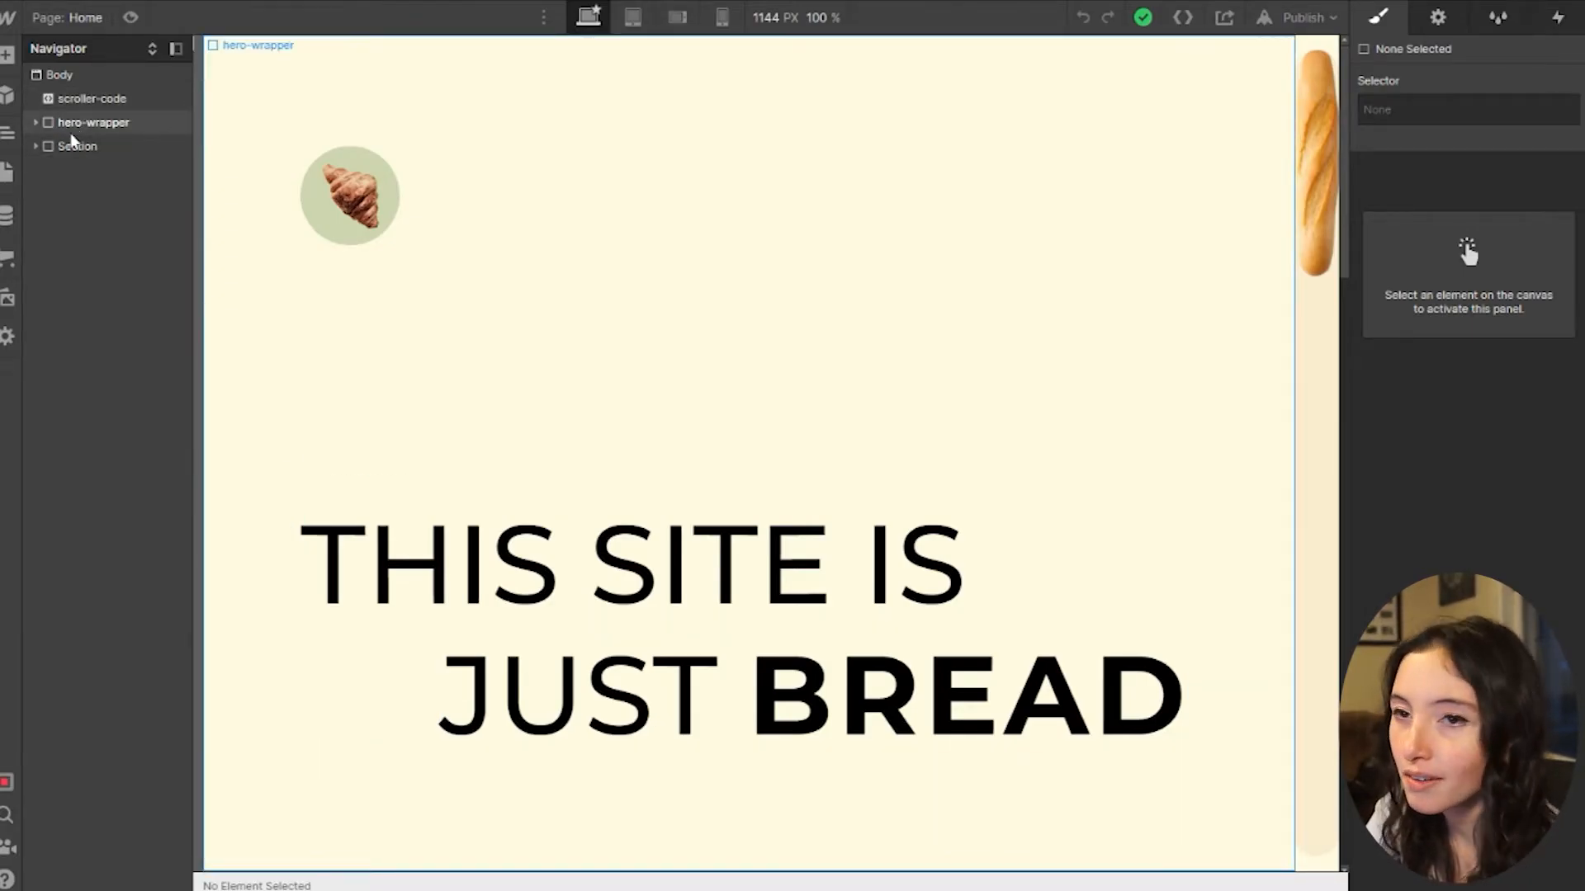
Select the scroller-code embed element in the Navigator and review its Style settings.
left_click(92, 97)
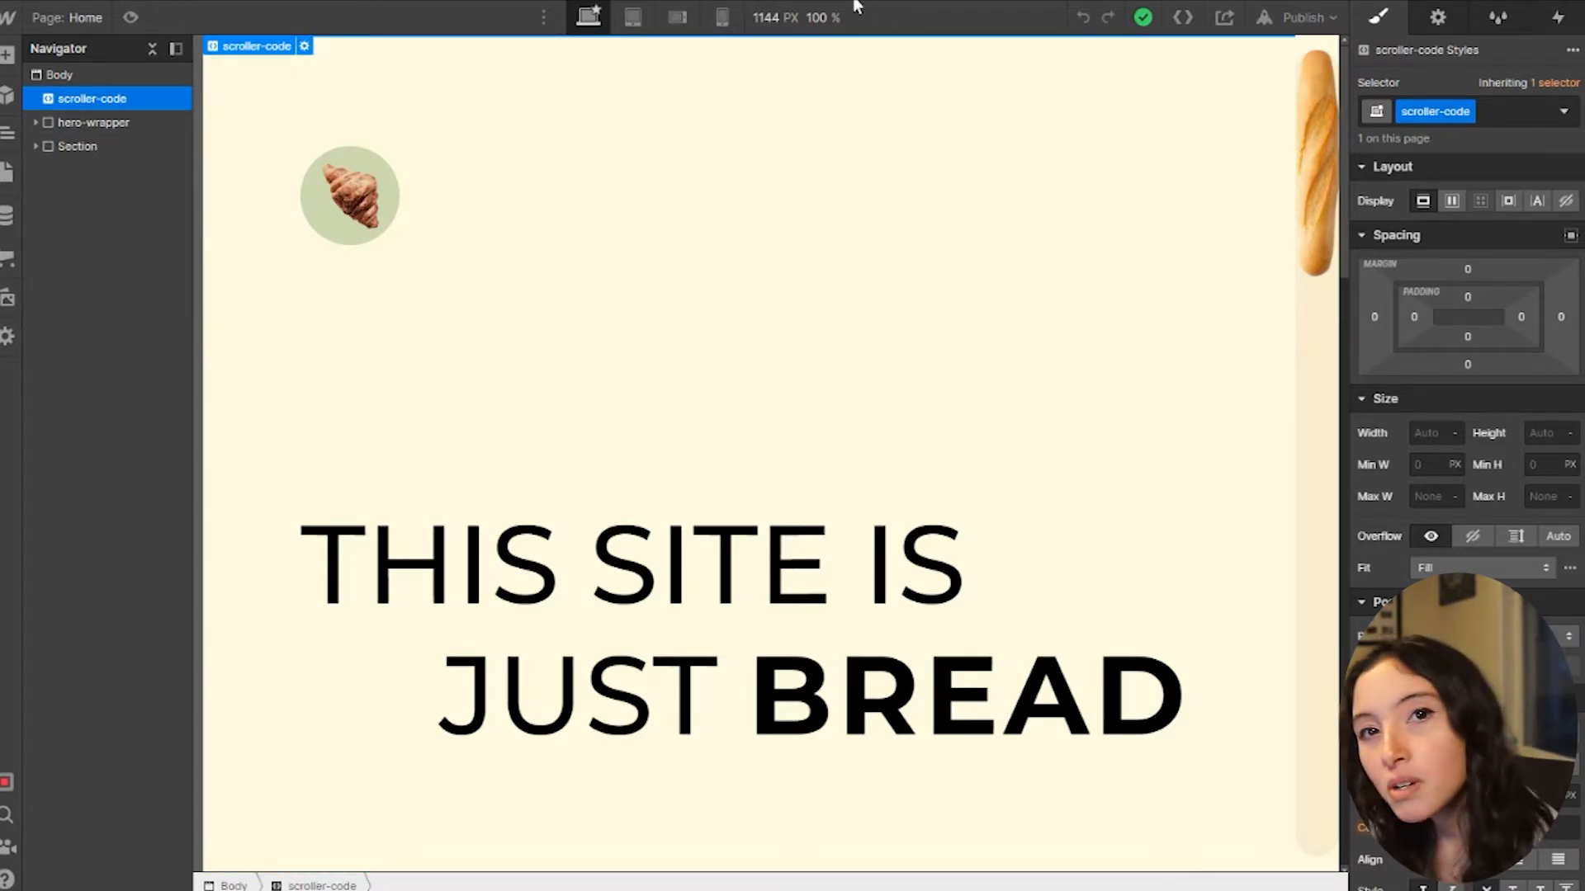
mouse_move(665, 215)
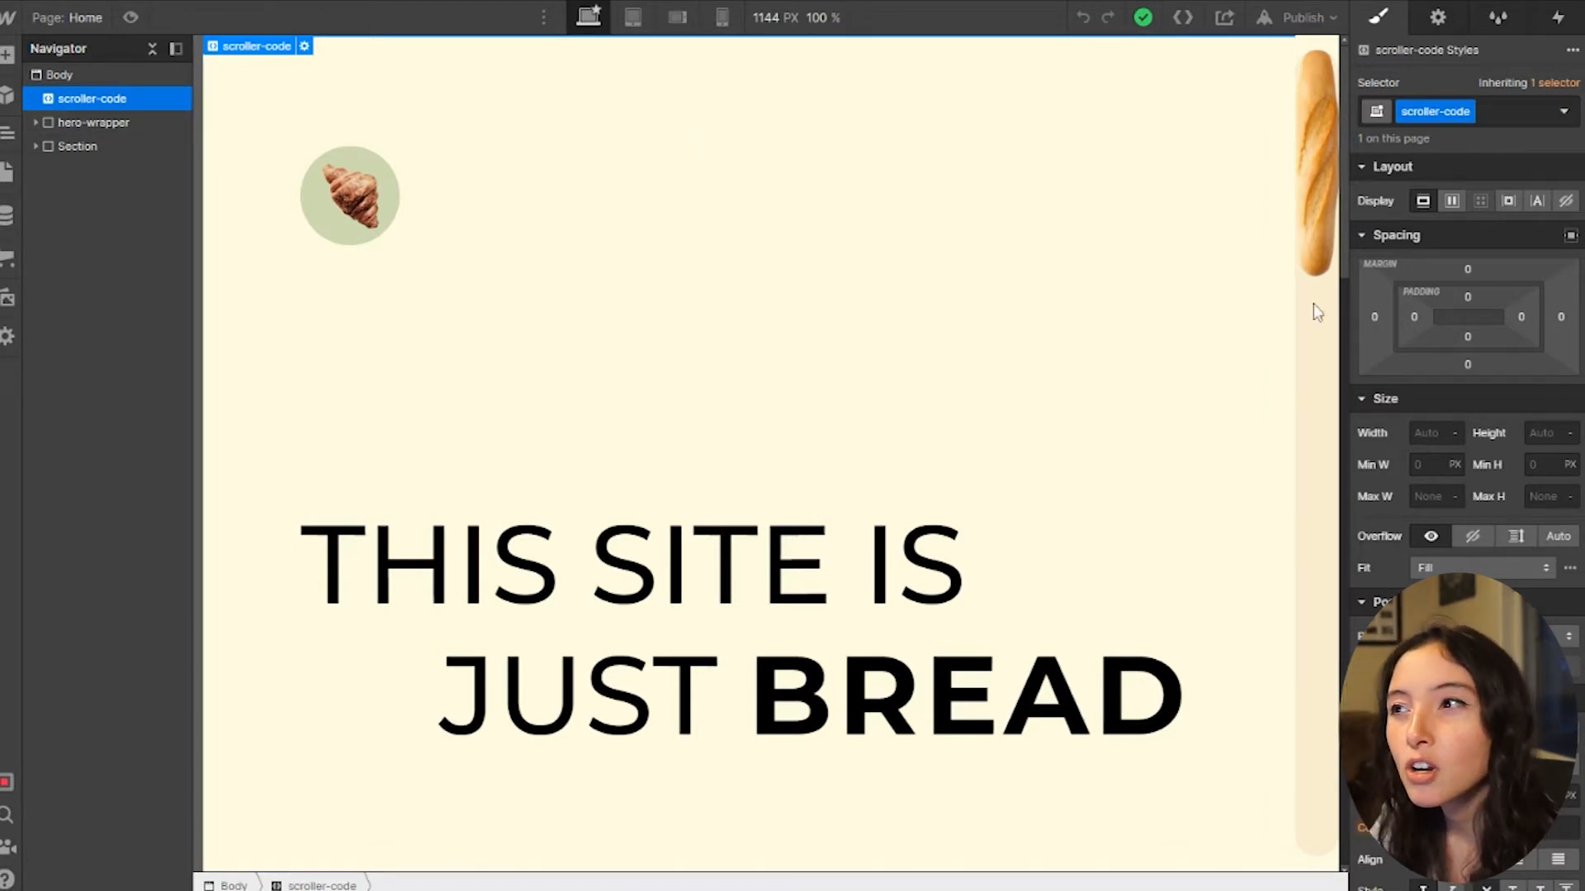
mouse_move(485, 499)
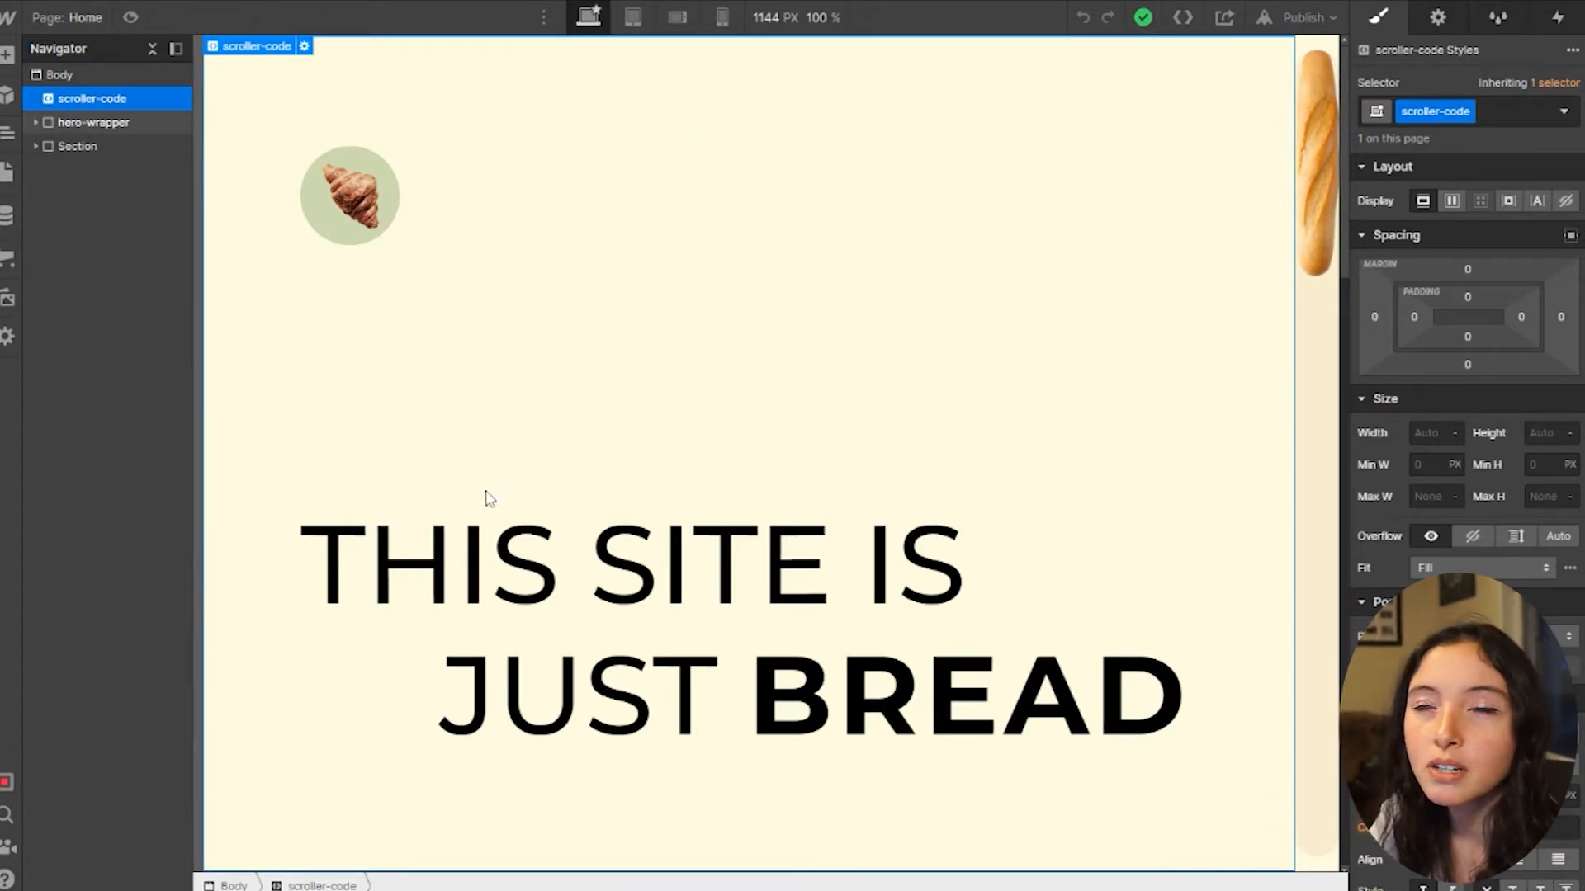
mouse_move(914, 359)
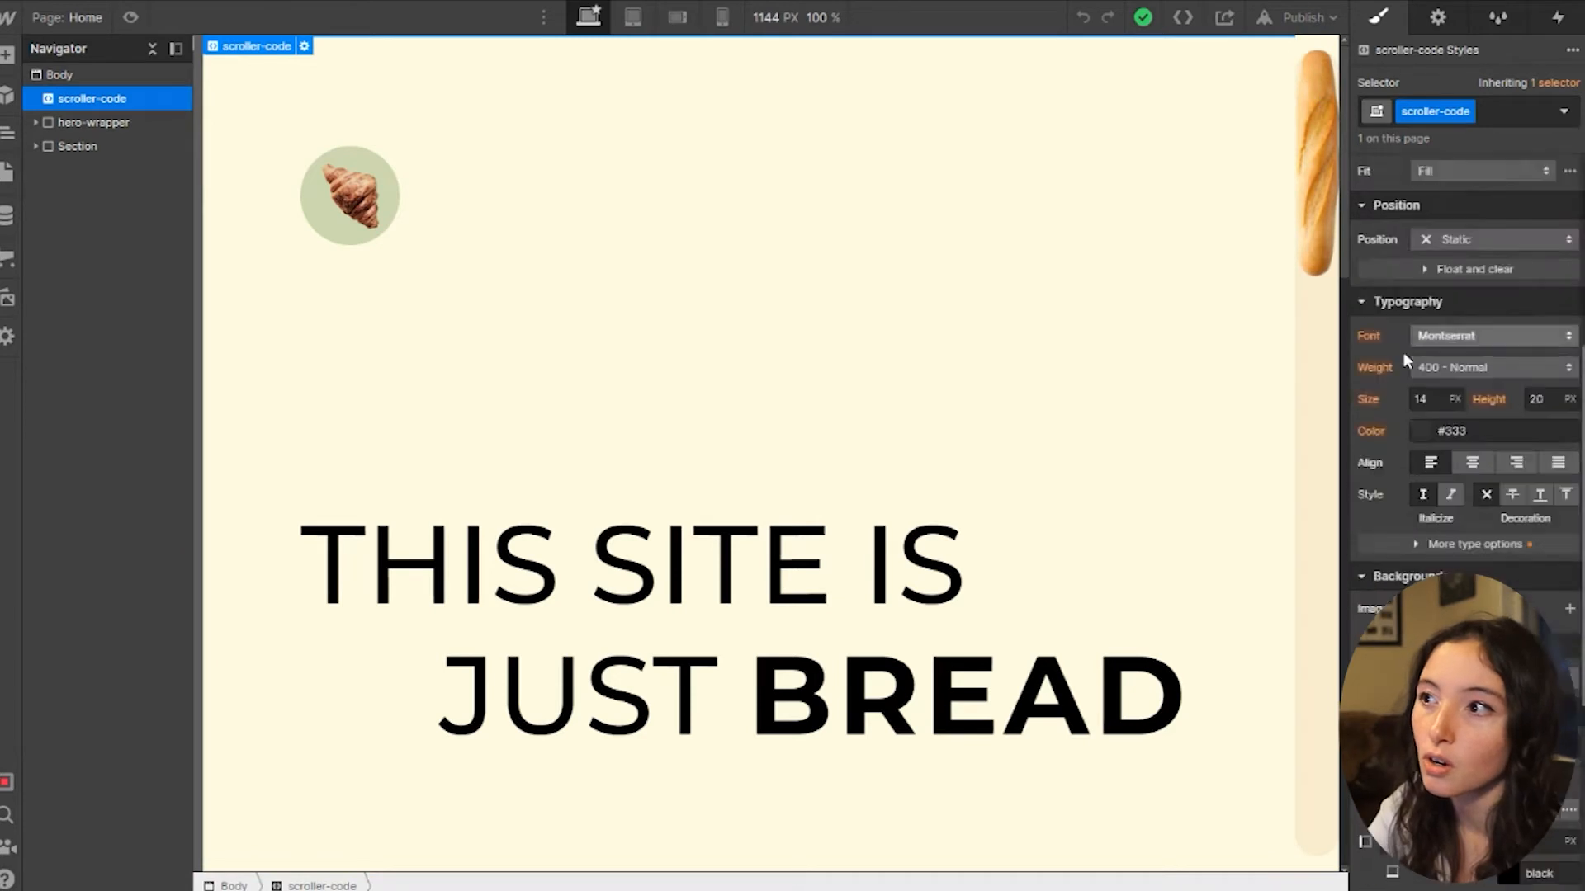
scroll("down", 3)
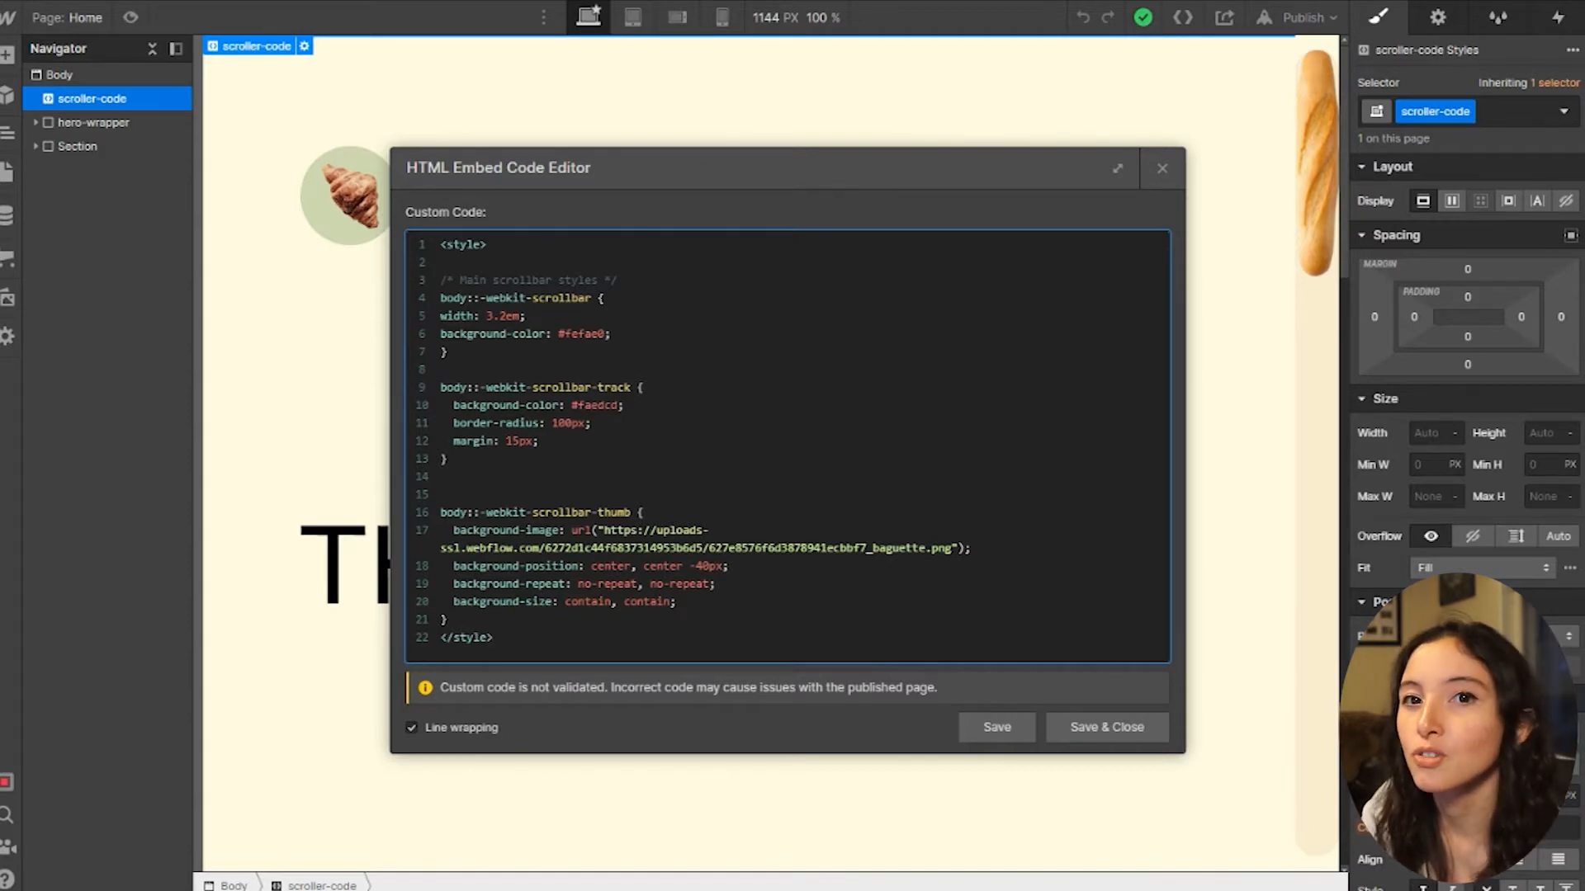
Review the baguette scrollbar CSS in the HTML Embed editor and close it.
left_click(494, 637)
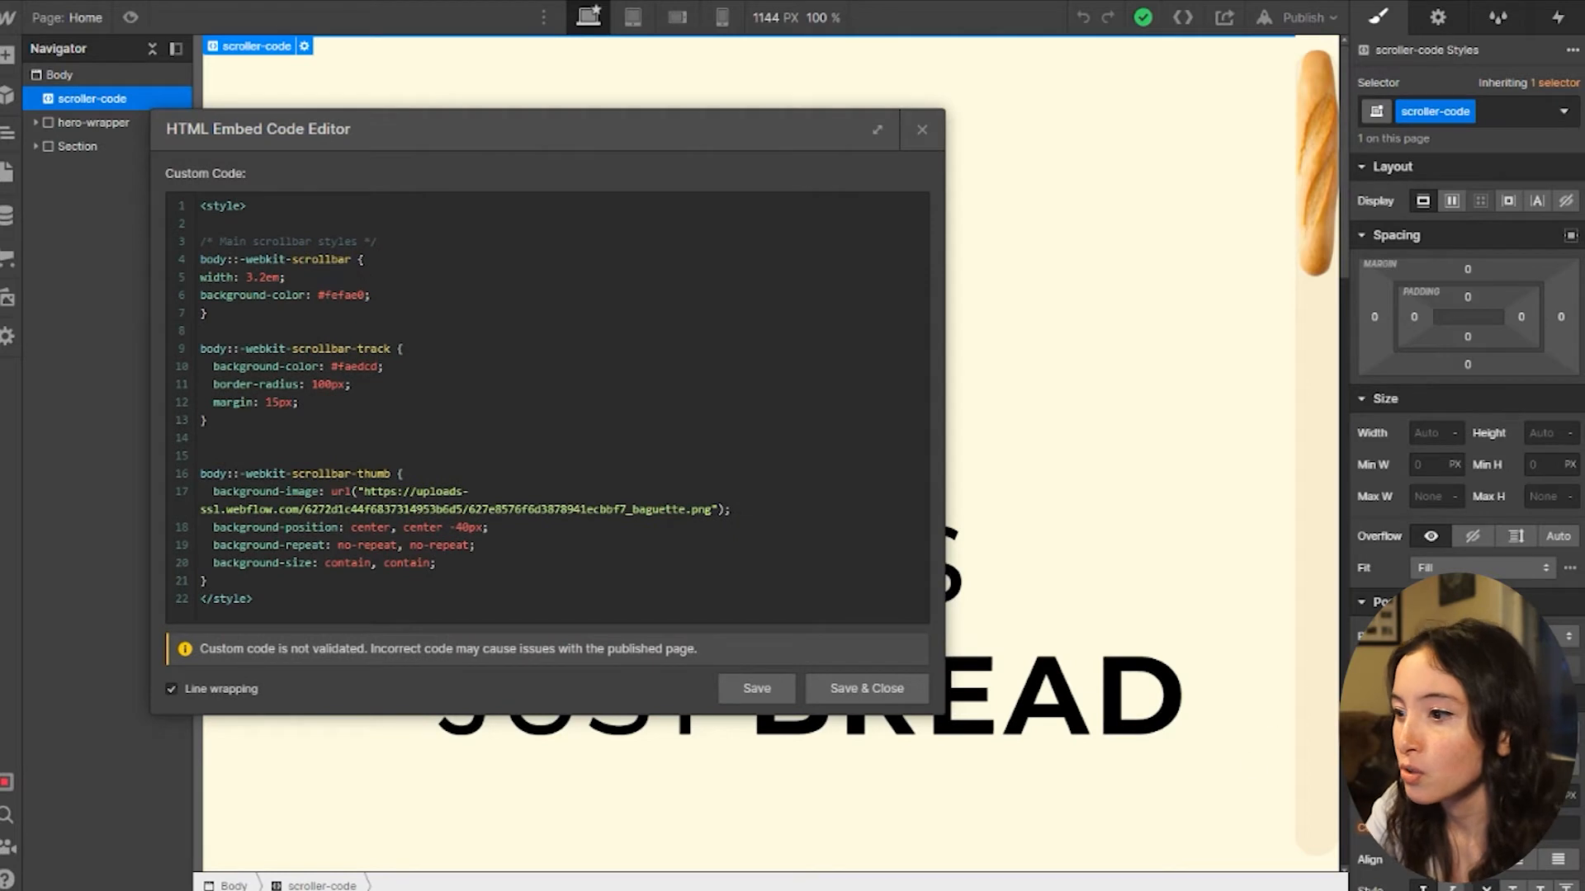
mouse_move(1068, 82)
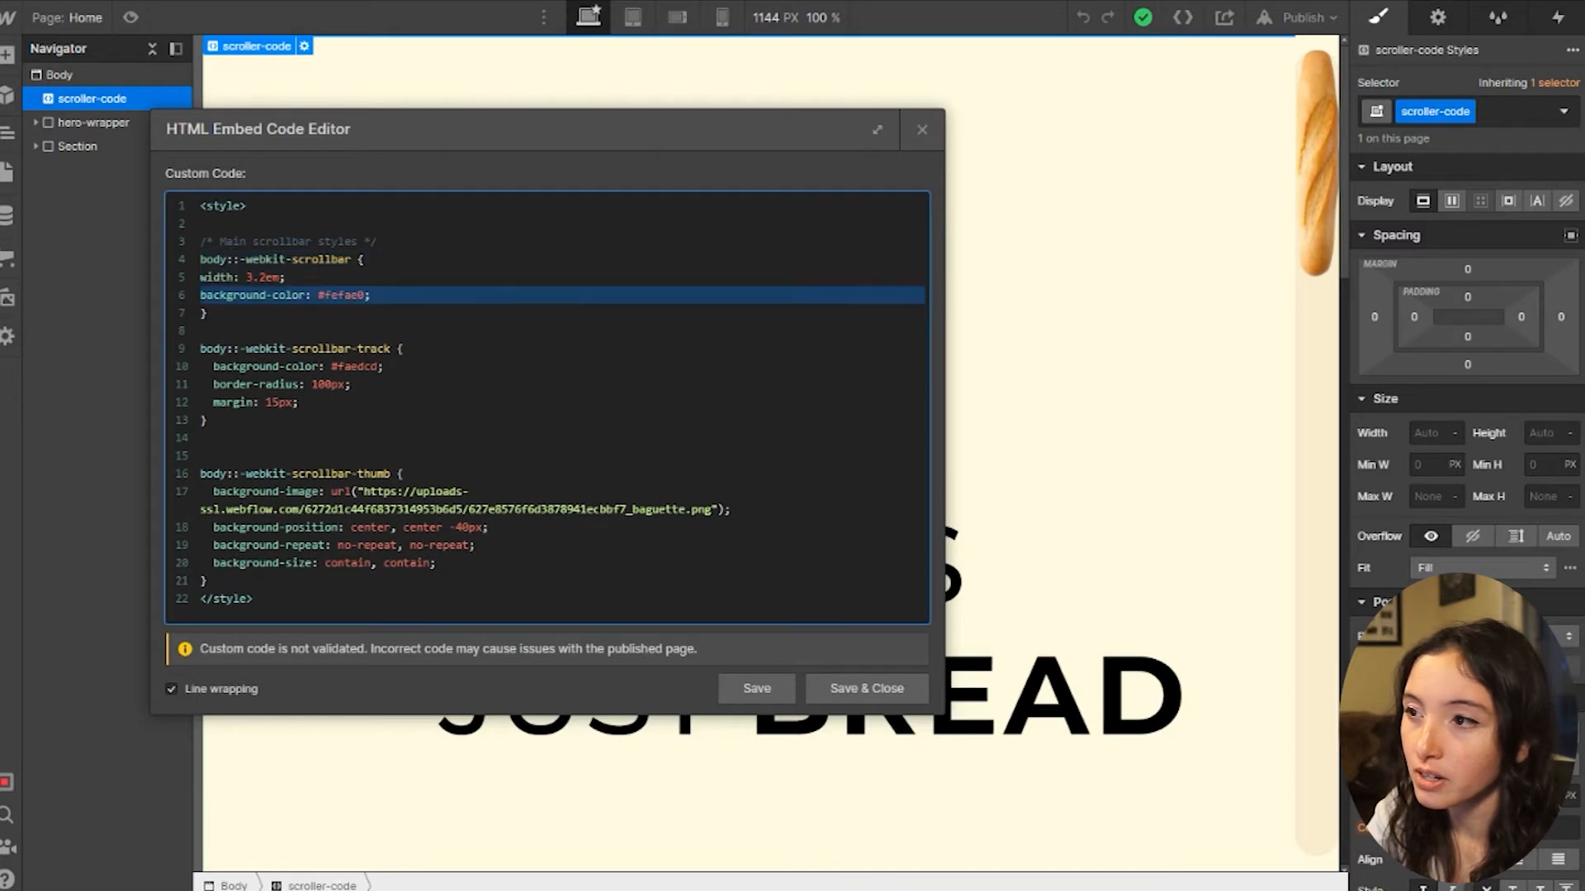
mouse_move(1373, 79)
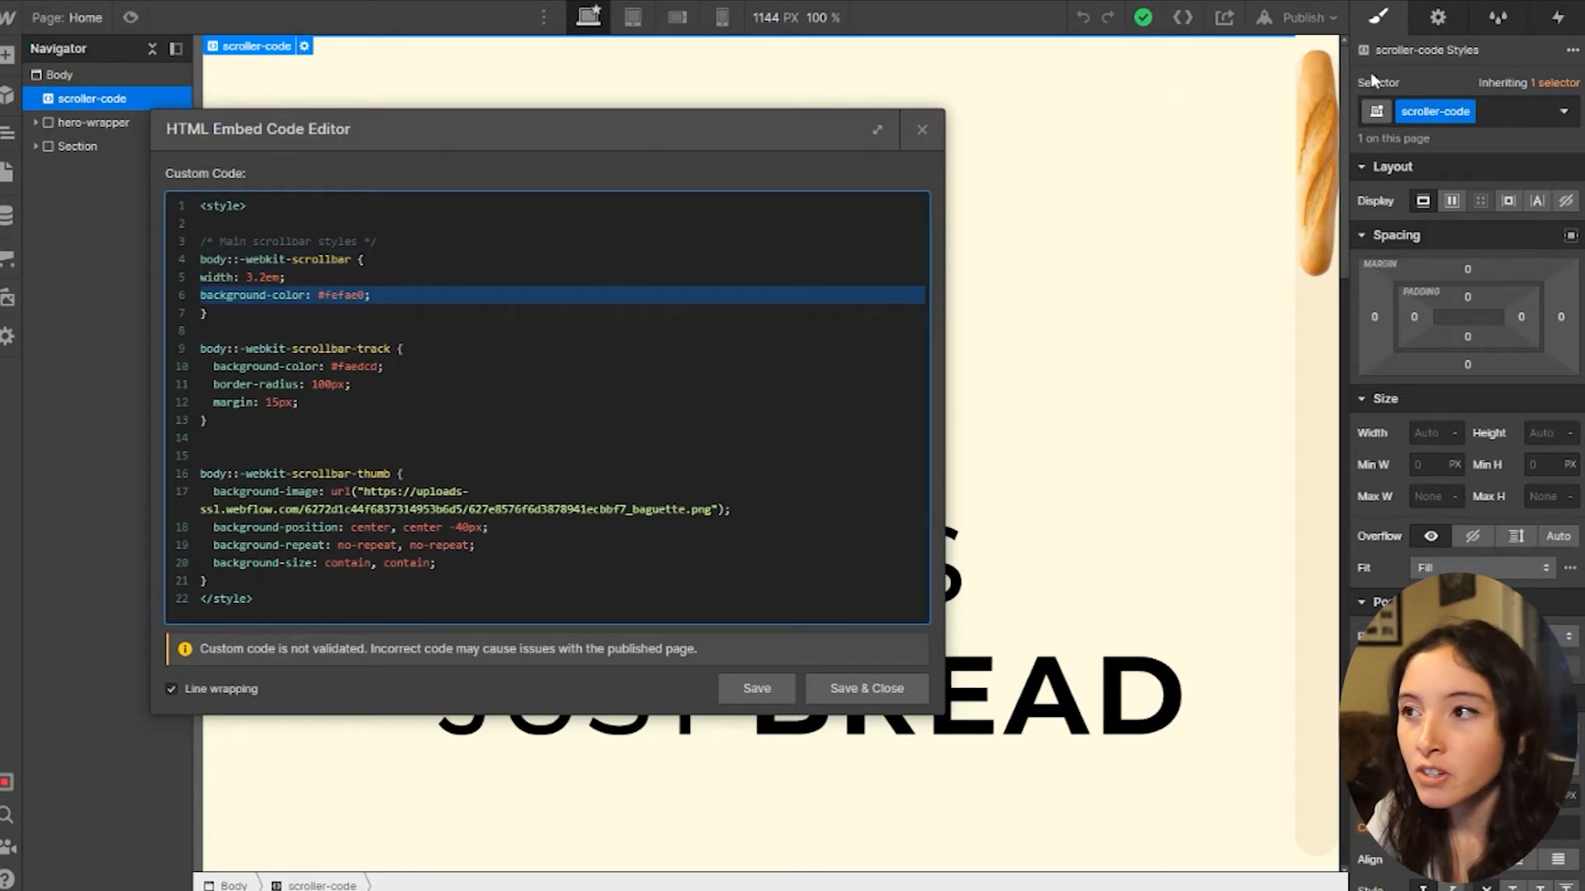
mouse_move(1317, 876)
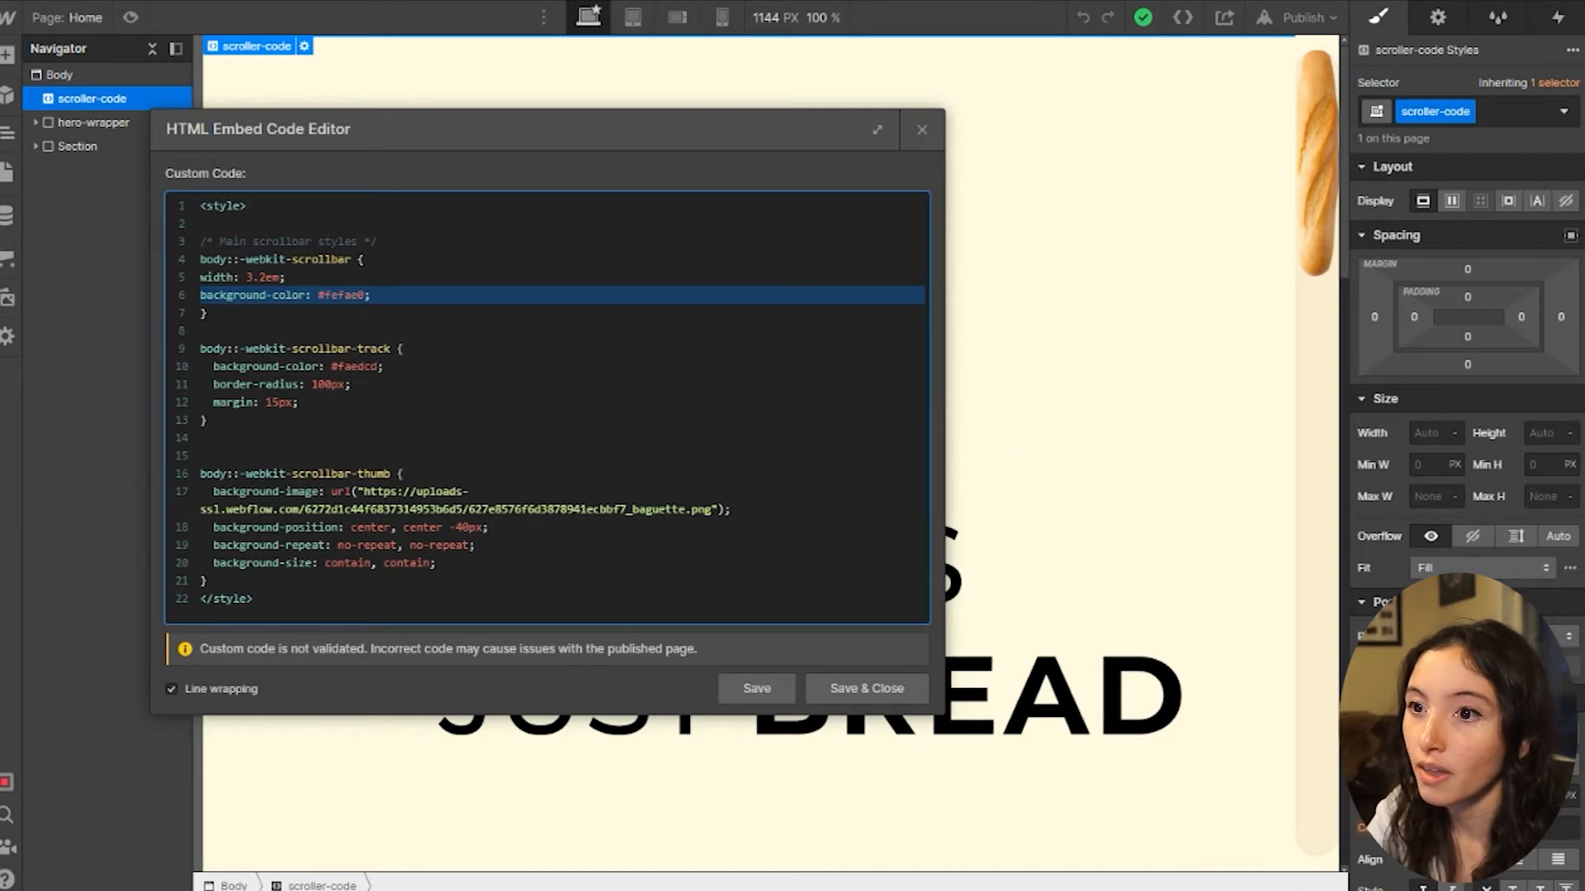
left_click(253, 313)
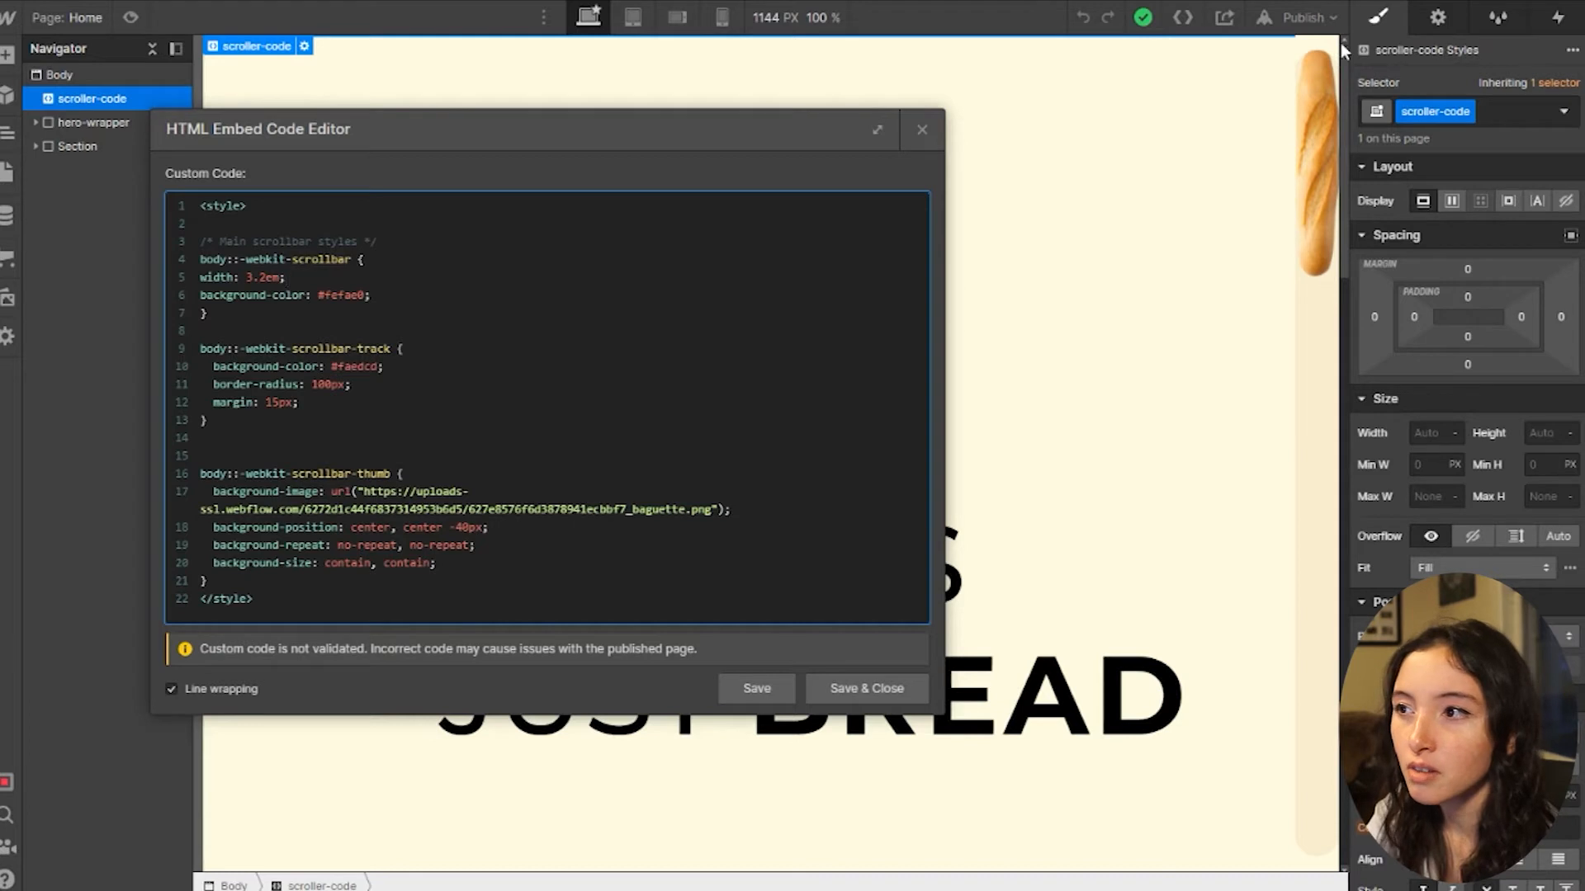
mouse_move(1324, 286)
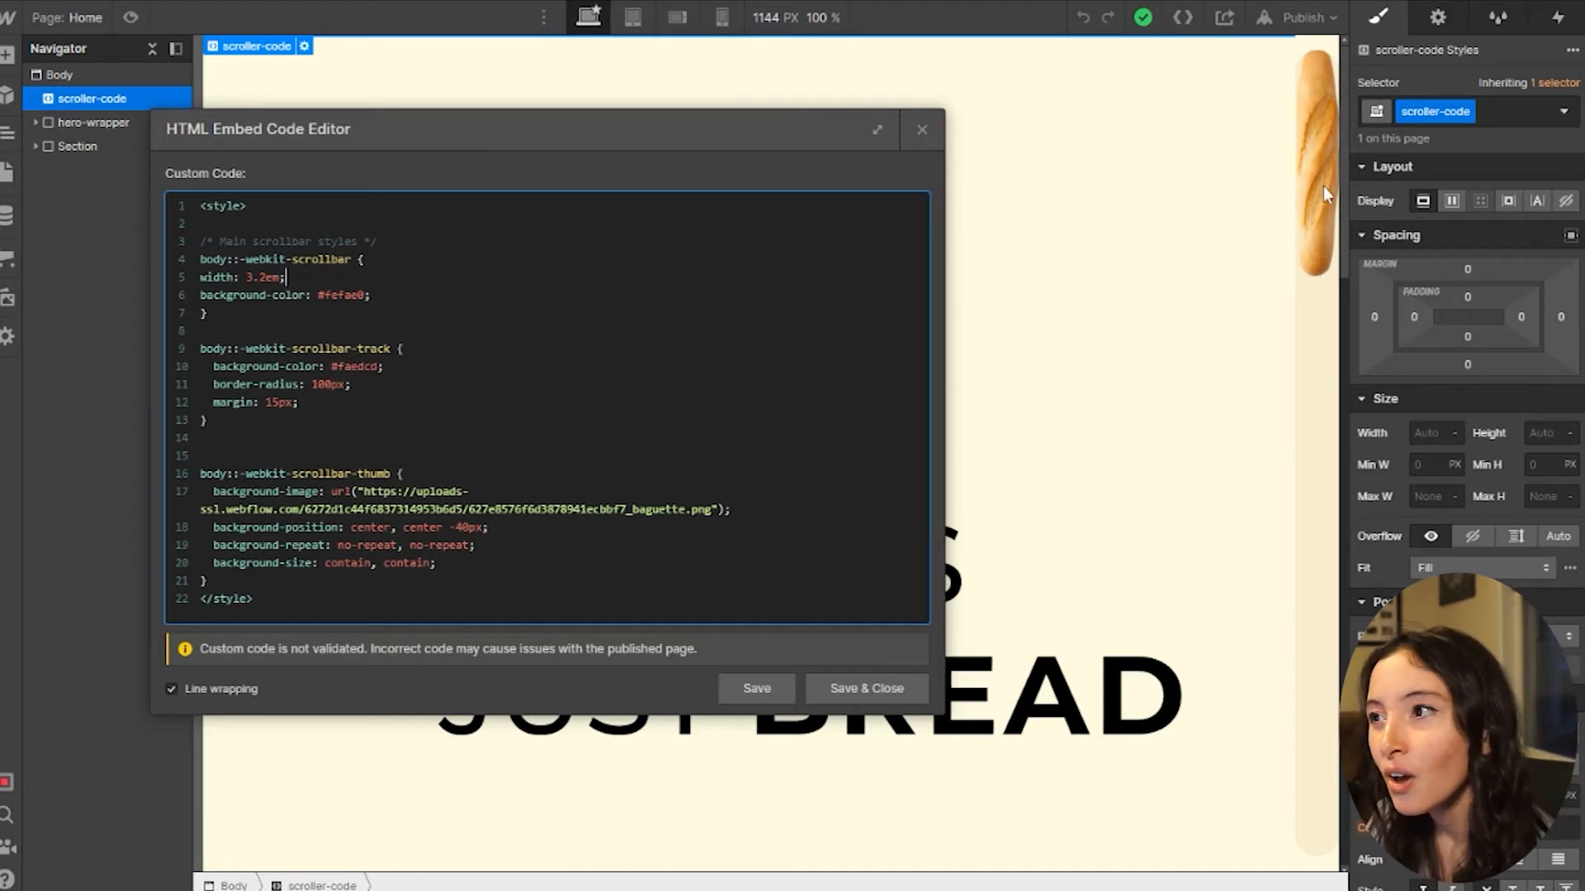
mouse_move(1223, 292)
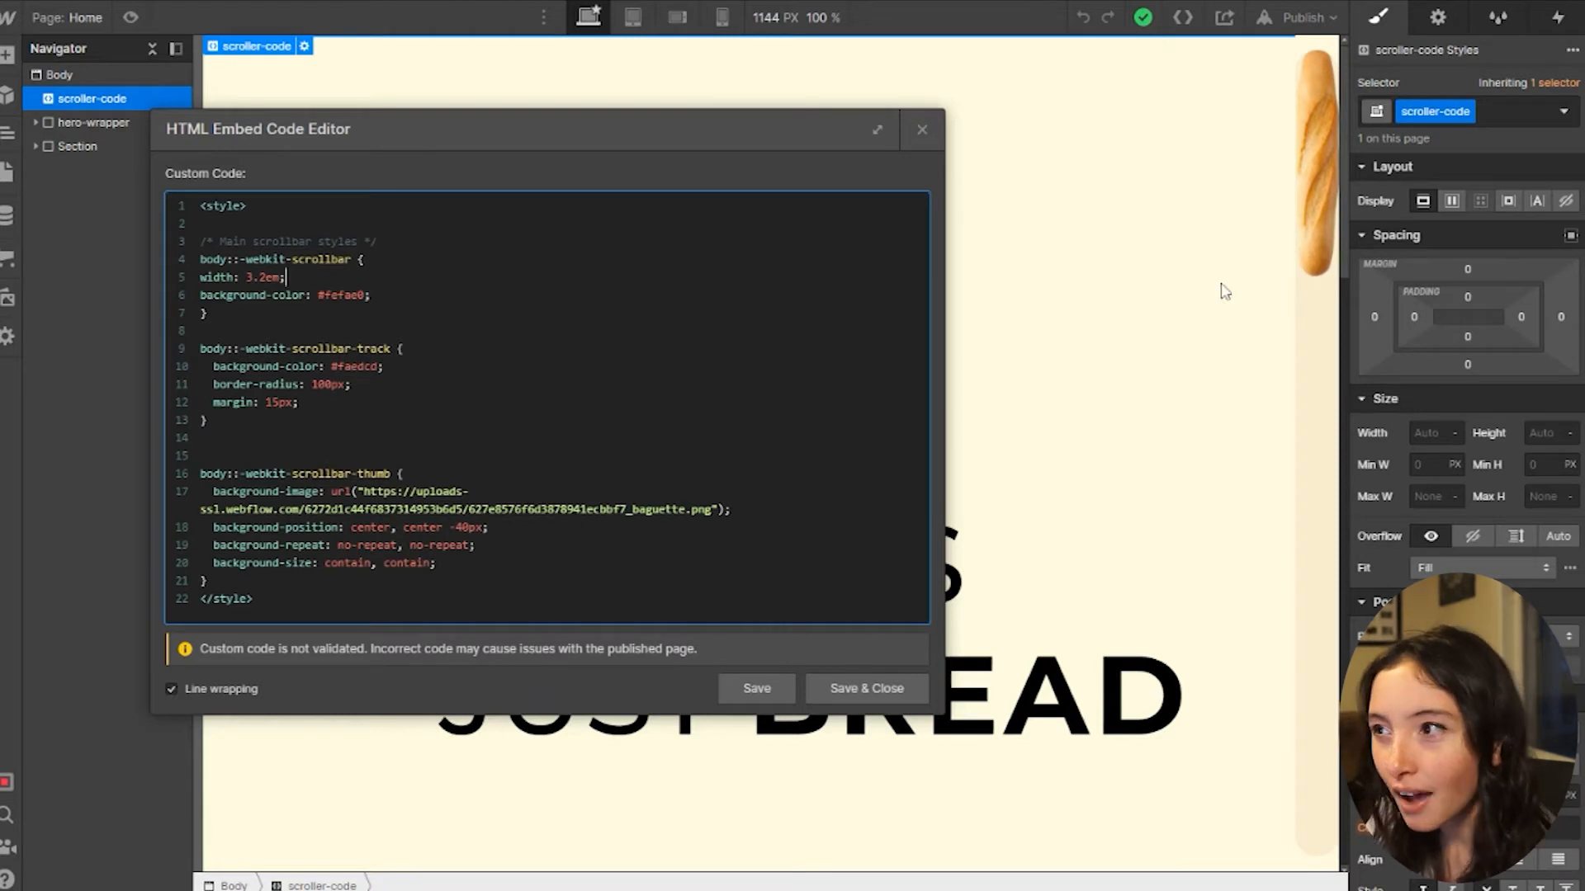
mouse_move(1298, 424)
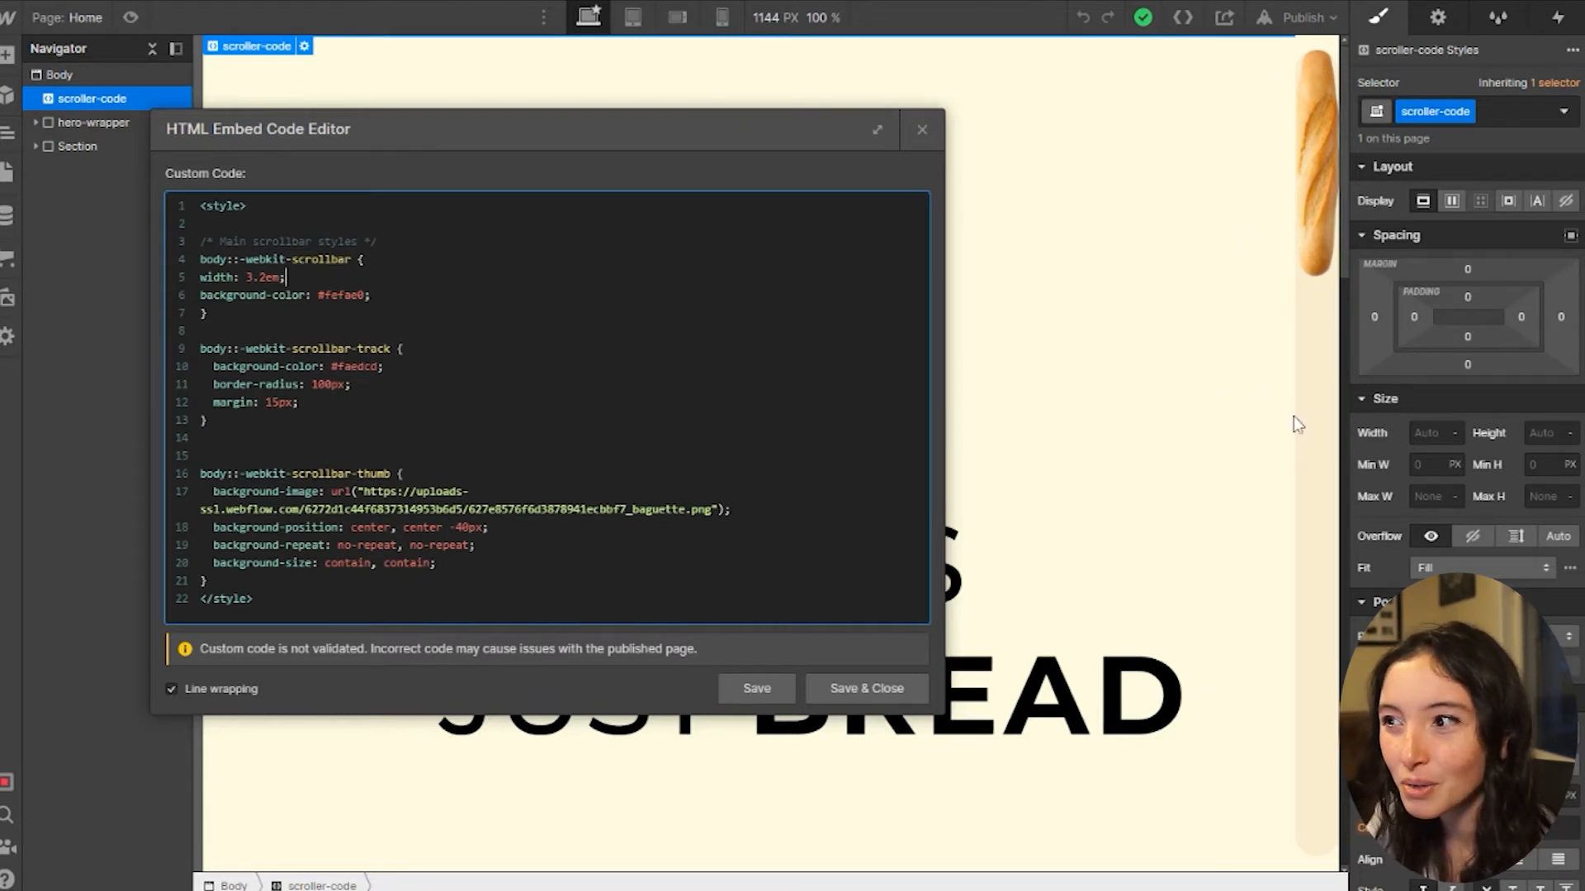
mouse_move(1291, 307)
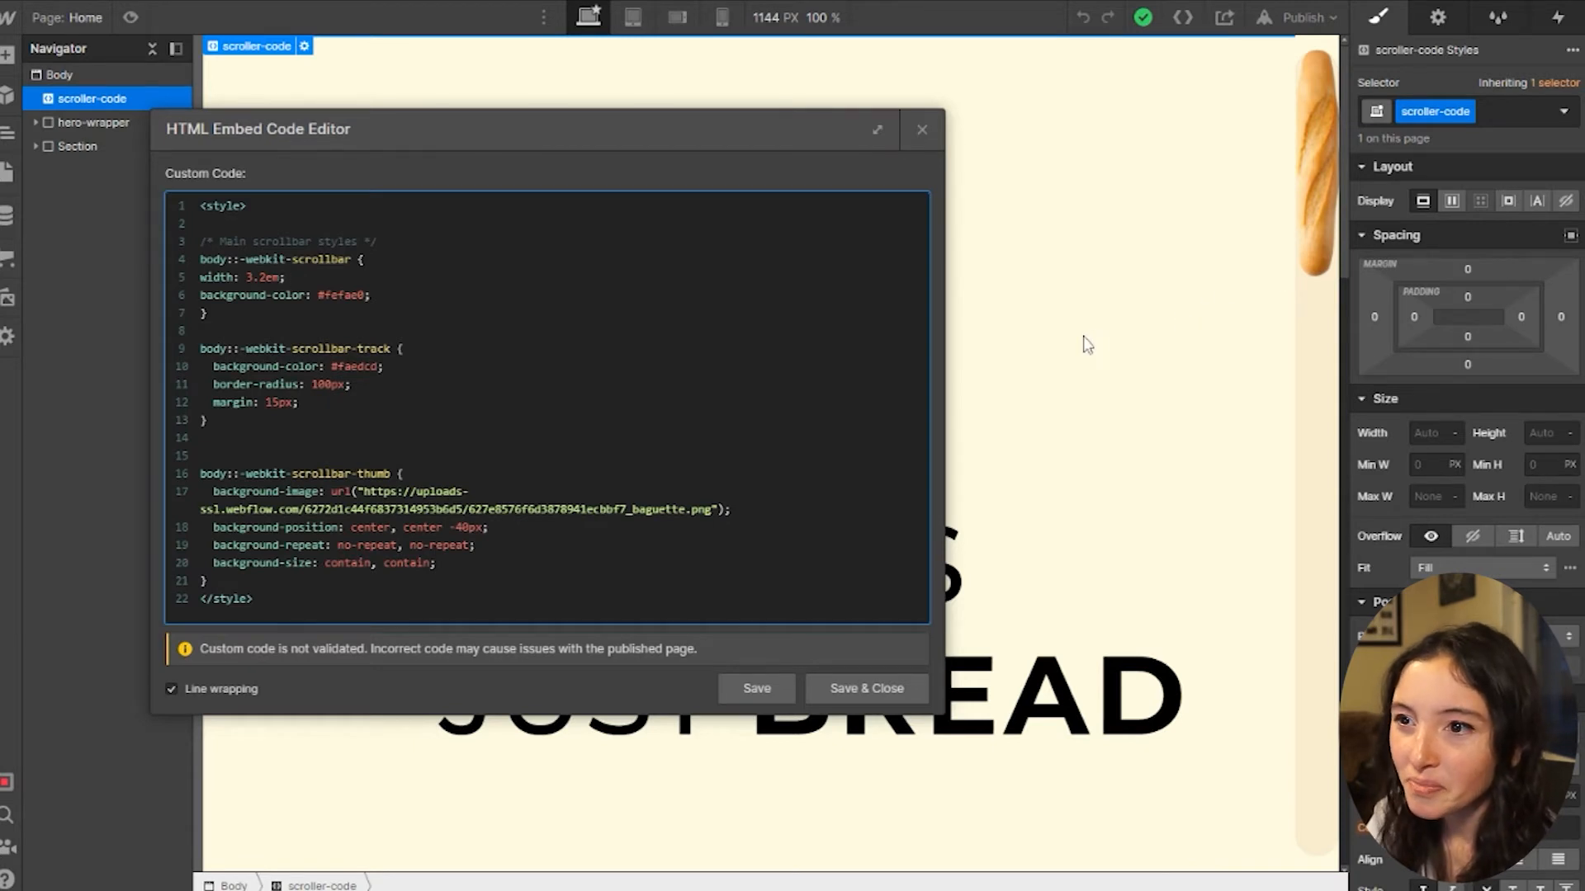
mouse_move(997, 308)
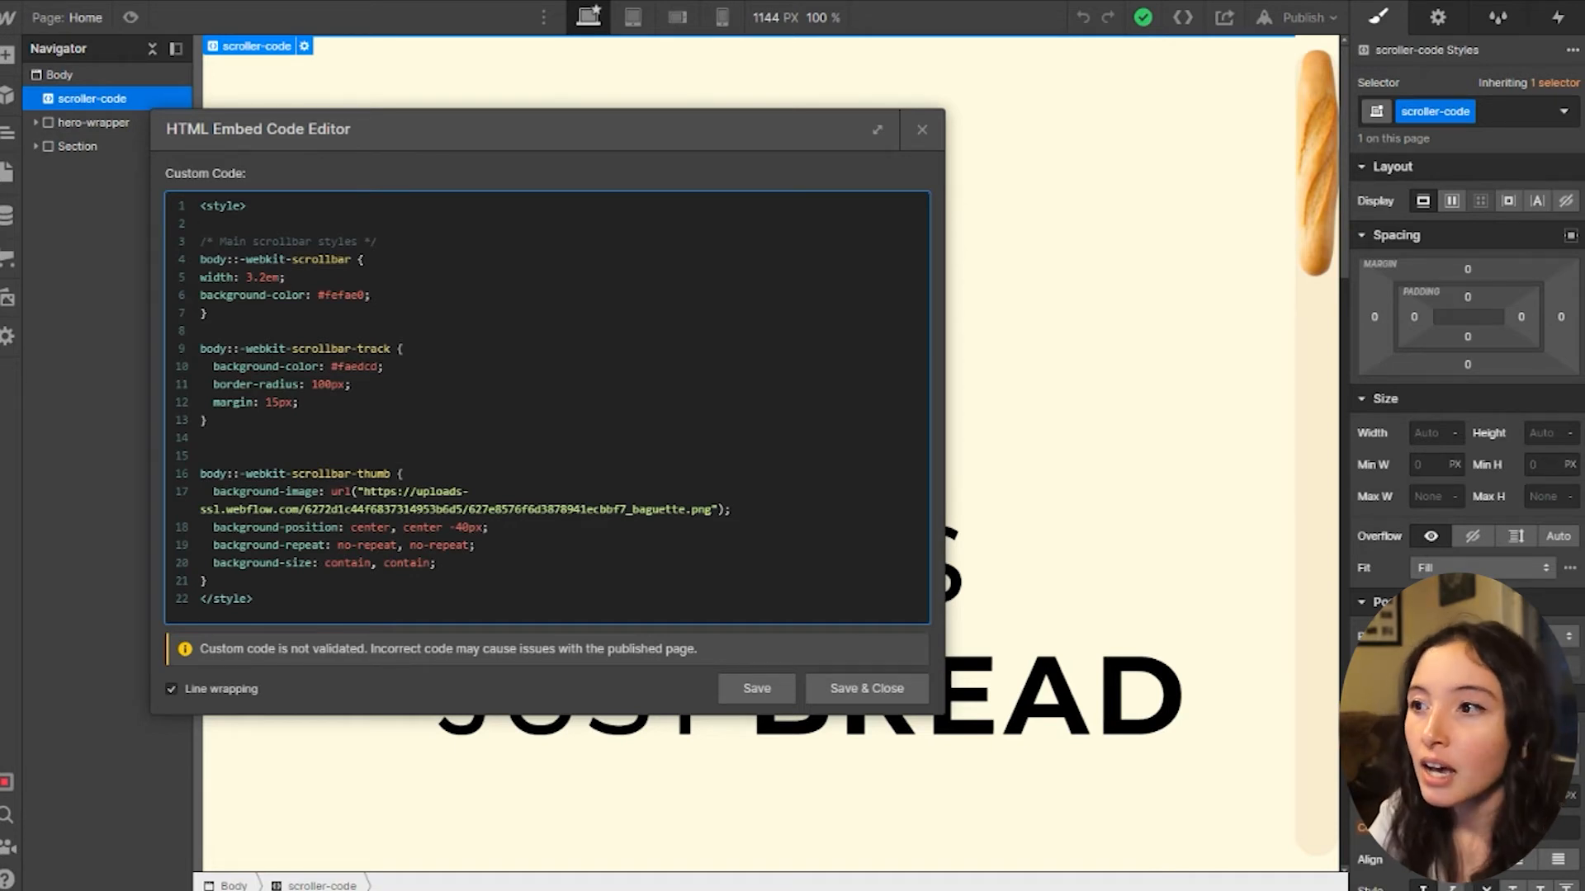
mouse_move(1212, 659)
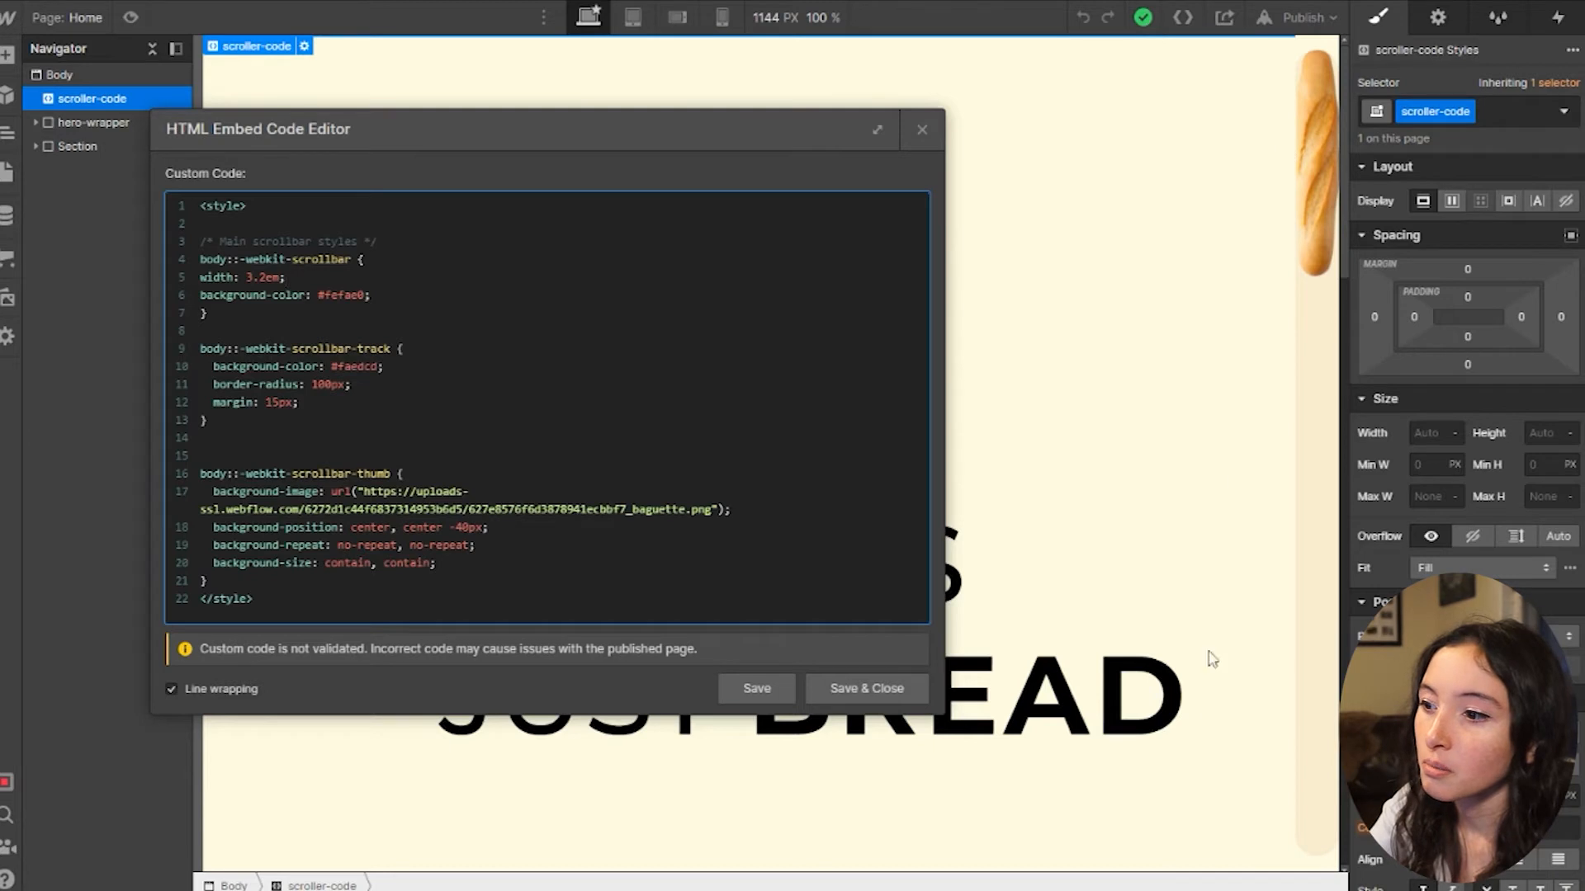
mouse_move(1314, 215)
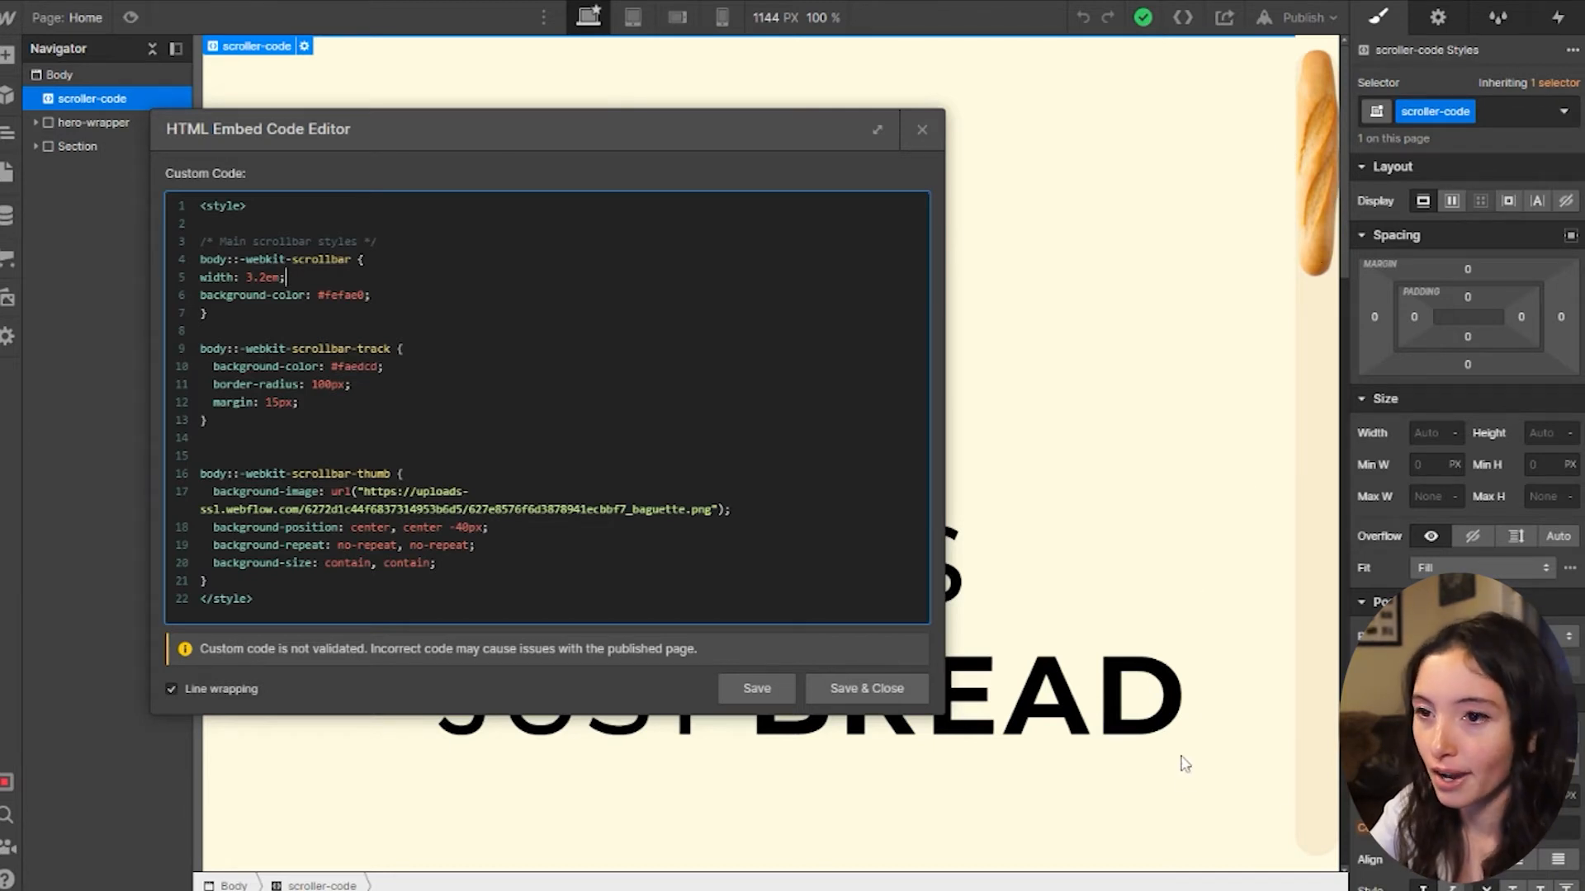
mouse_move(1345, 398)
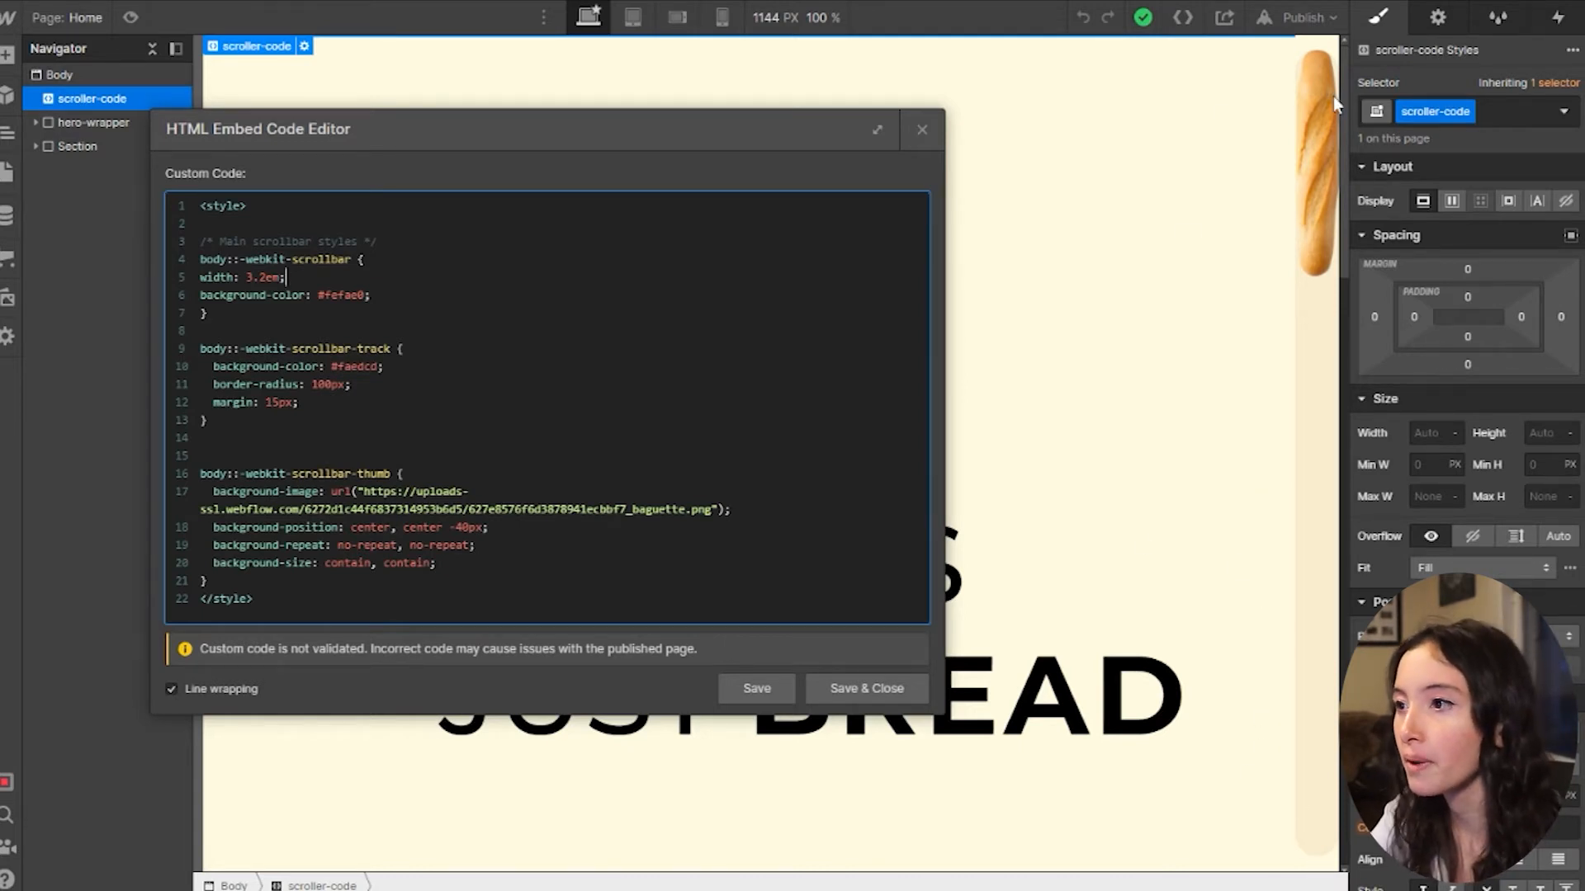
mouse_move(1319, 230)
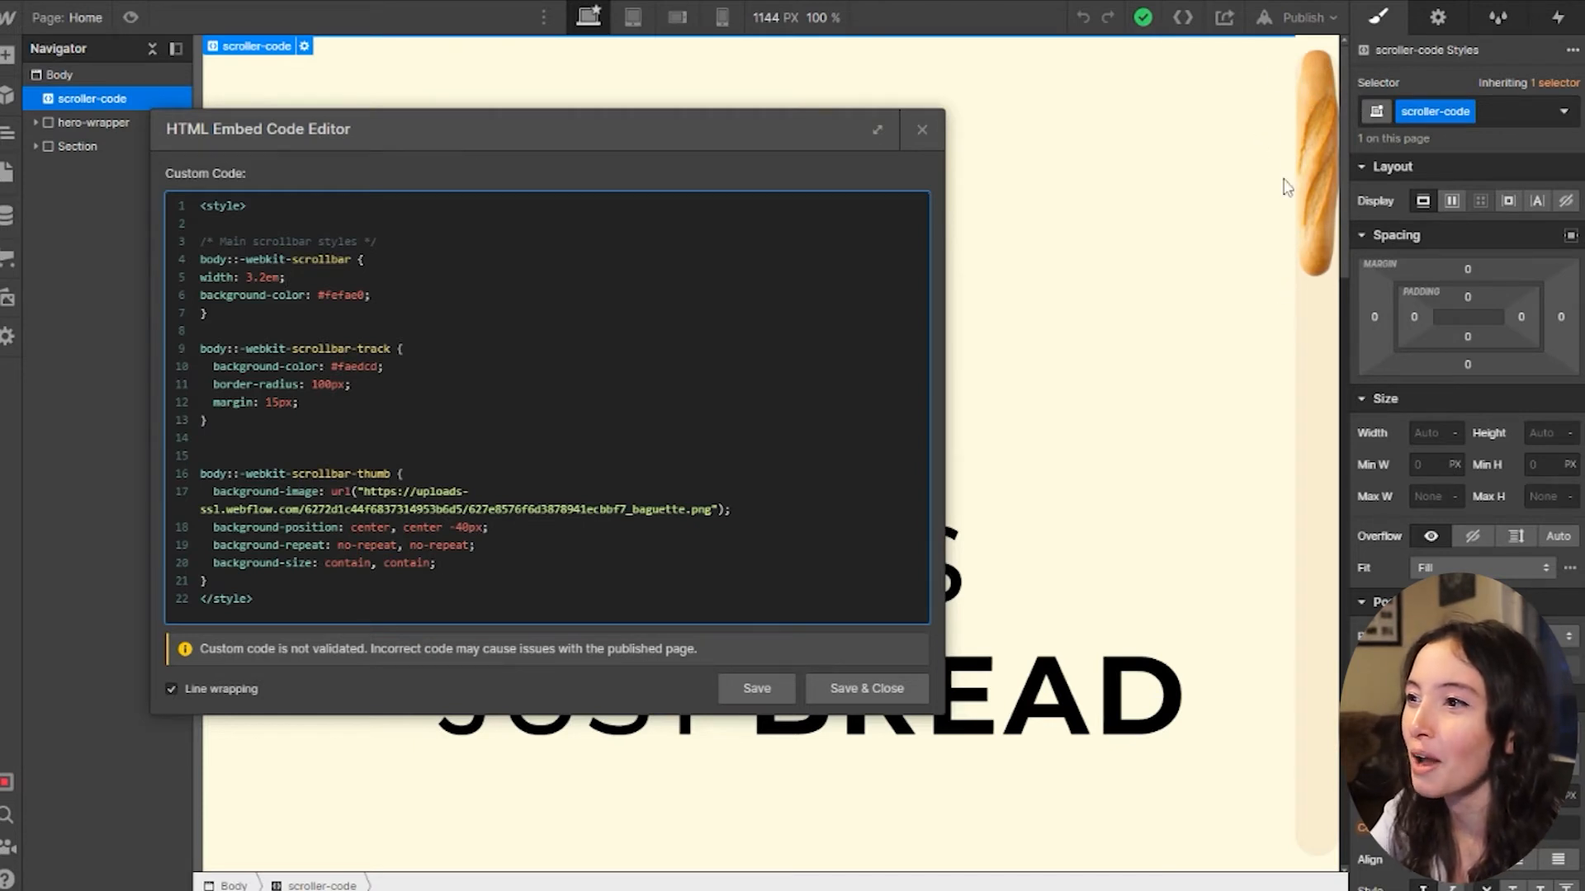
mouse_move(1310, 129)
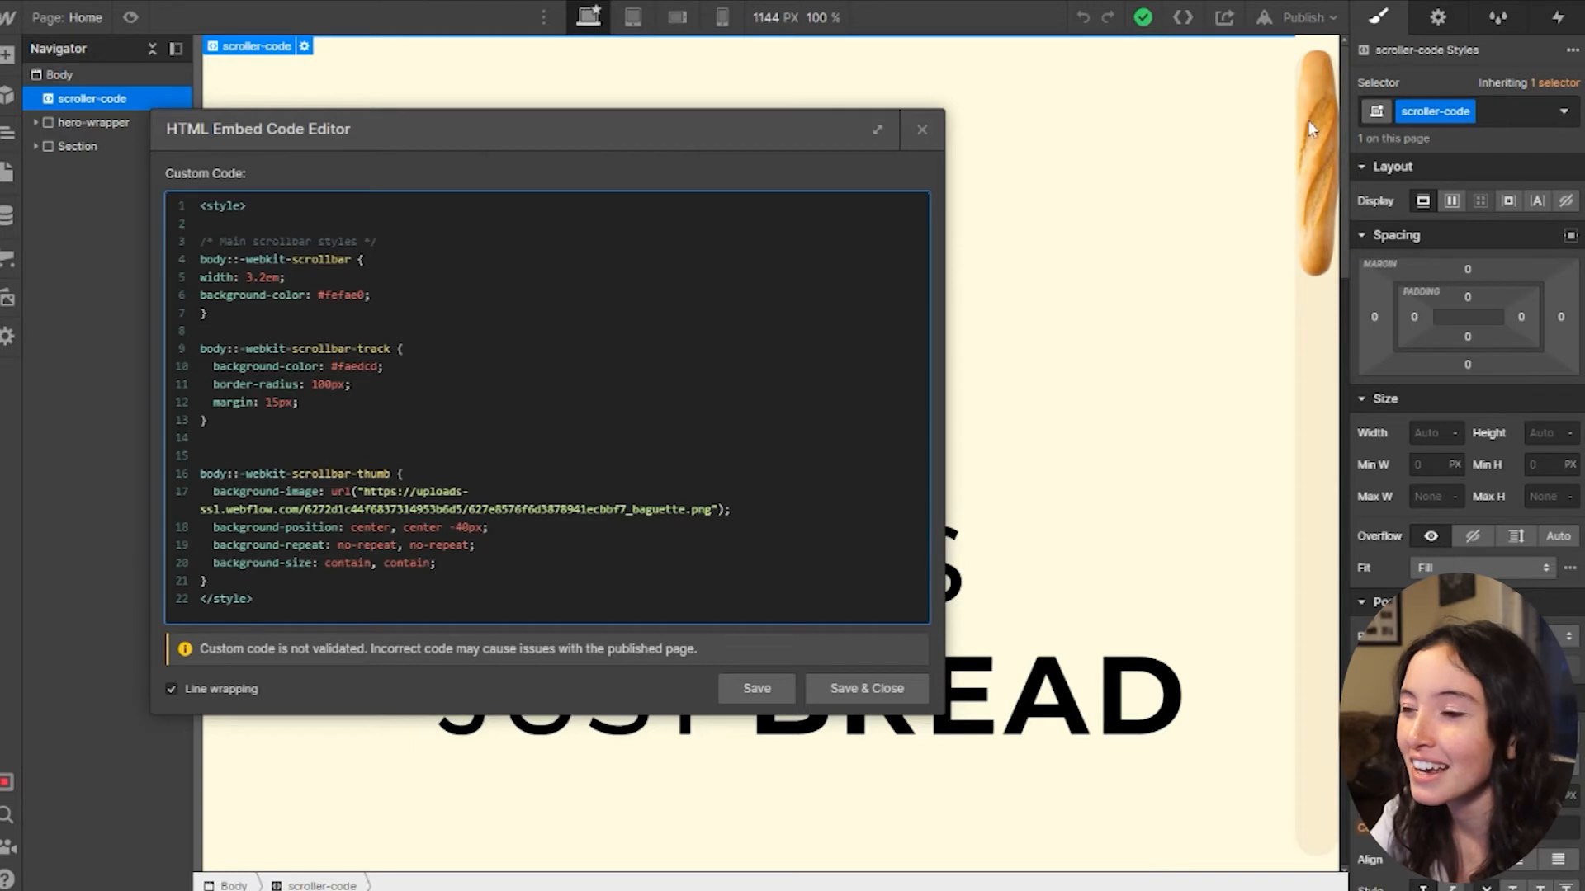
mouse_move(1323, 56)
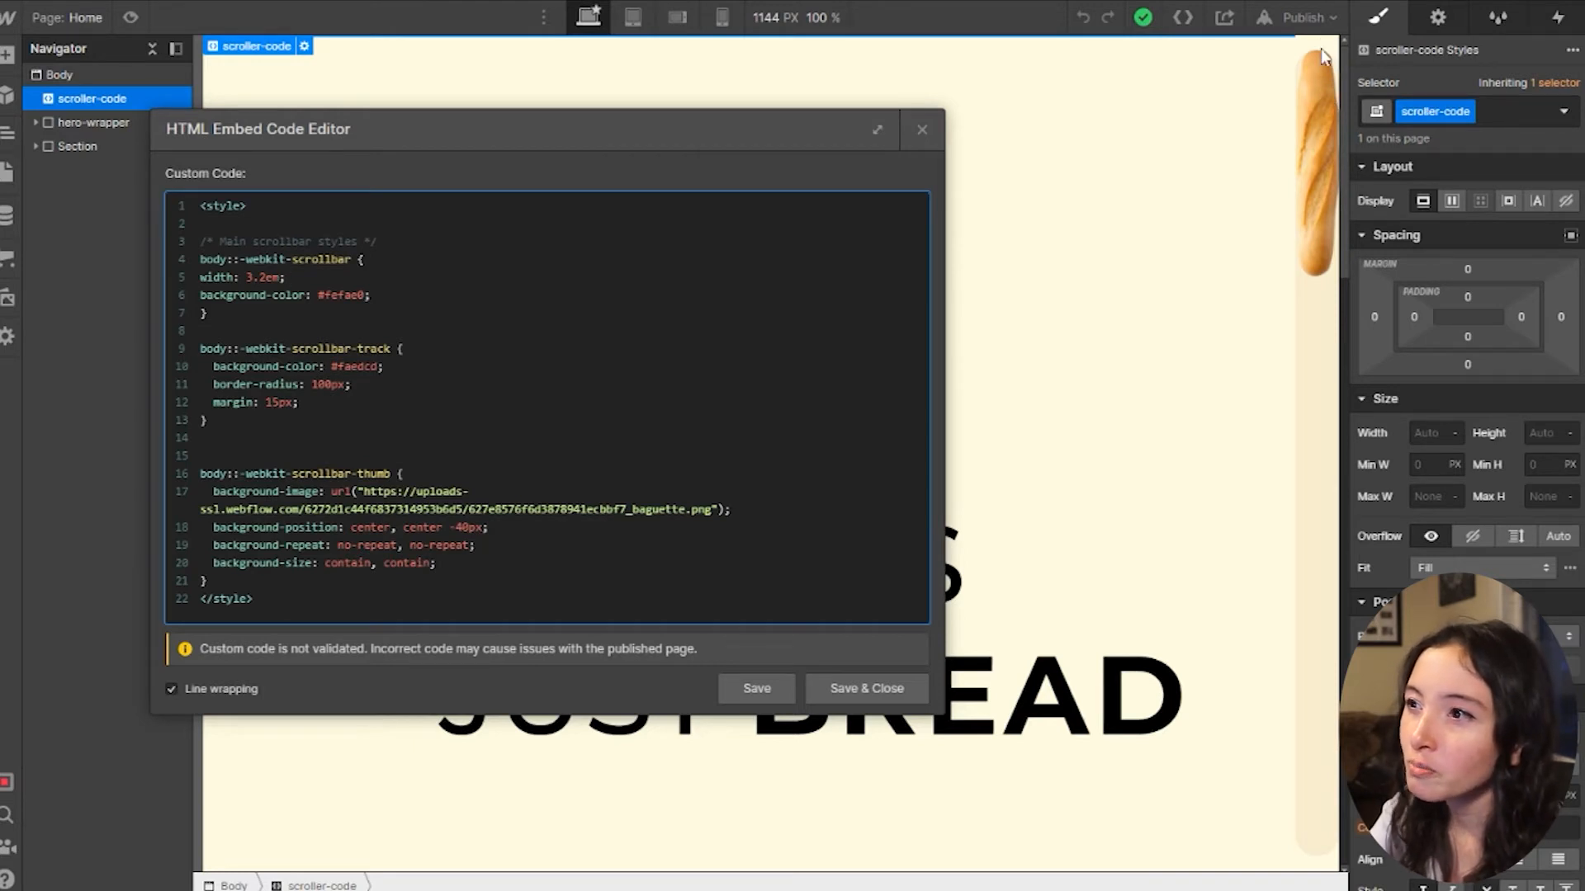
mouse_move(1385, 43)
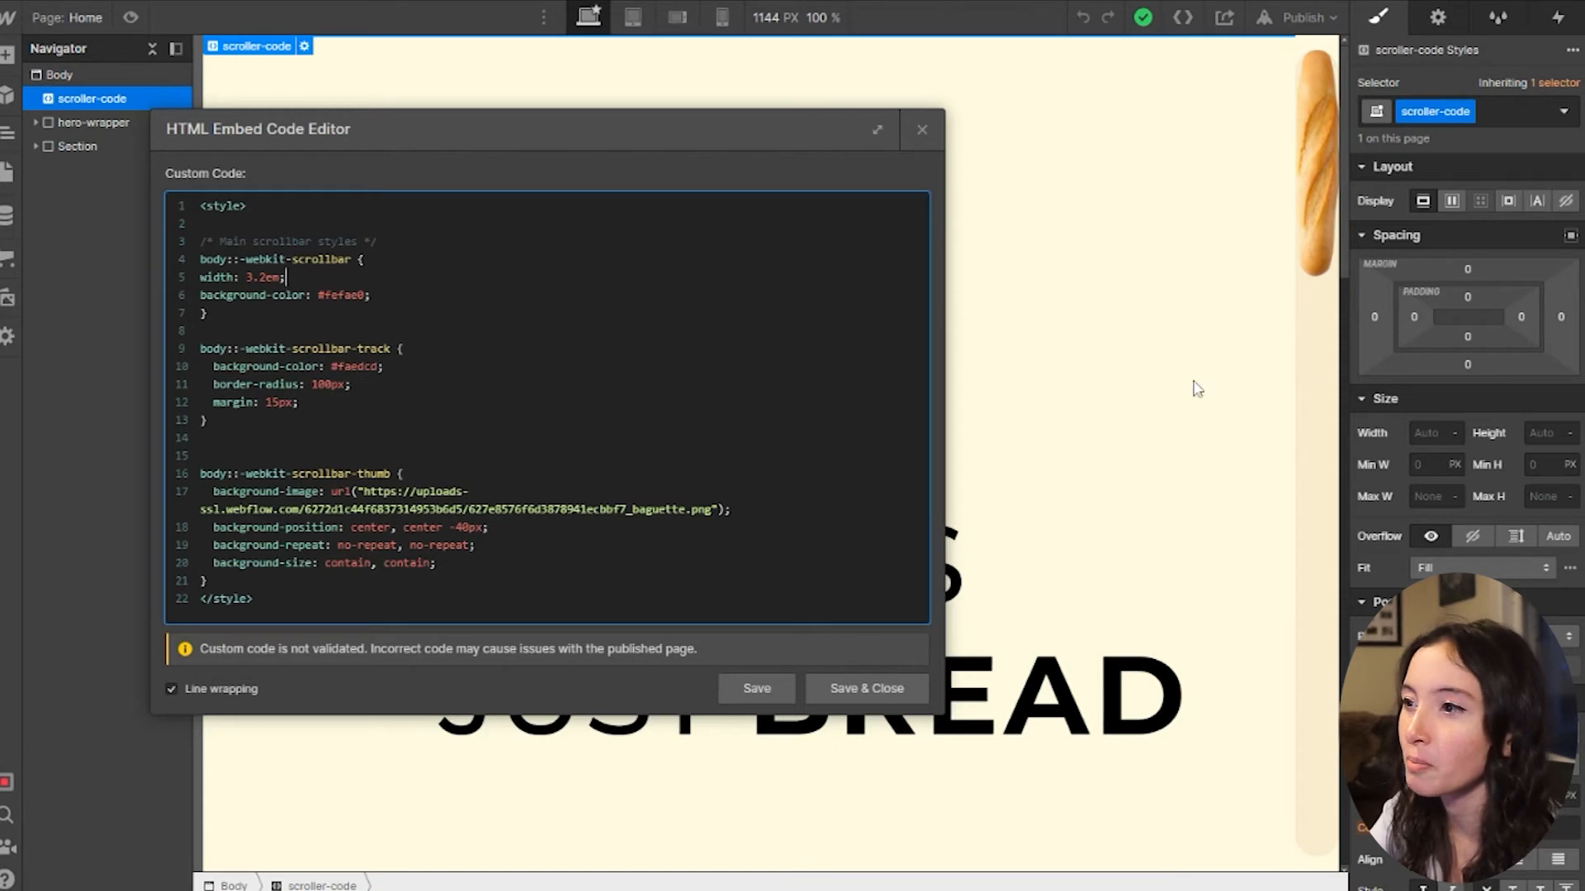
mouse_move(1321, 52)
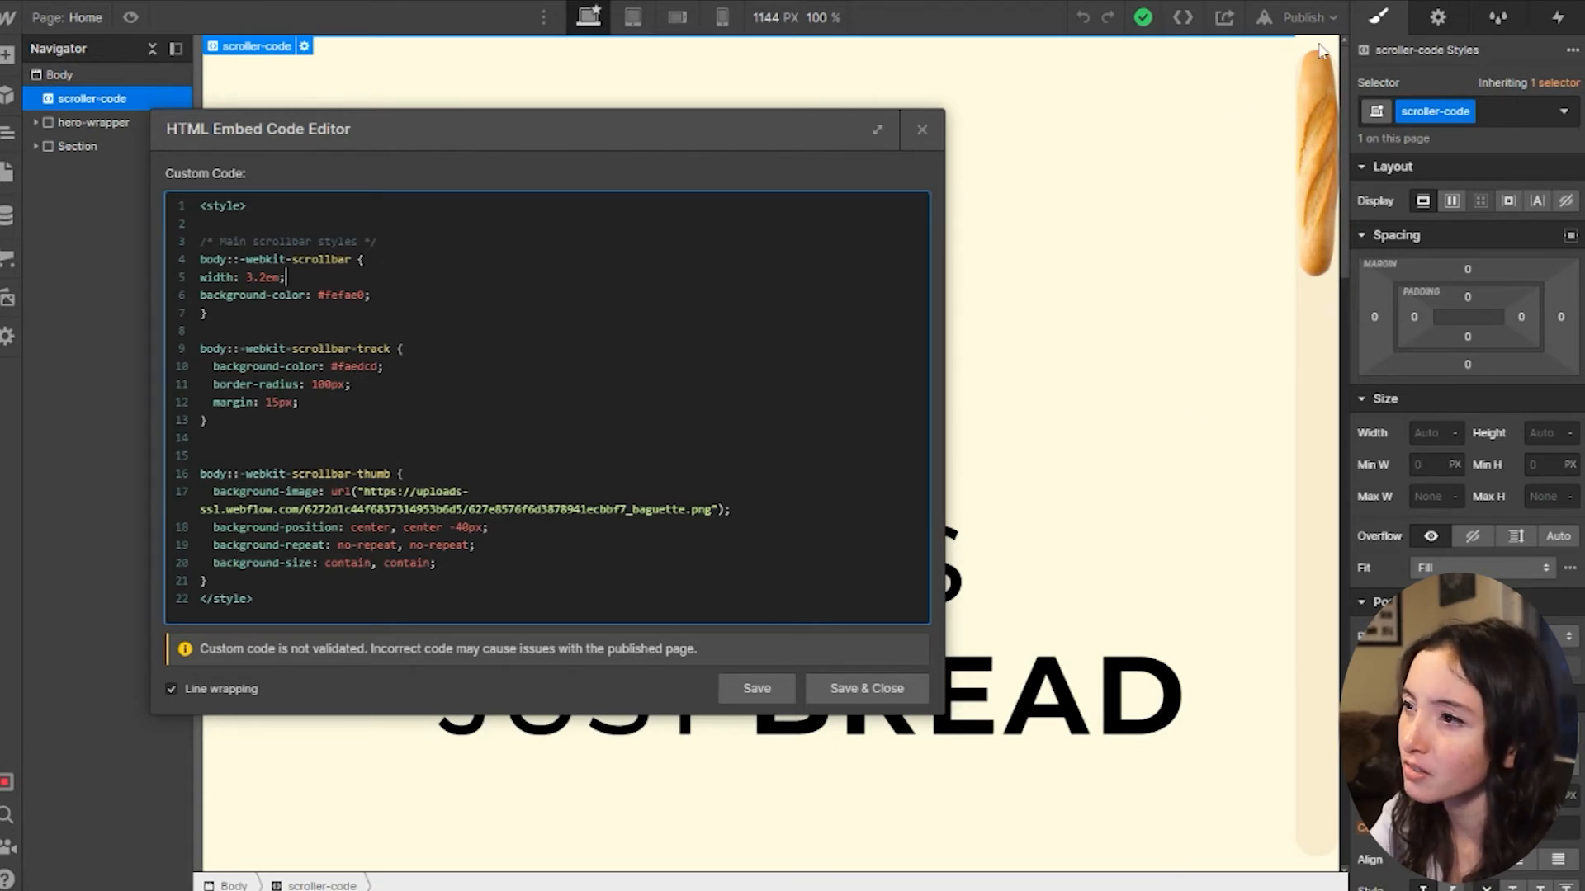
mouse_move(1339, 59)
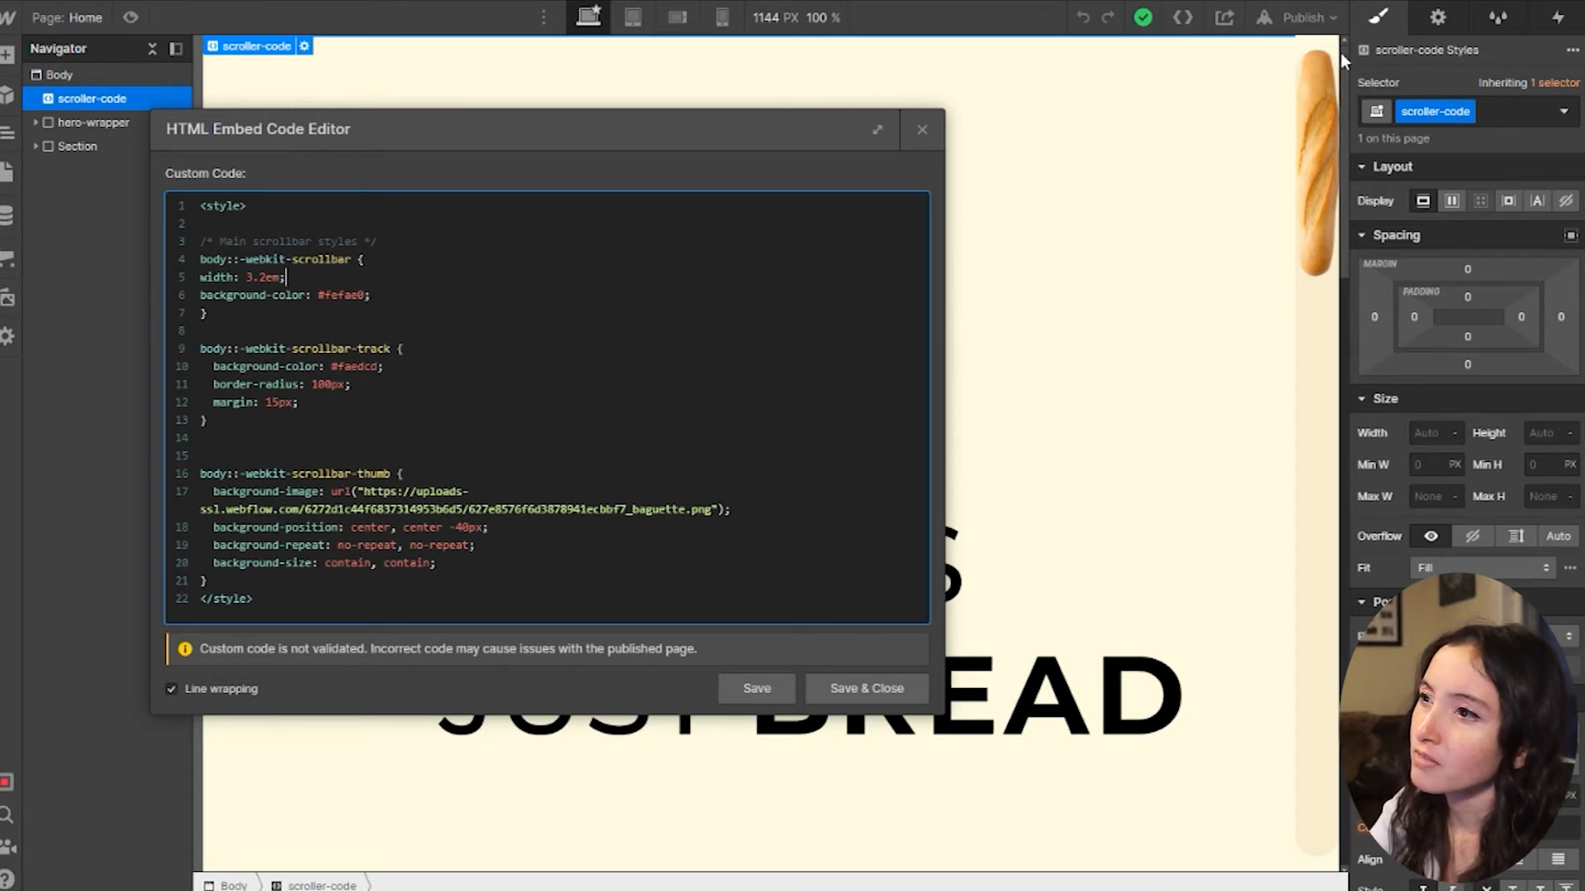
mouse_move(1188, 819)
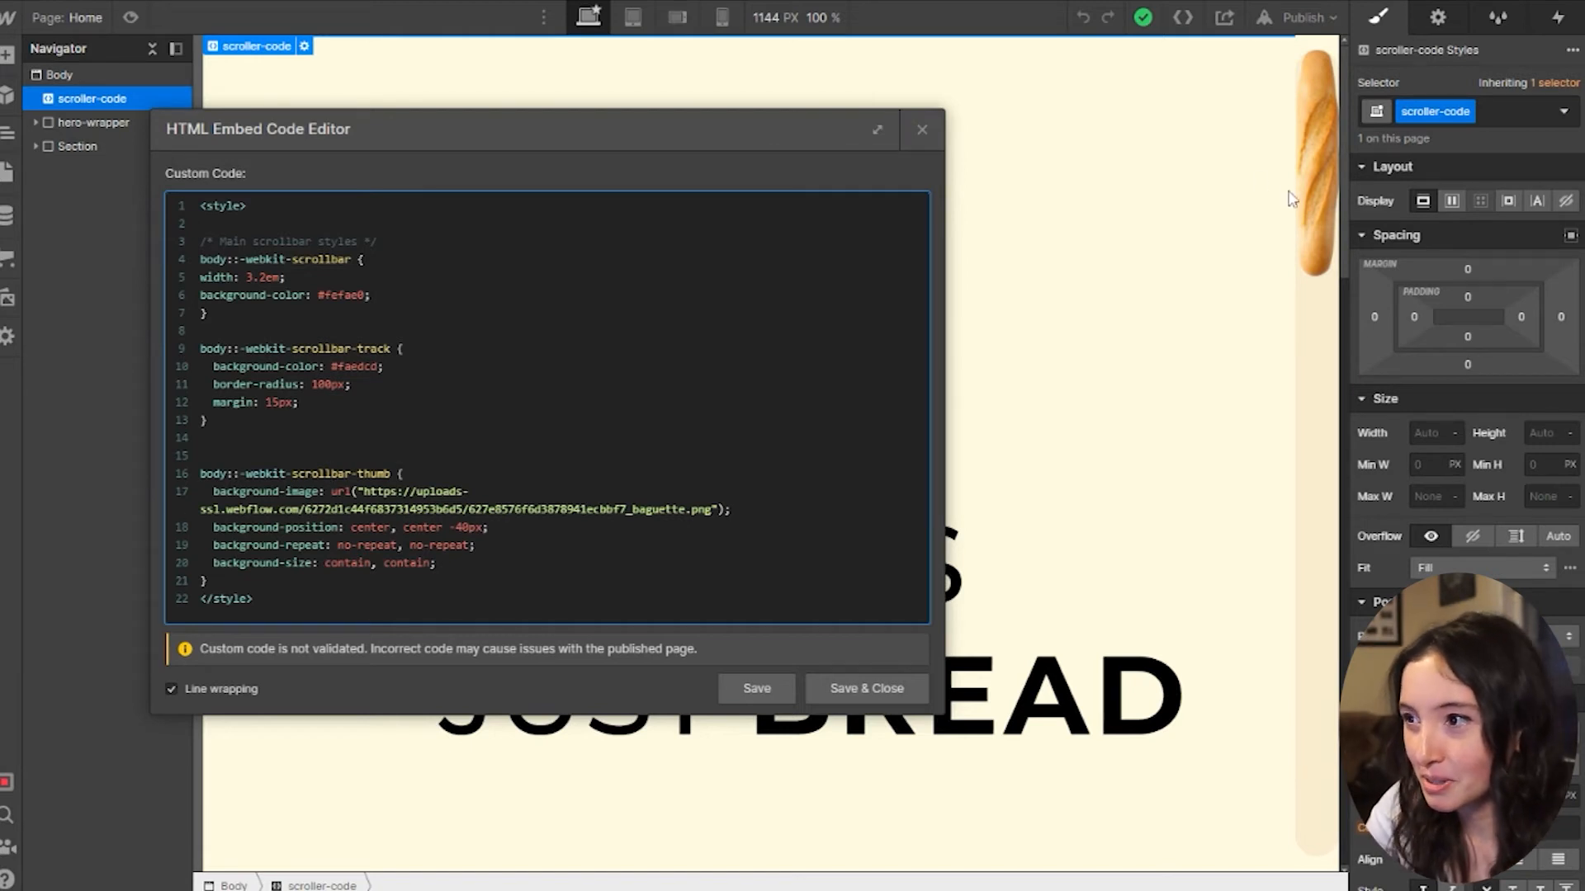
mouse_move(1330, 63)
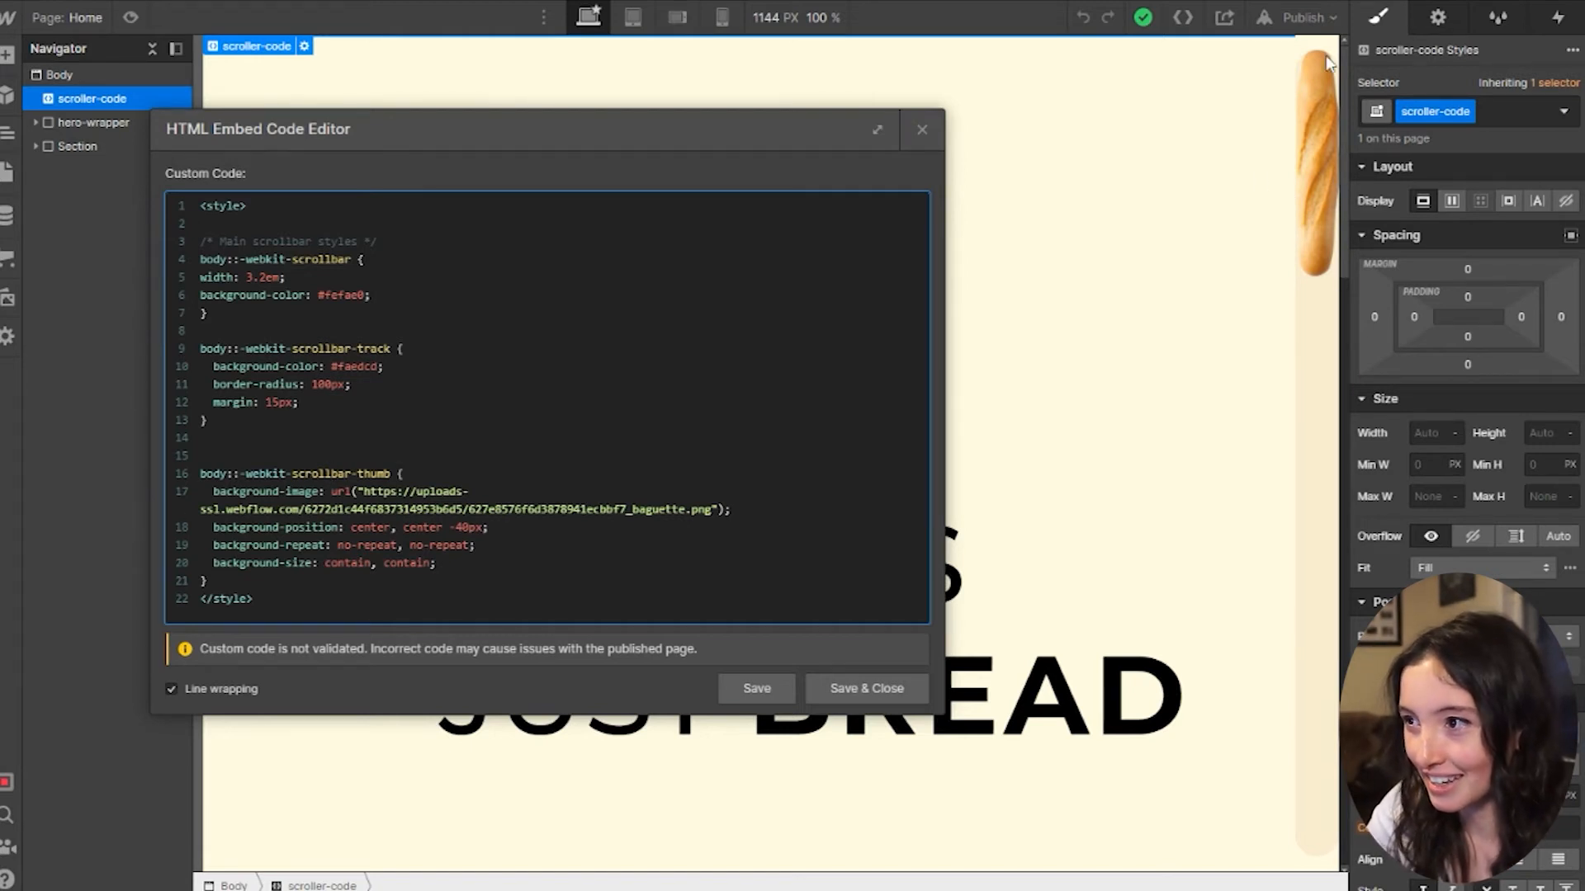
left_click(865, 688)
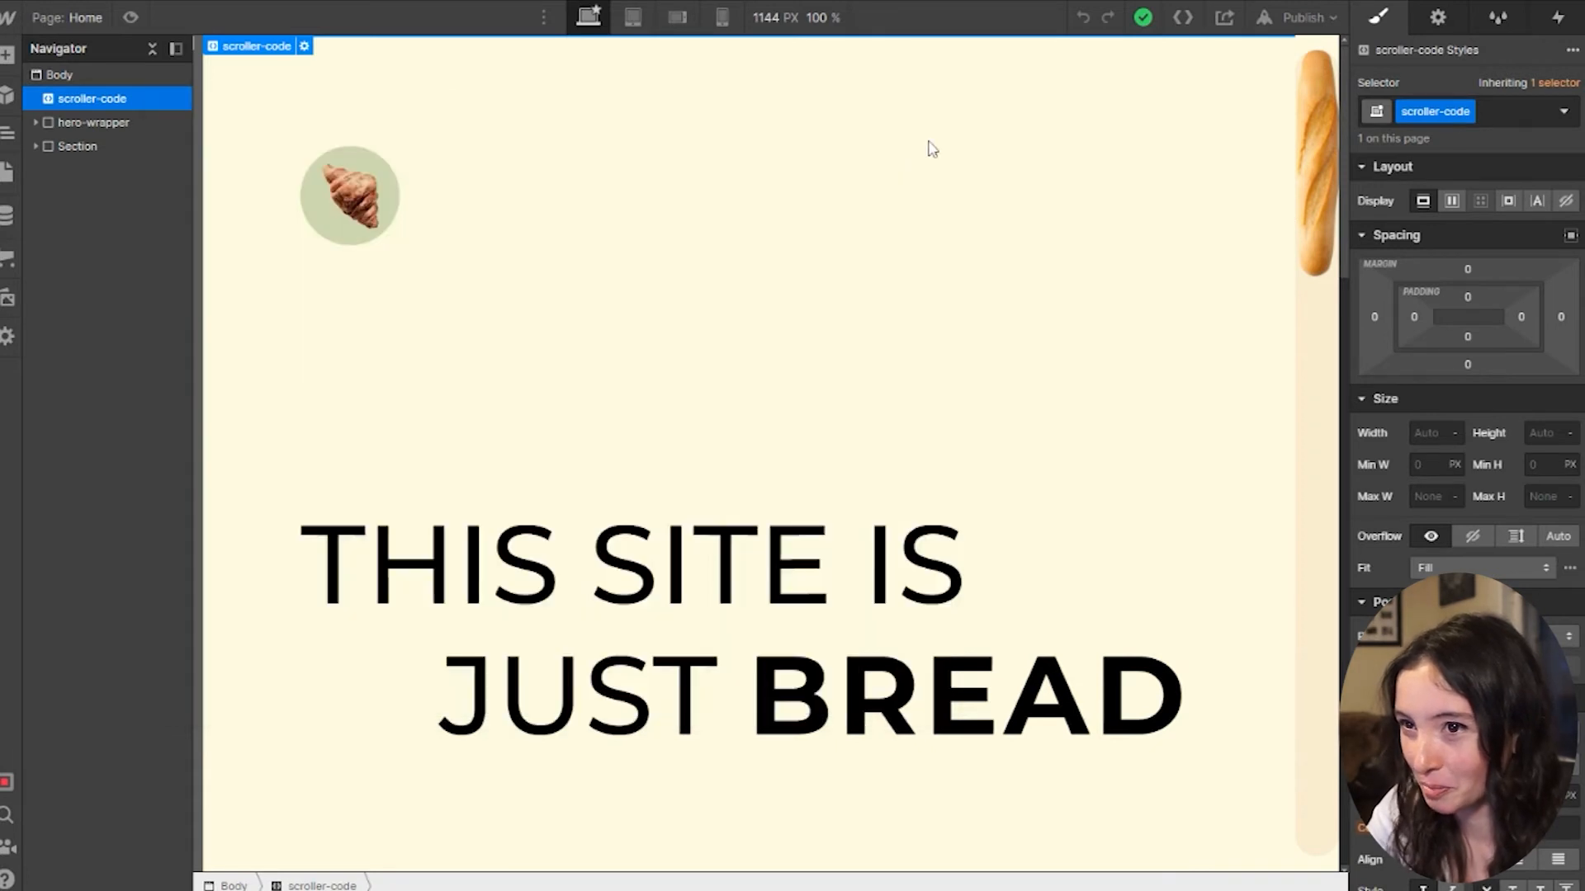
Check baguette.png's details (49 × 263) in the Assets panel and close them.
left_click(8, 297)
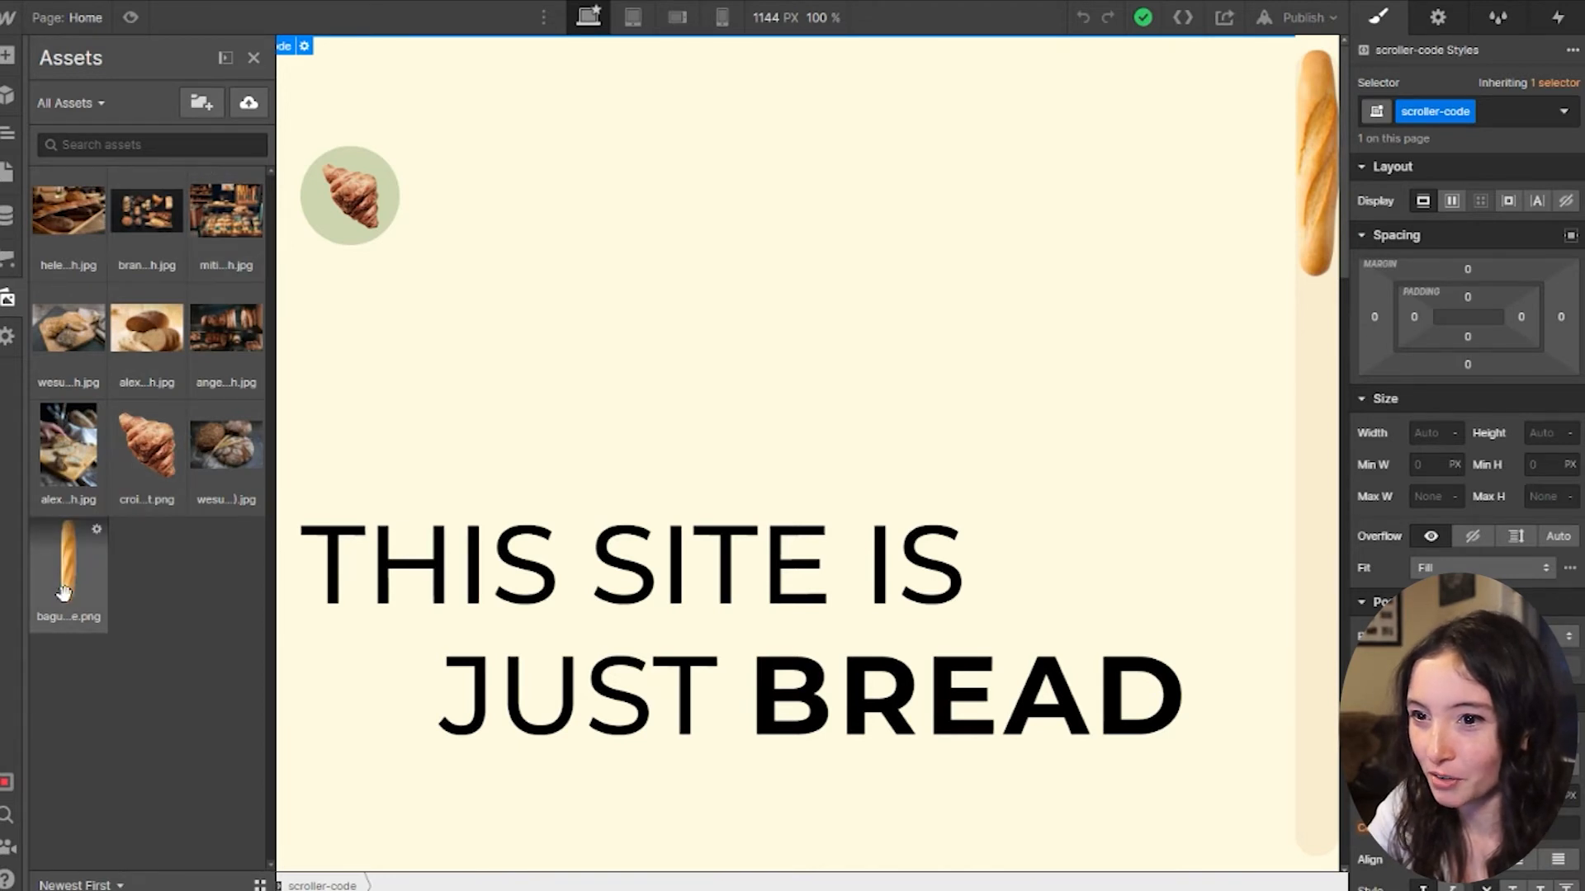
mouse_move(96, 530)
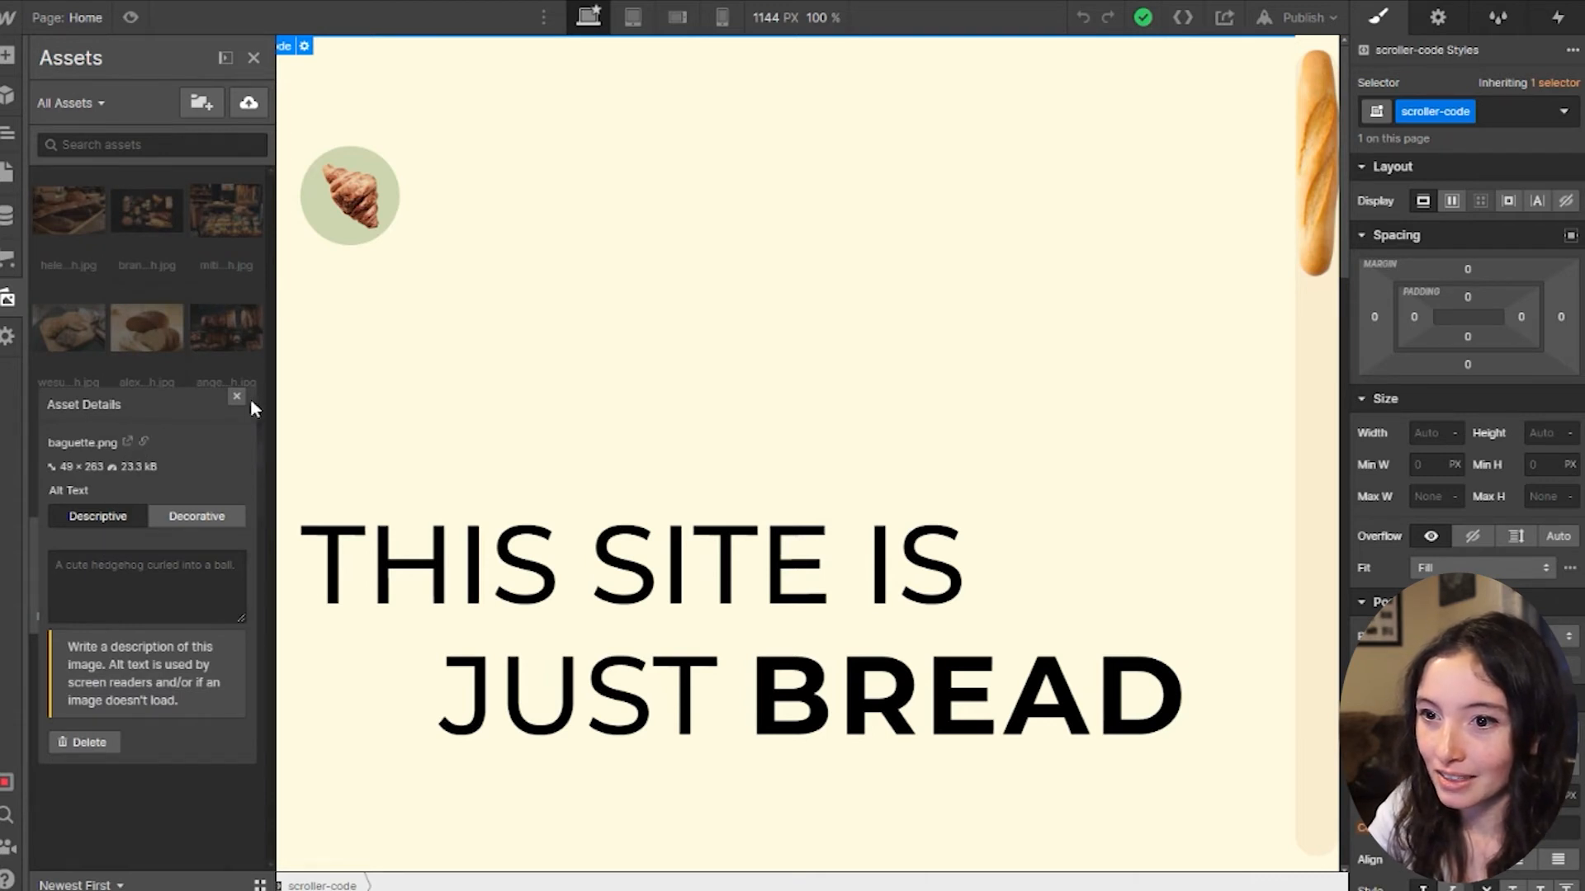
left_click(236, 395)
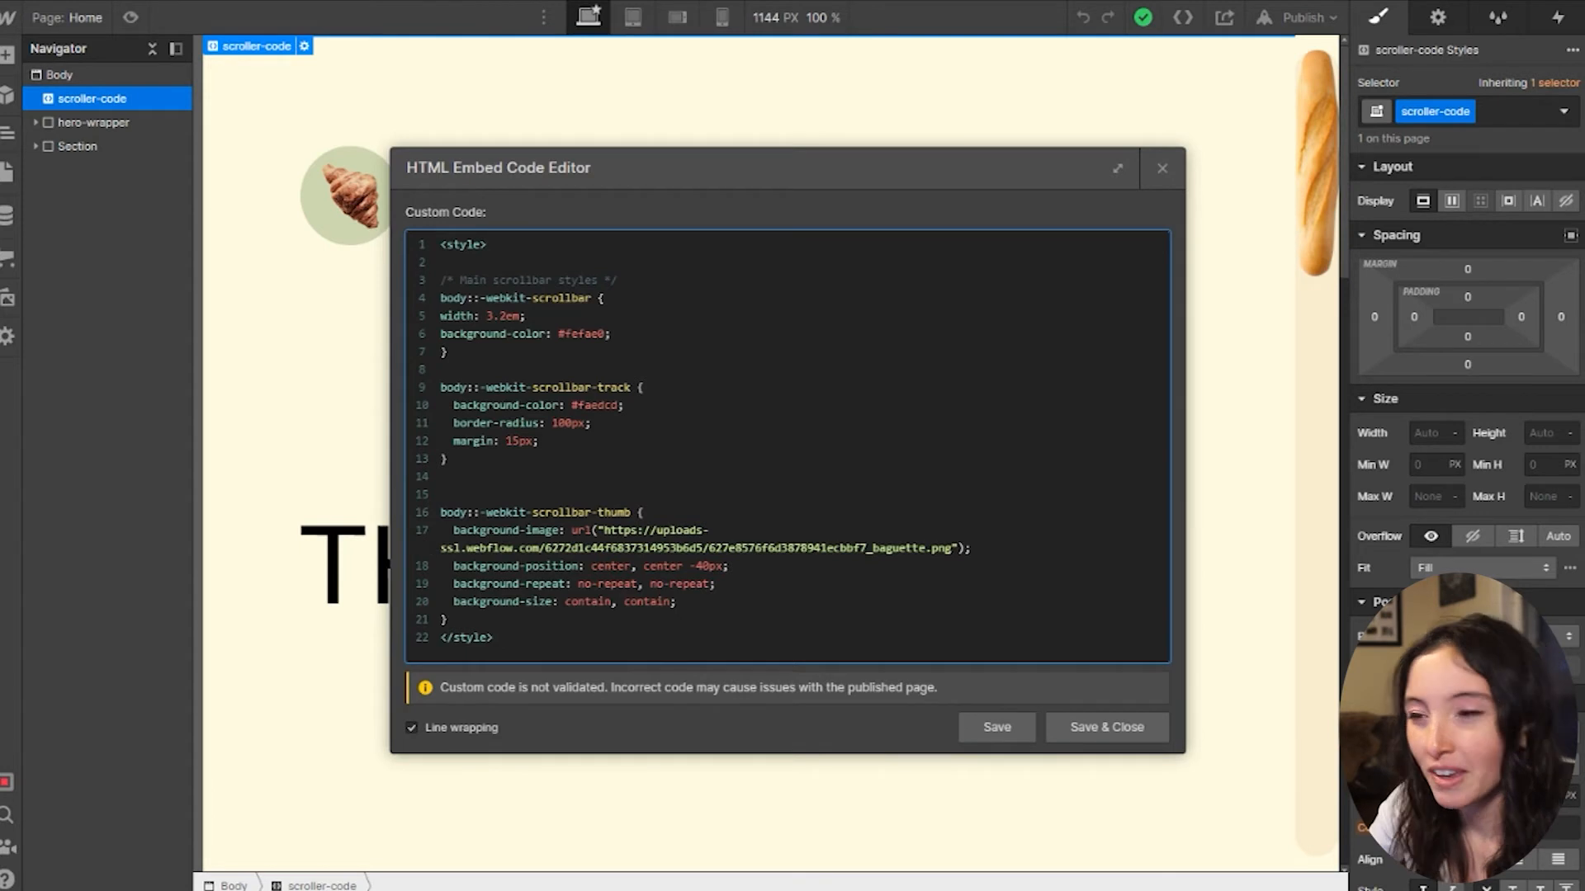
Finish the ::-webkit-scrollbar-thumb baguette background rules and save the embed code.
left_click(1117, 169)
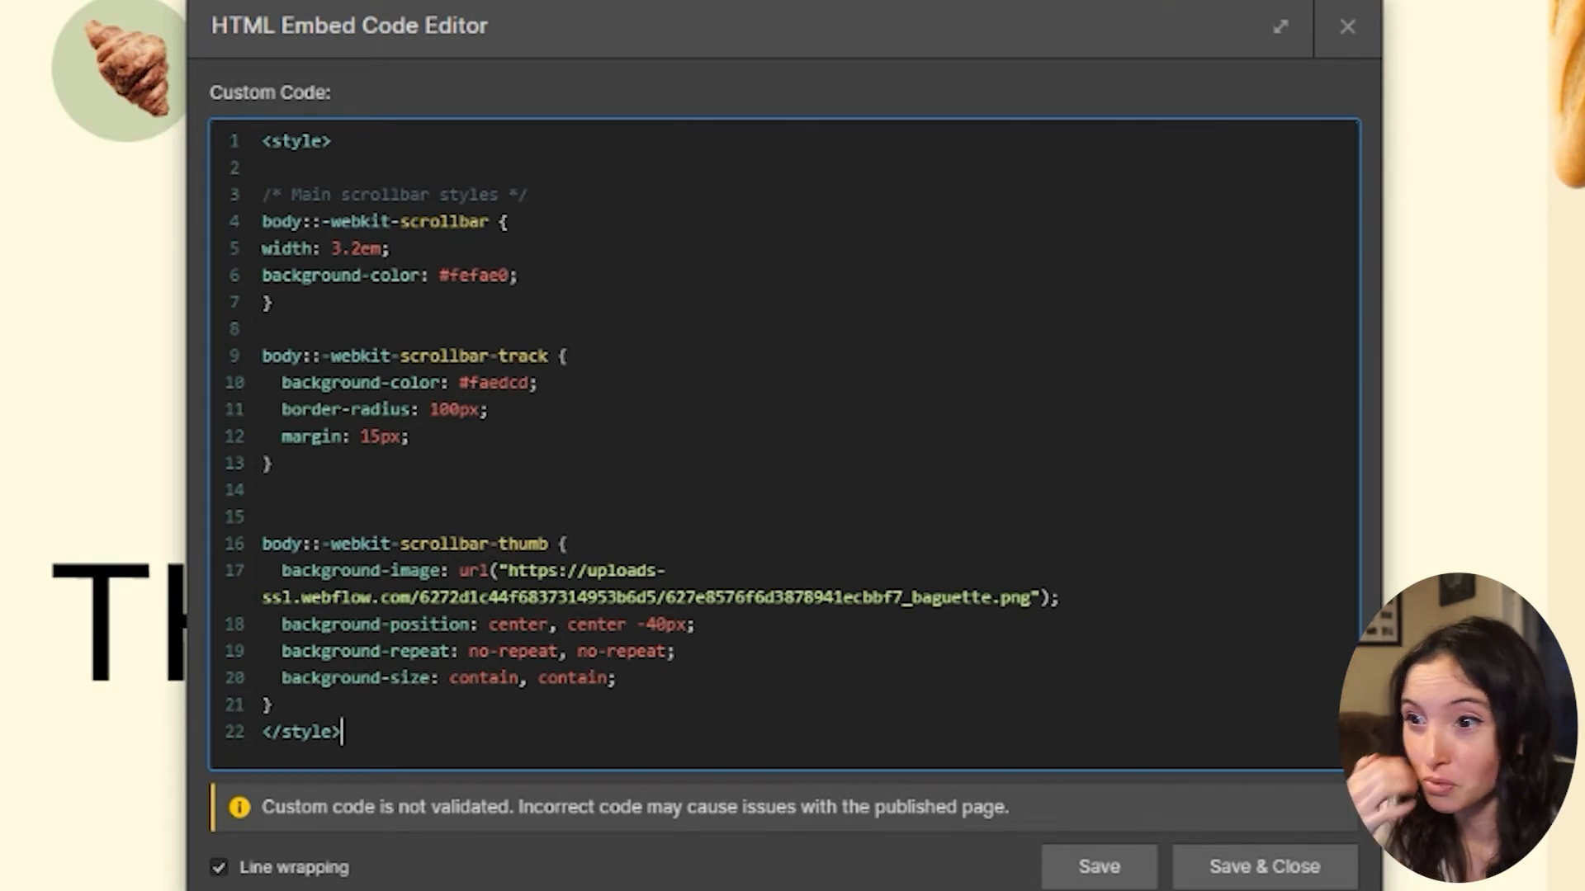
left_click(1279, 24)
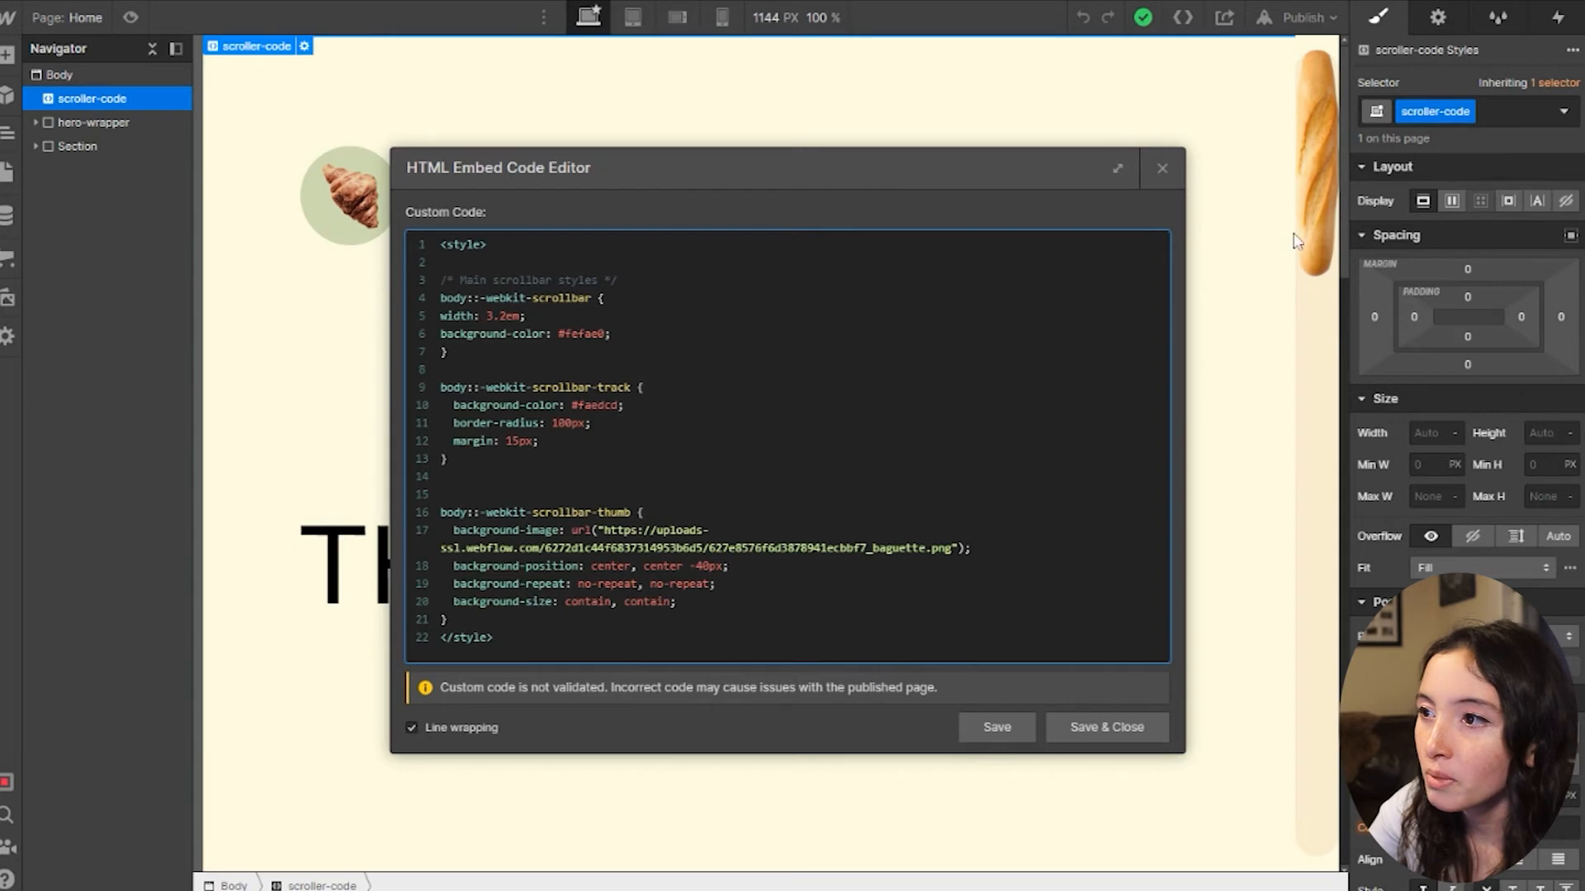
mouse_move(1306, 166)
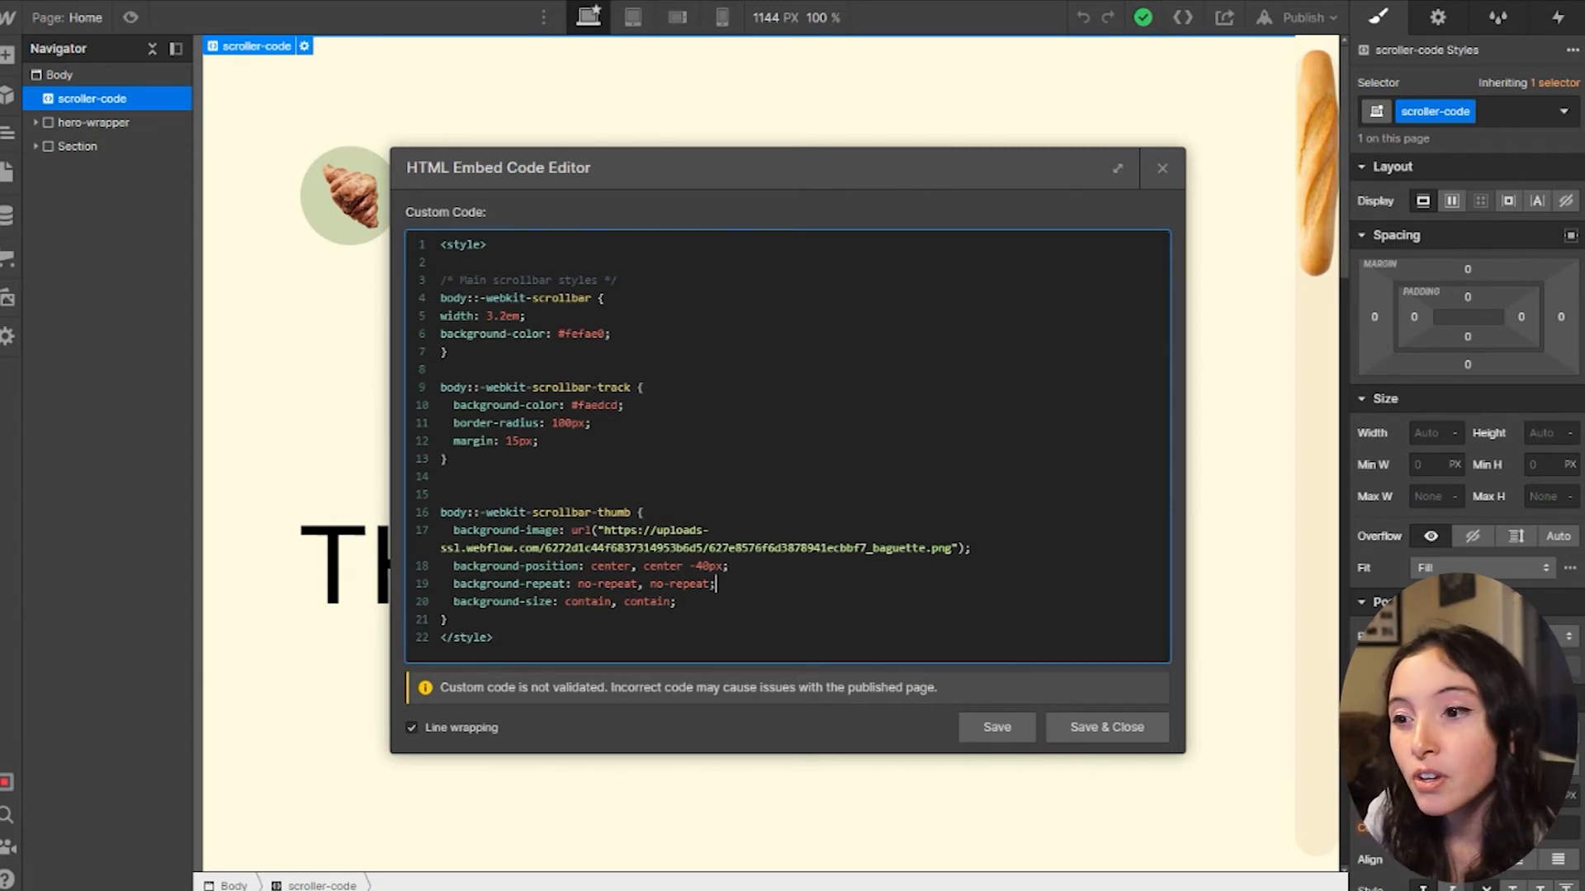
mouse_move(1275, 109)
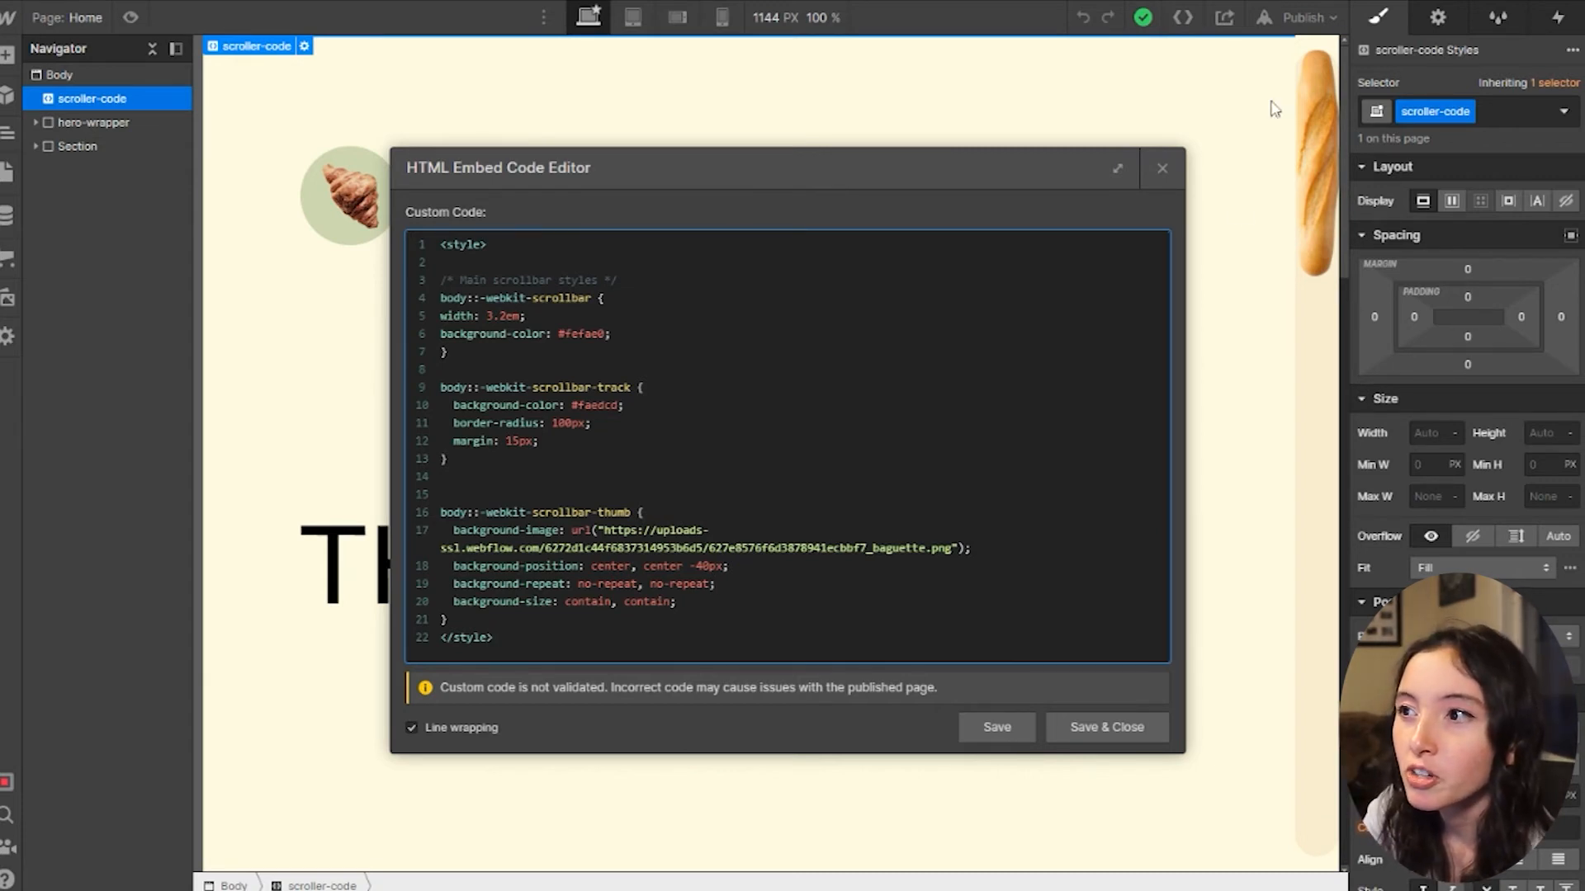
mouse_move(1211, 137)
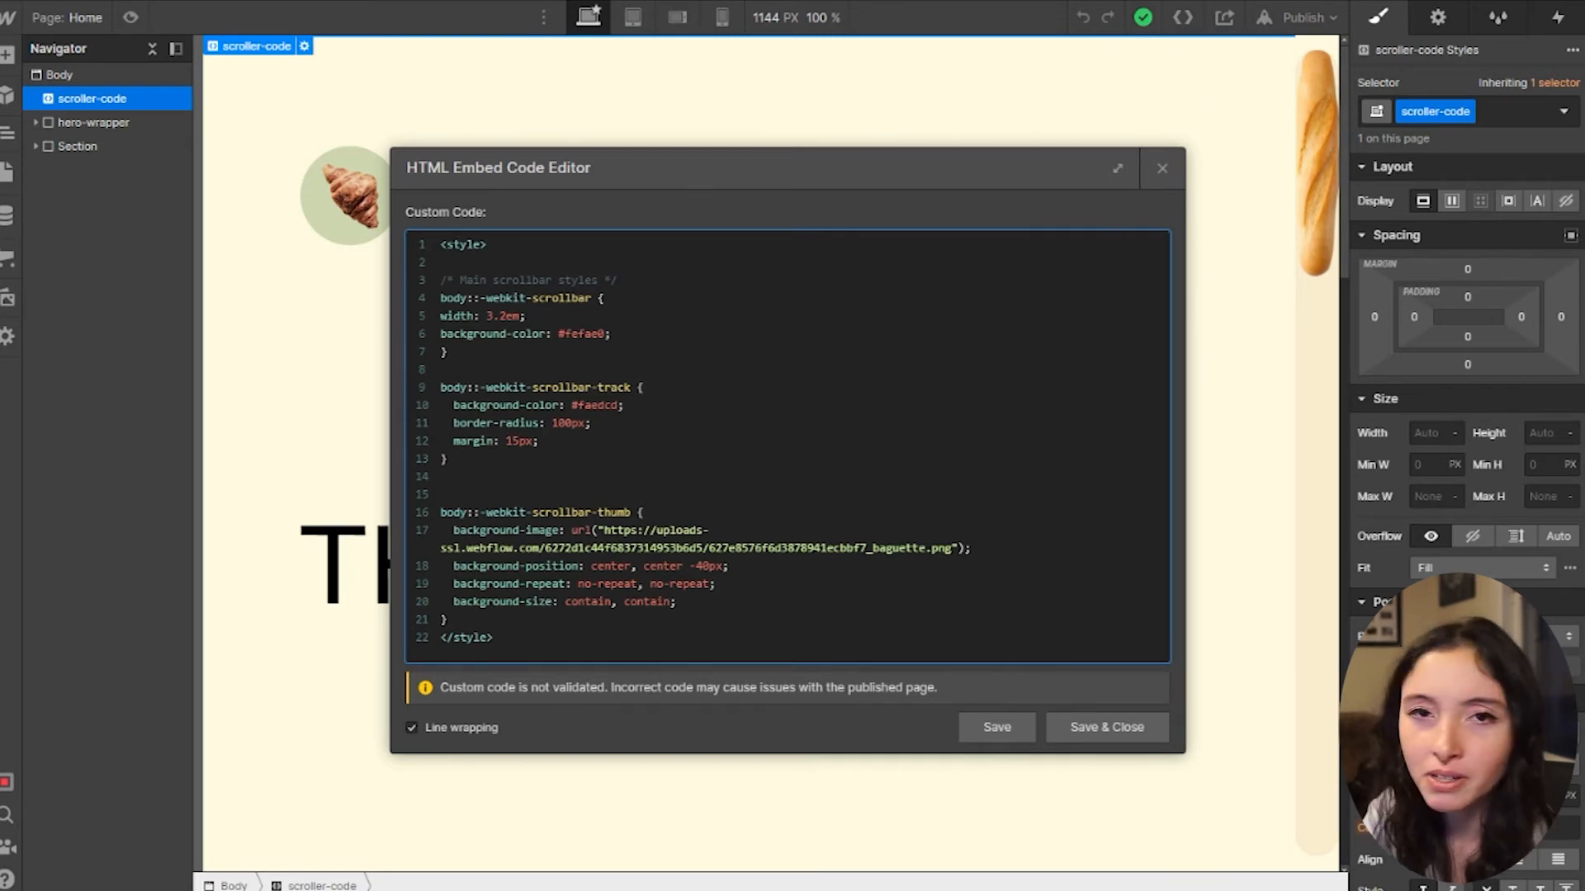
mouse_move(827, 8)
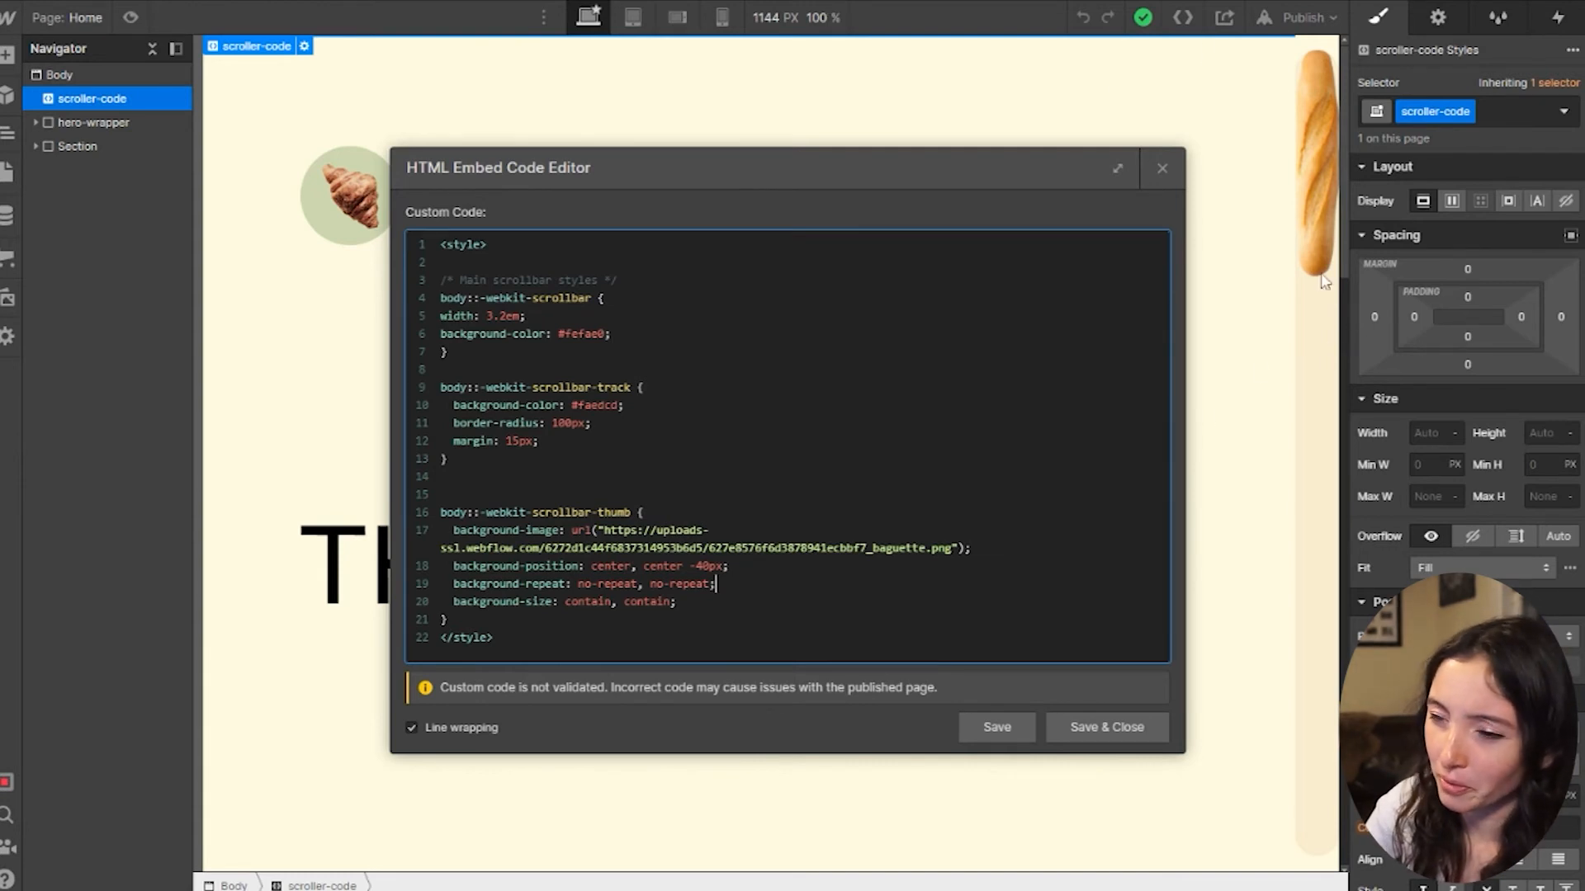
mouse_move(1325, 132)
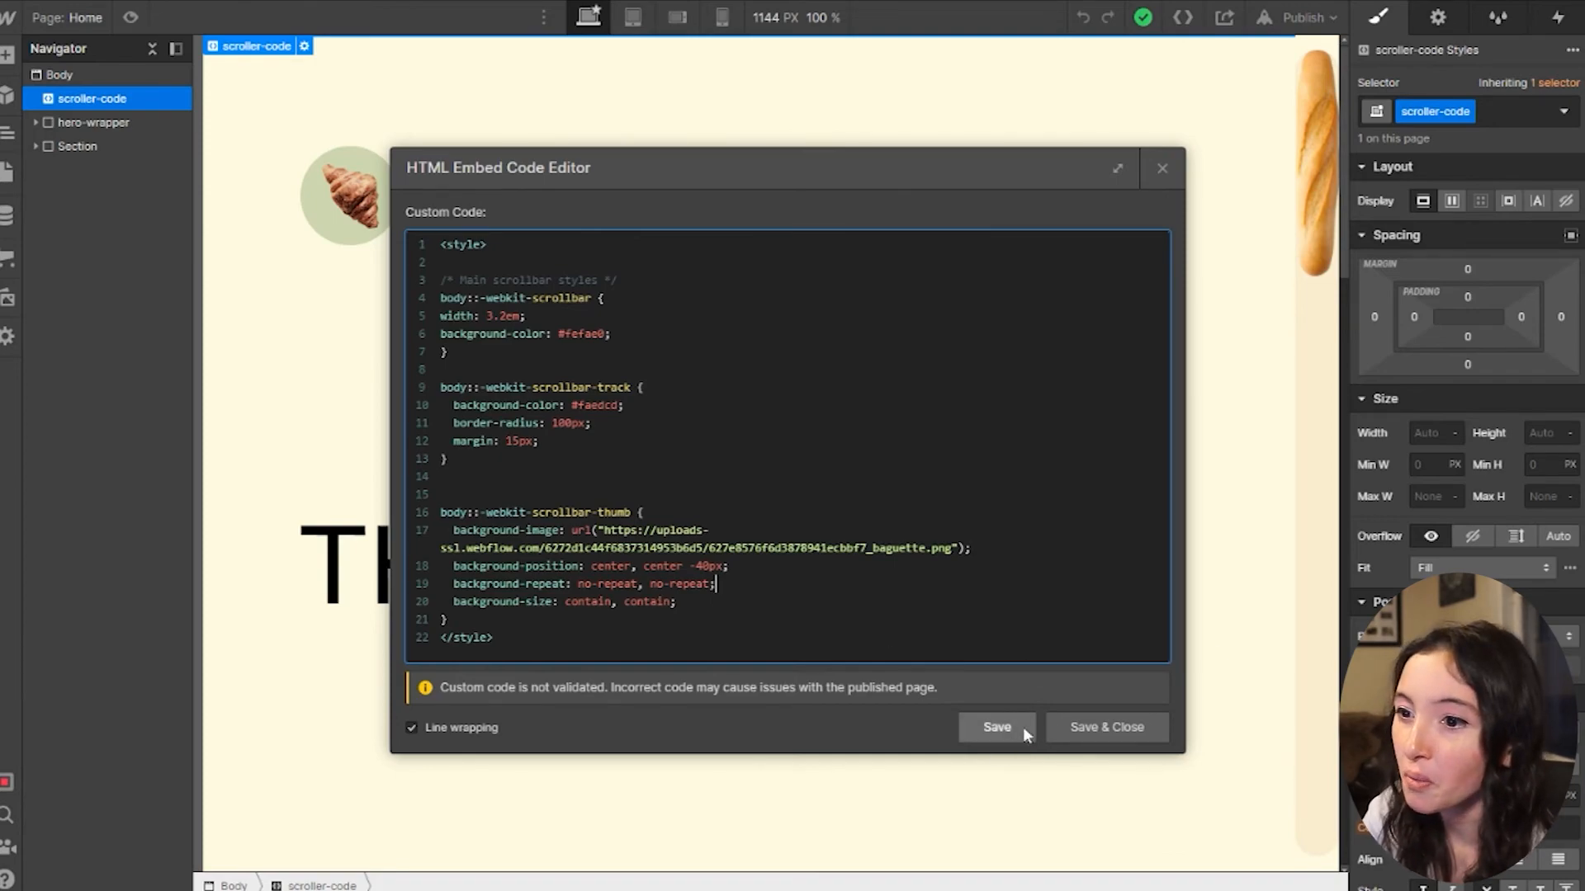
left_click(1104, 727)
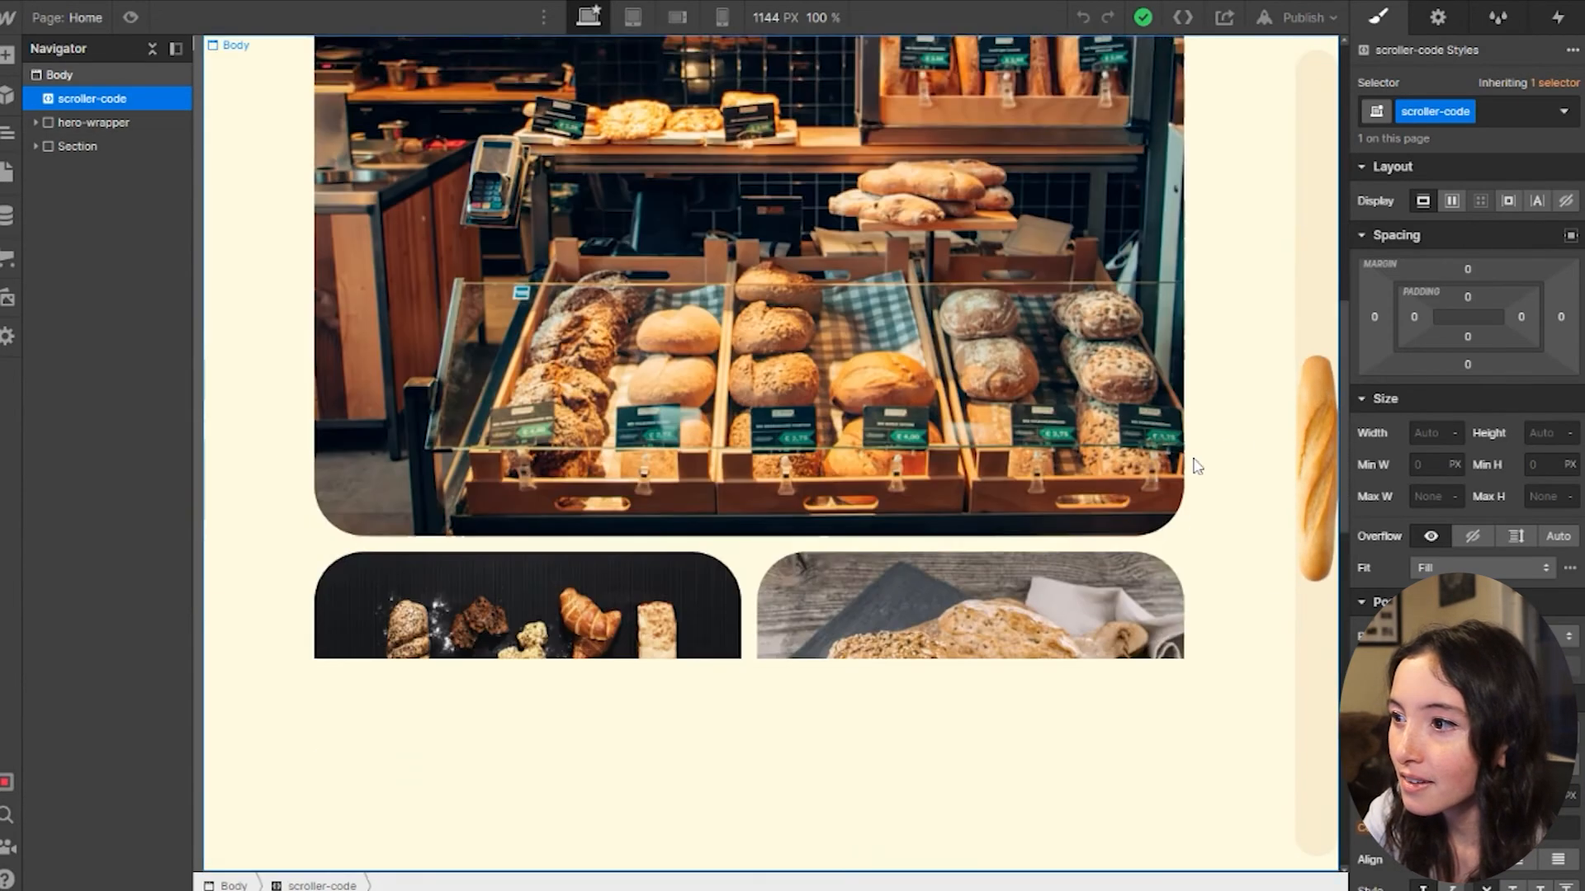
Scroll the canvas back to the top to test the baguette scrollbar.
scroll("up", 3)
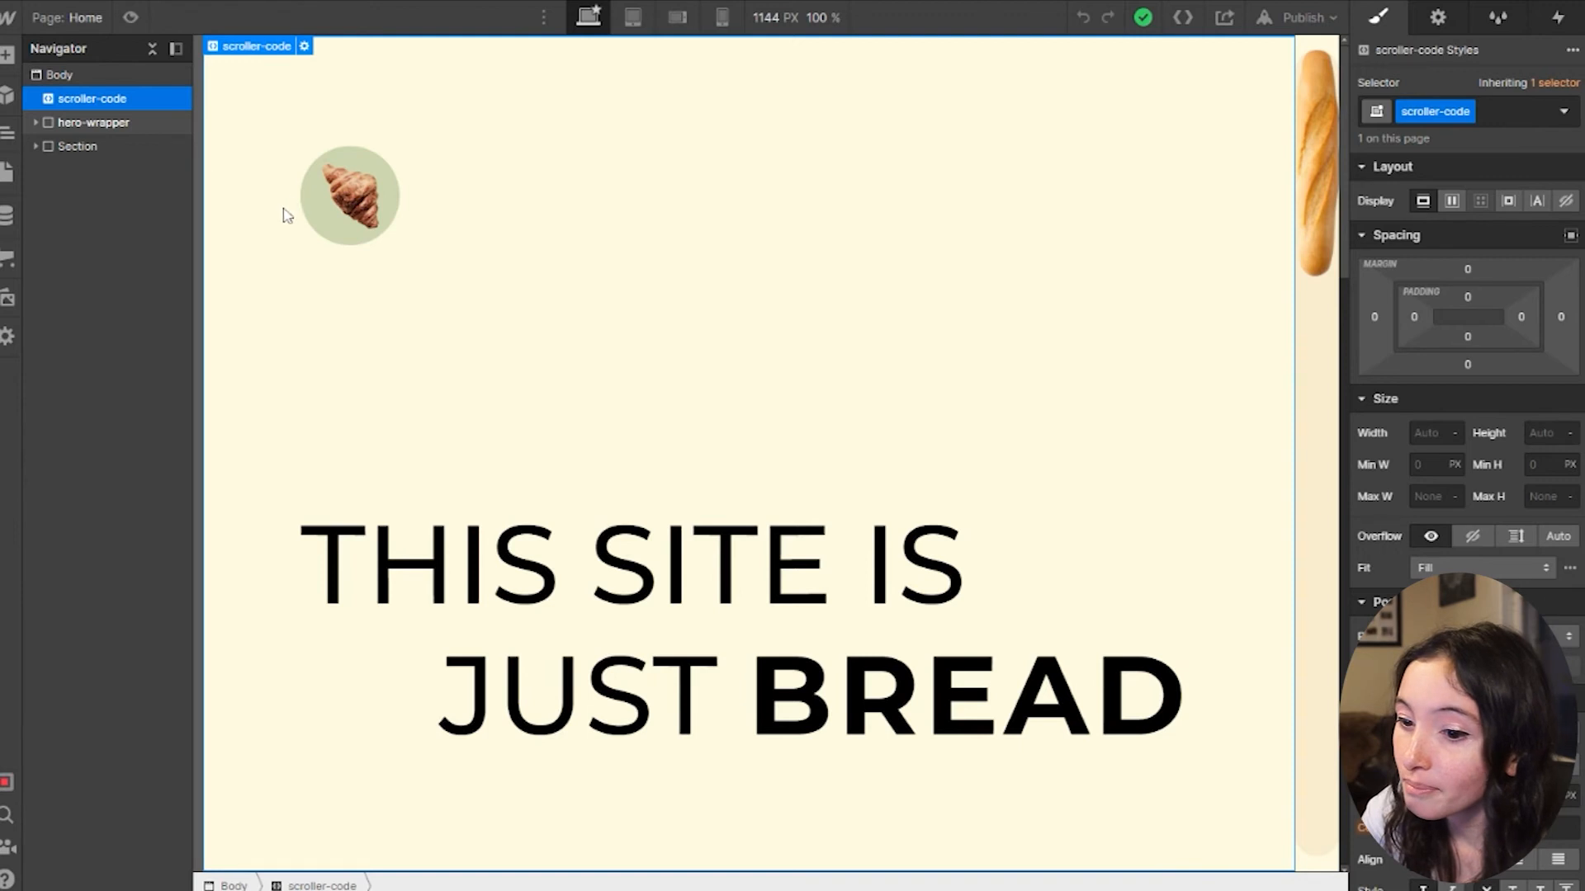
mouse_move(606, 741)
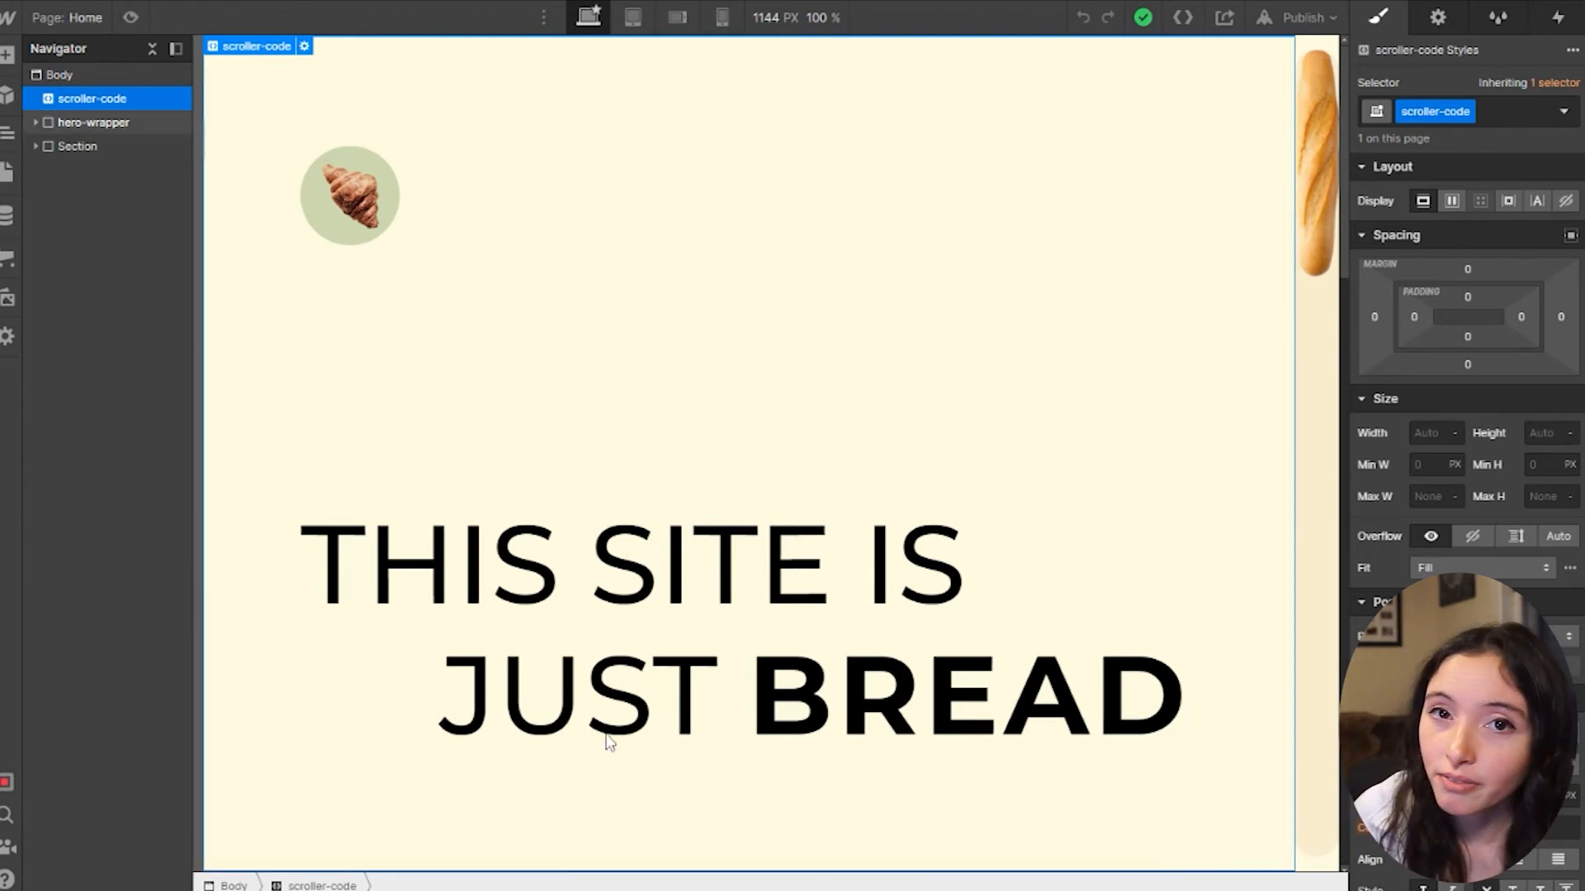
mouse_move(807, 200)
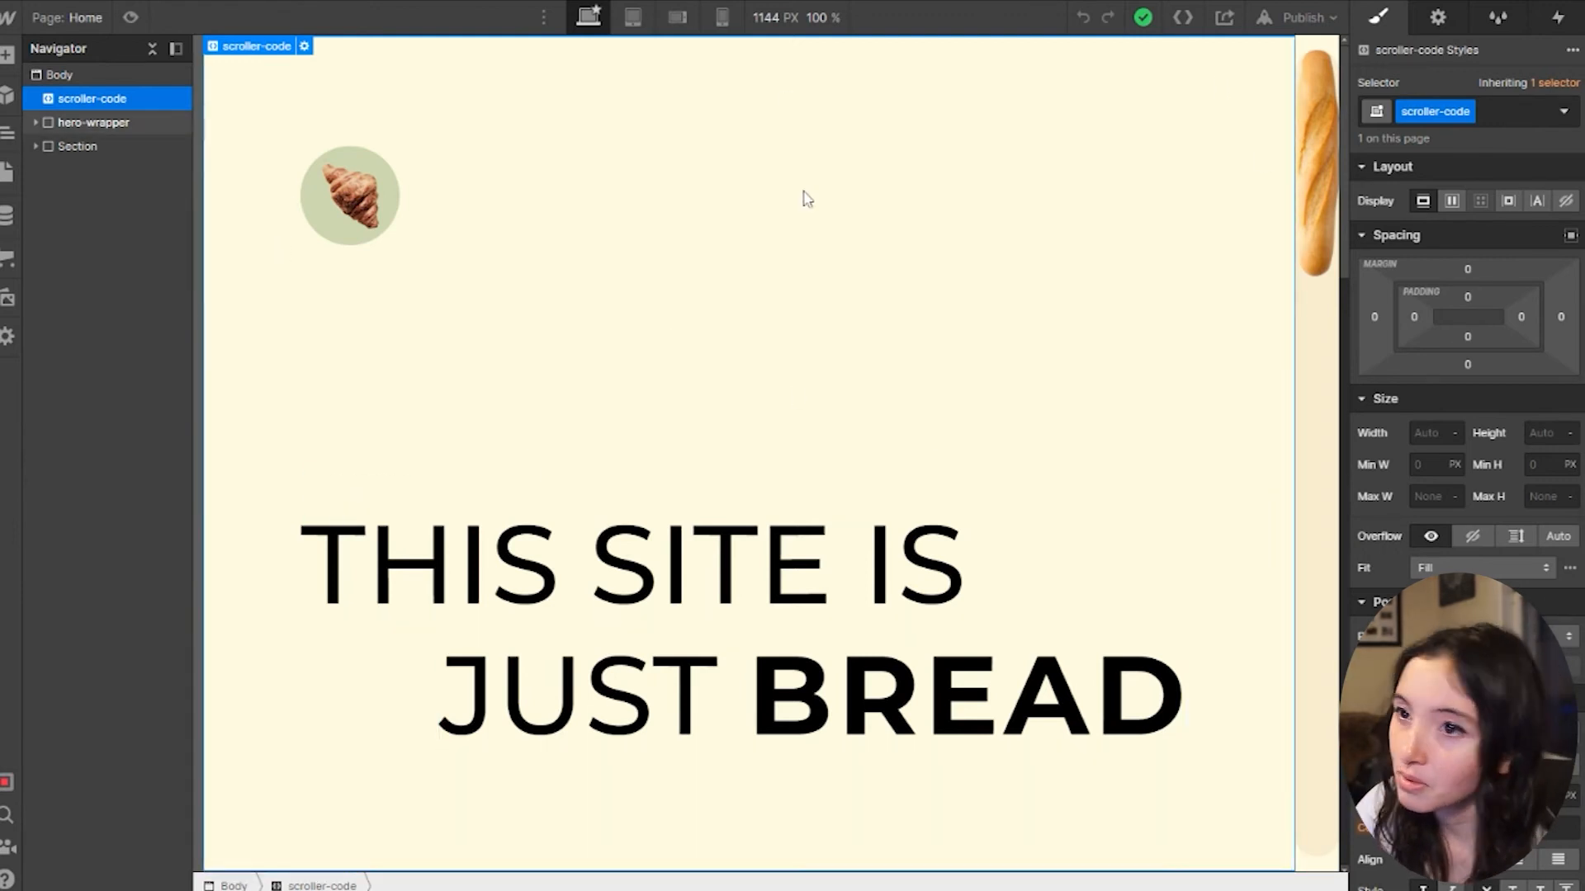
mouse_move(1290, 213)
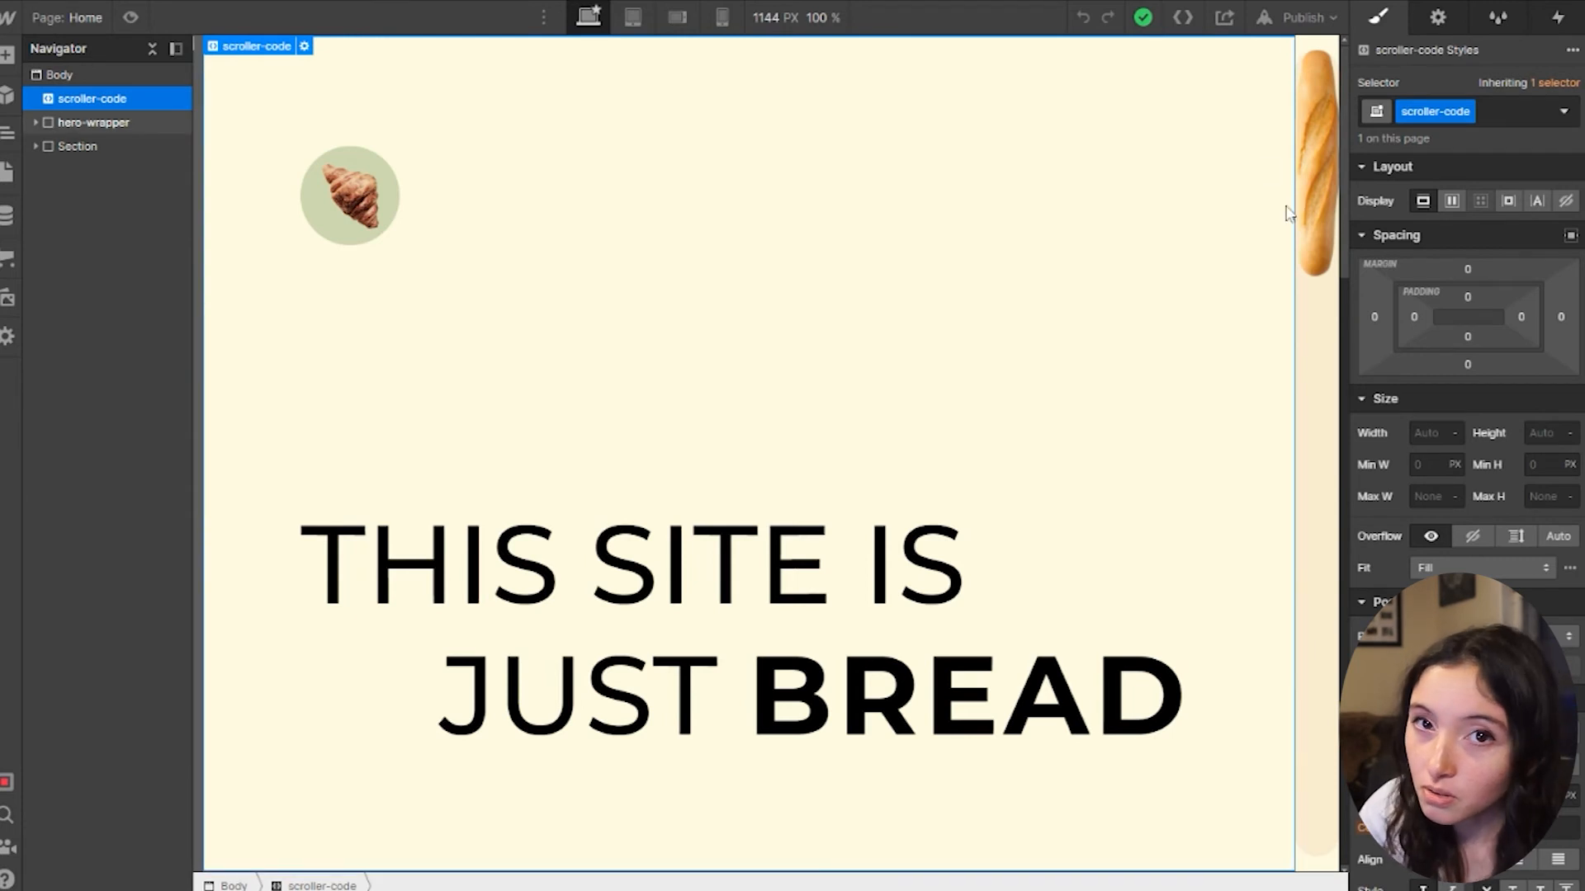
mouse_move(1241, 219)
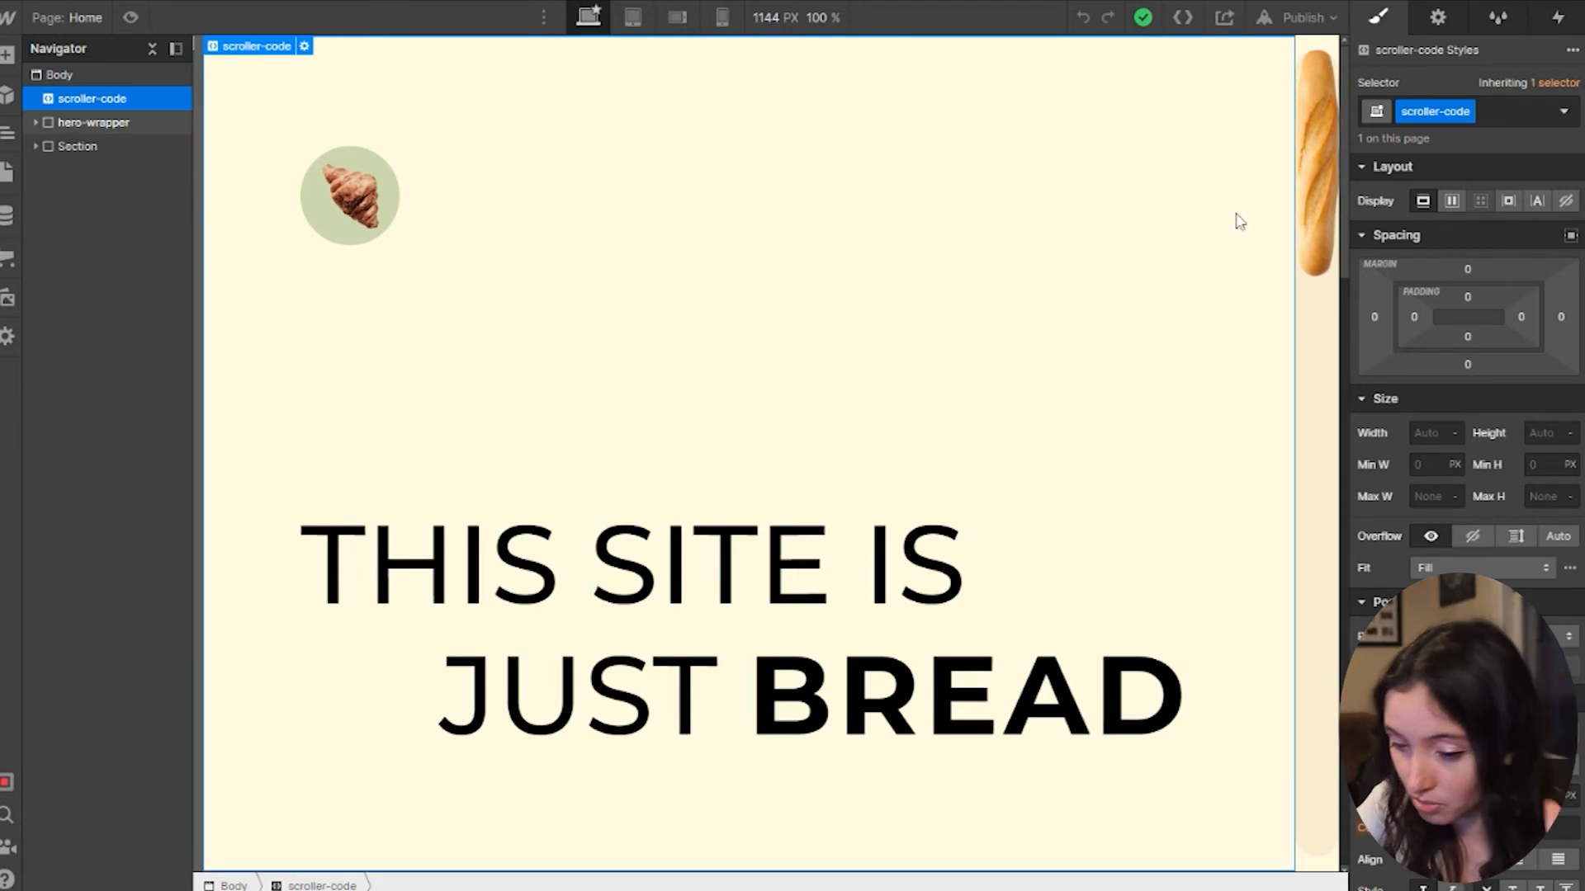
mouse_move(843, 5)
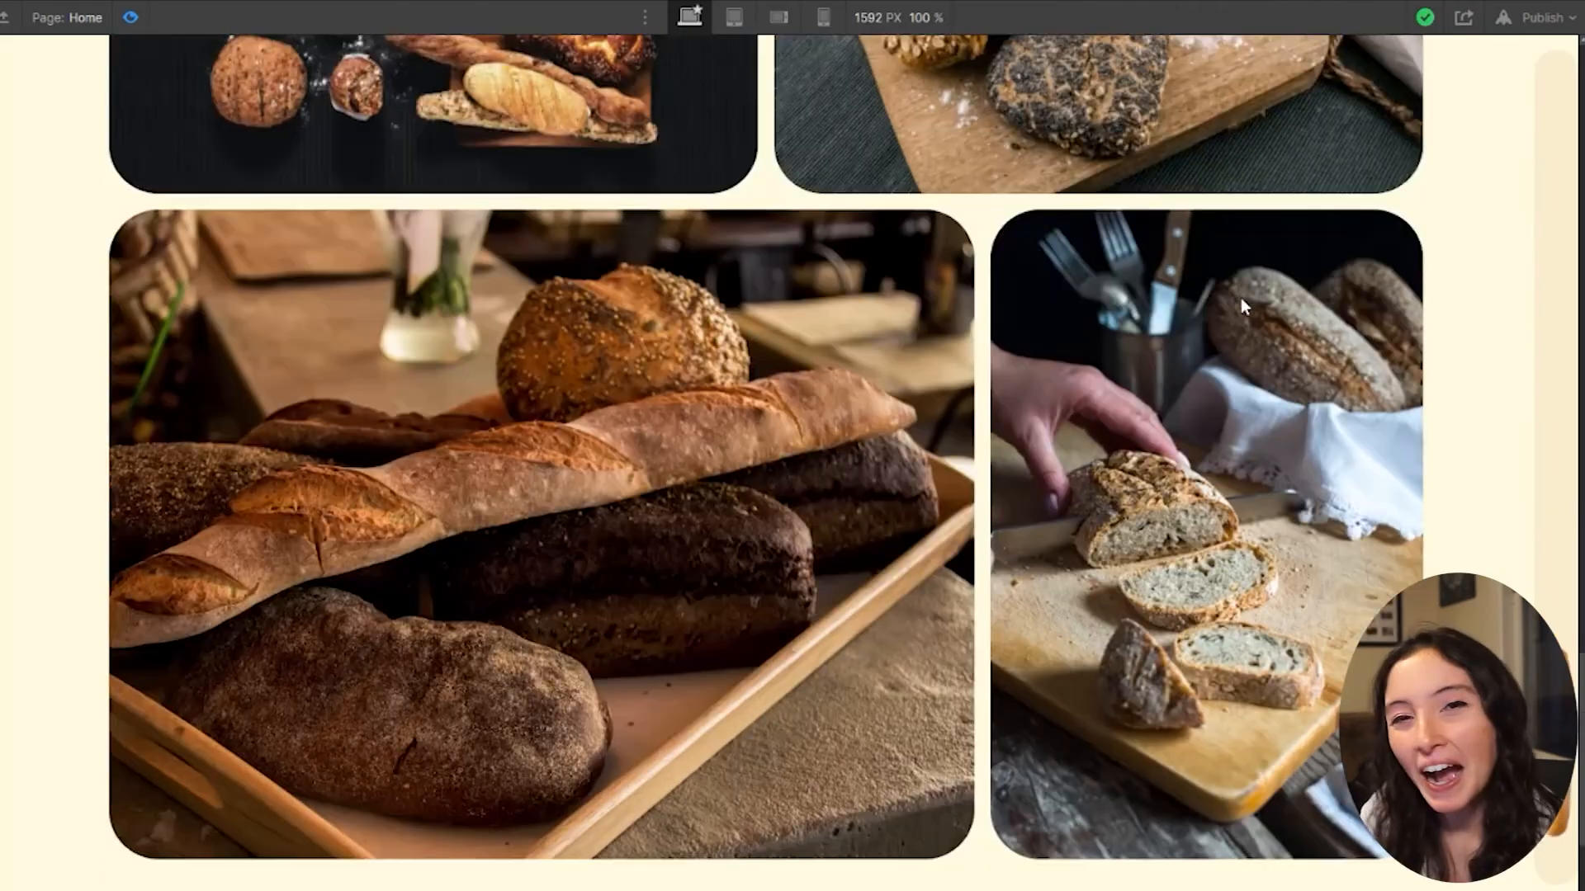
scroll("down", 3)
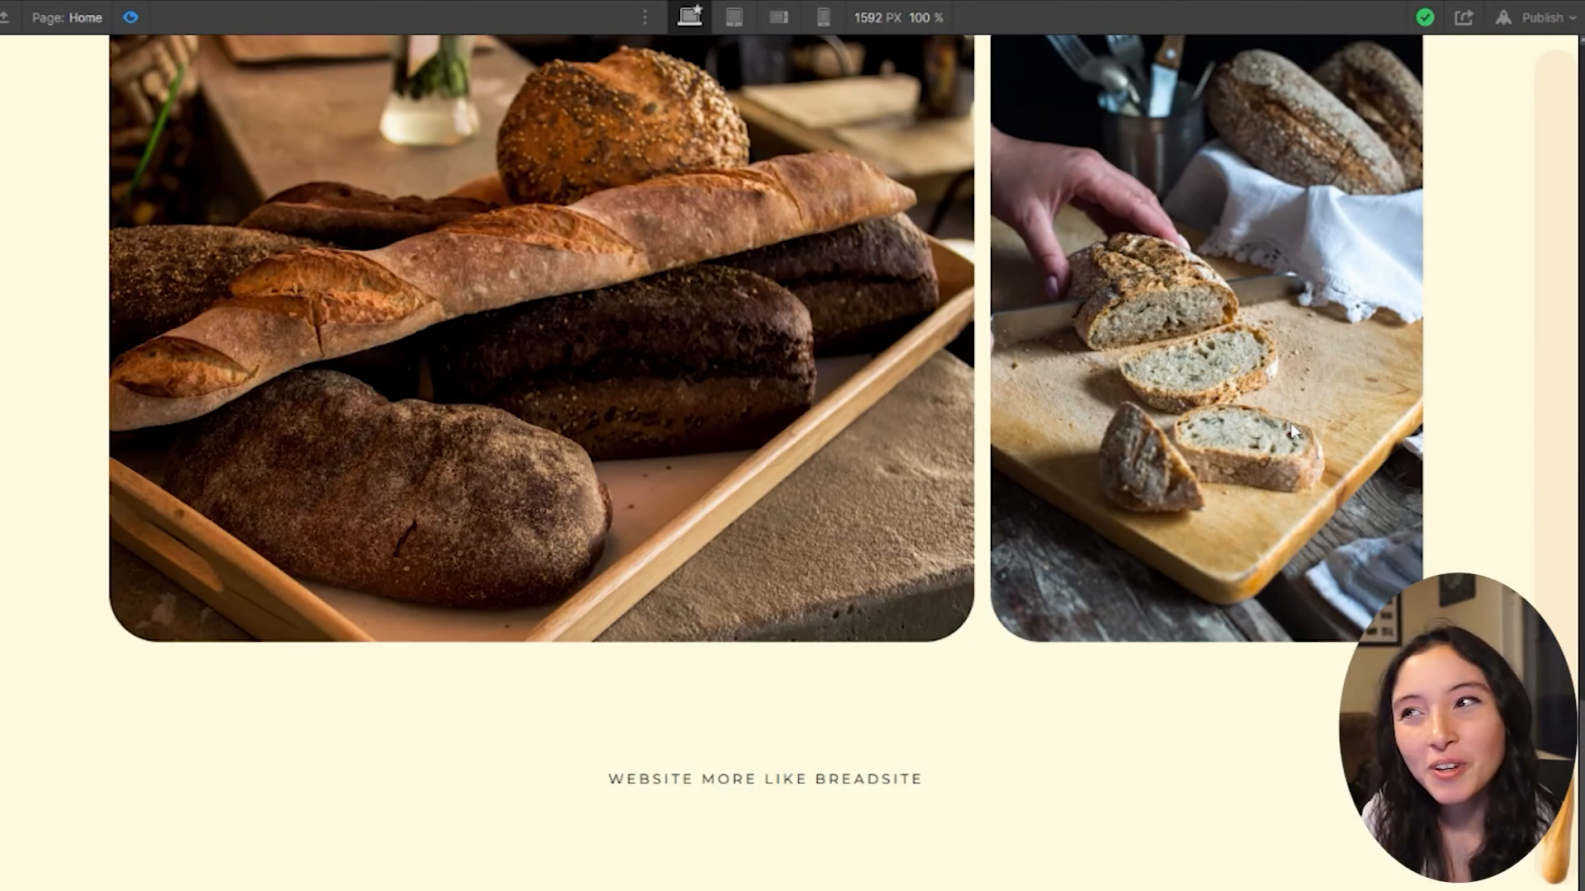
mouse_move(1284, 480)
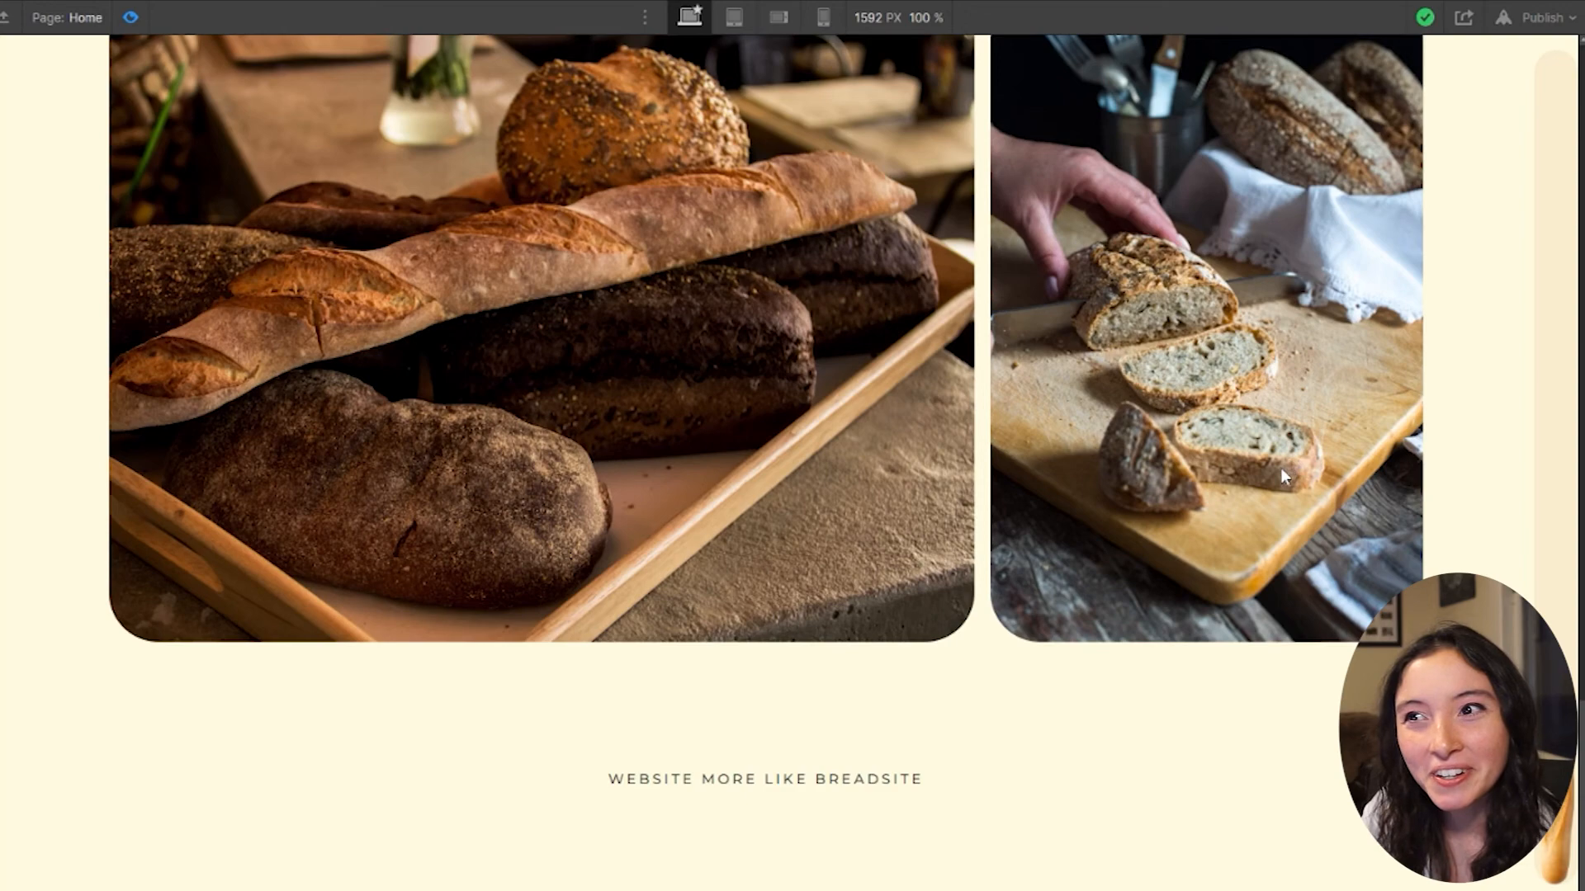
scroll("up", 3)
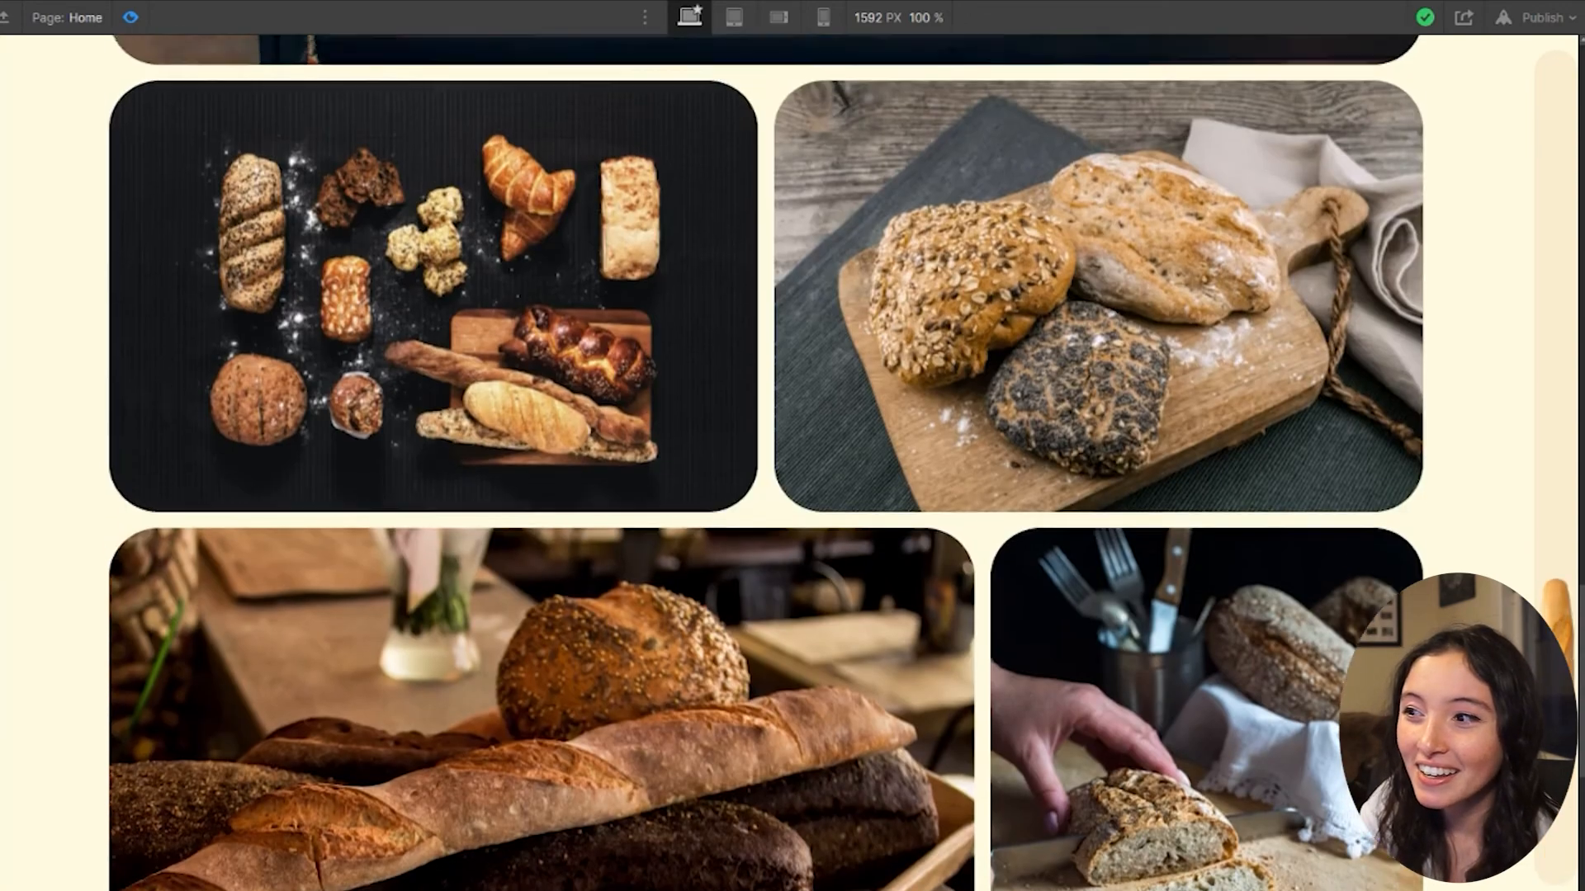
scroll("up", 3)
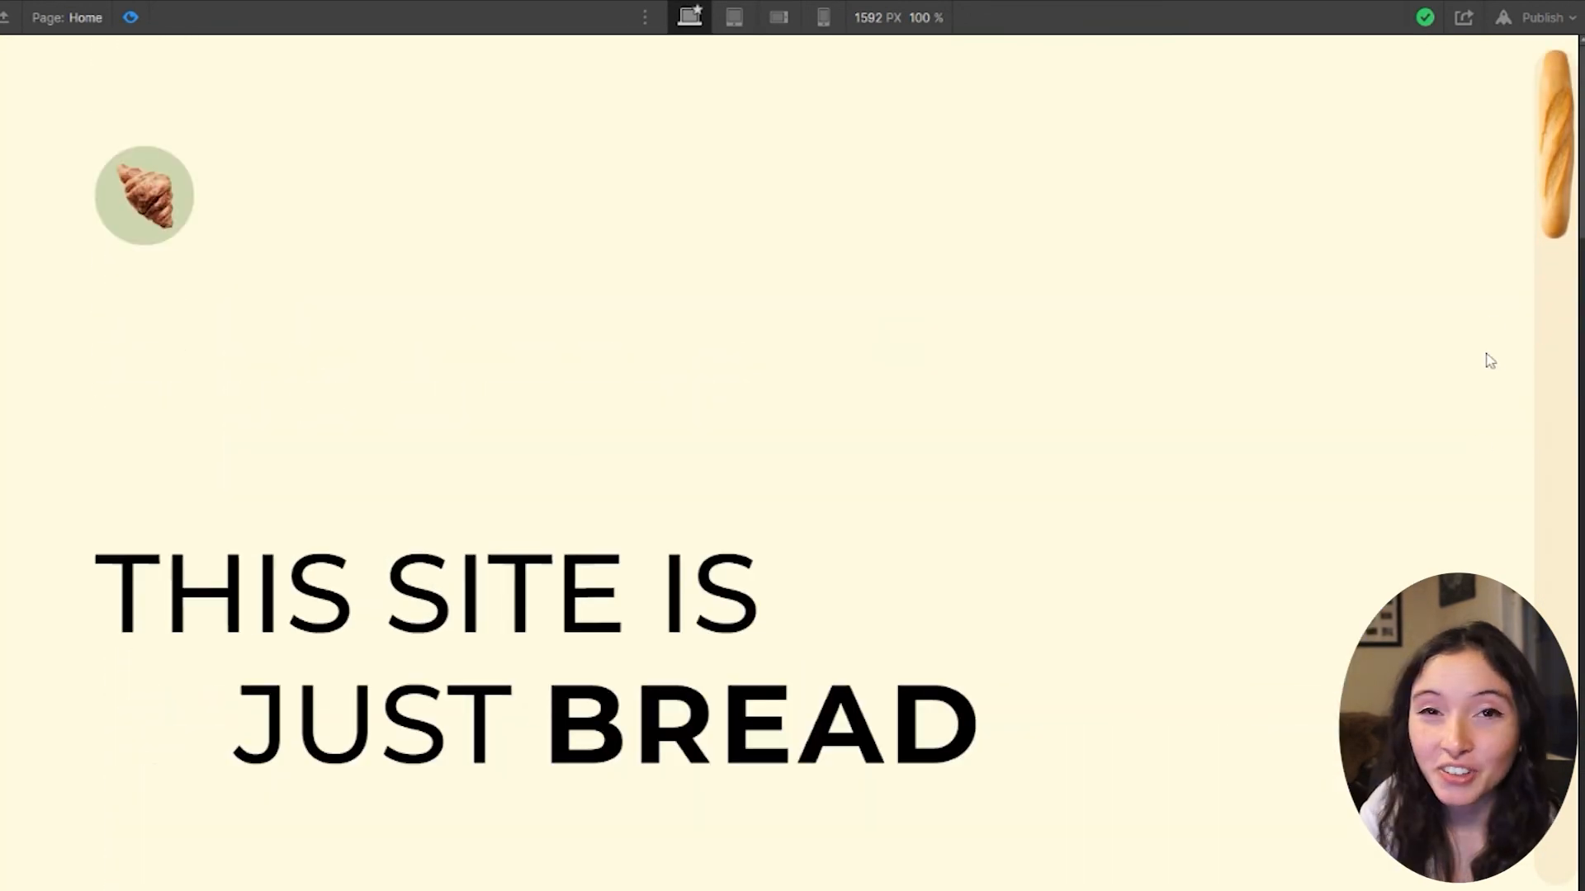
mouse_move(1163, 520)
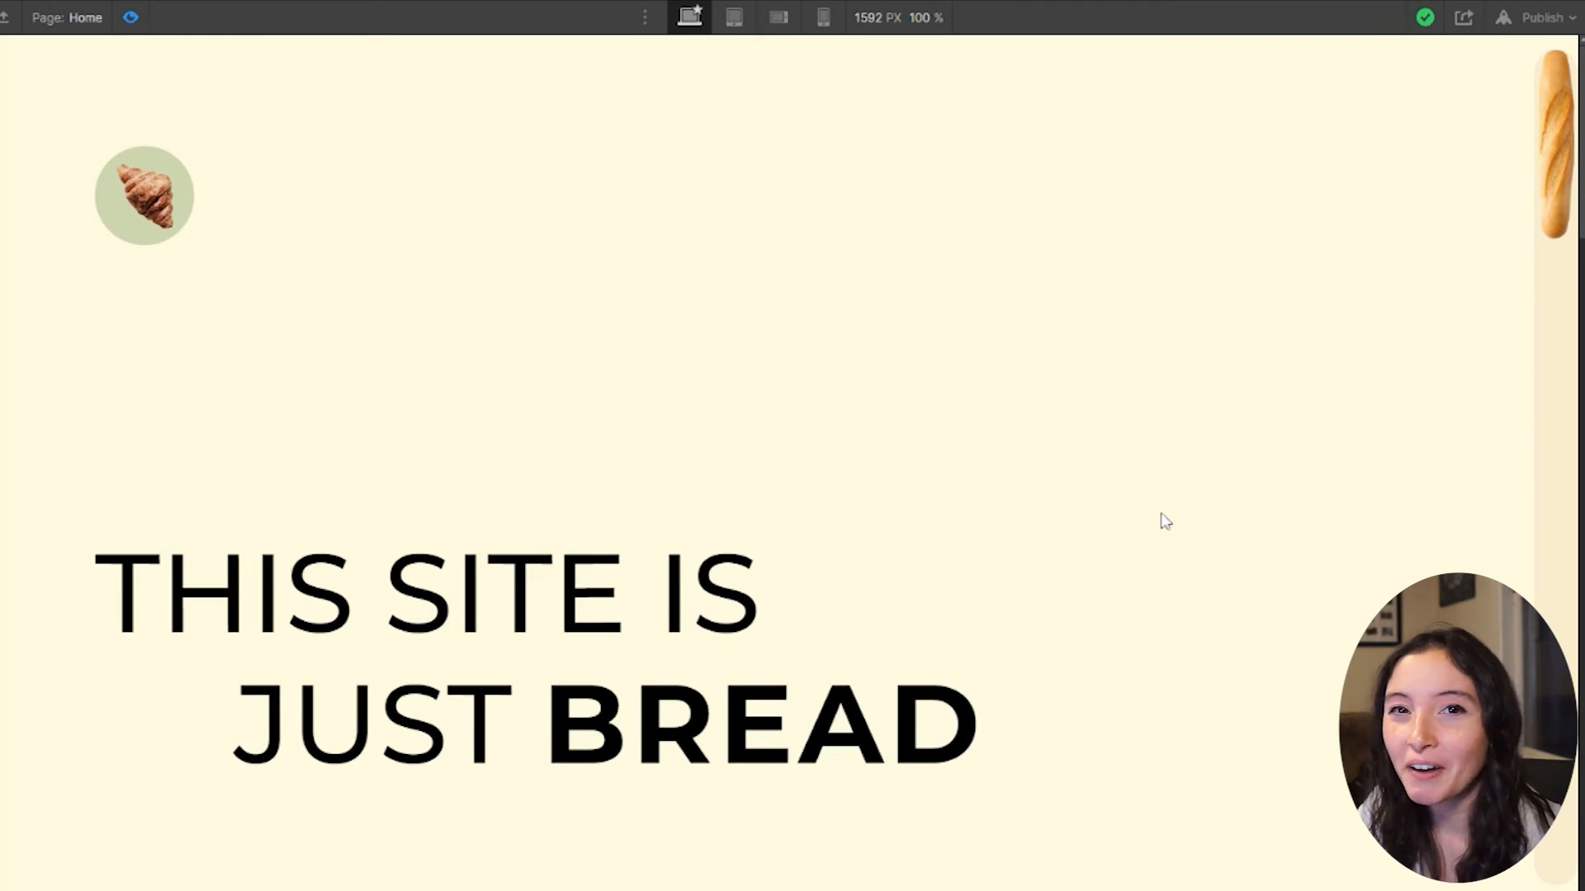
mouse_move(1326, 273)
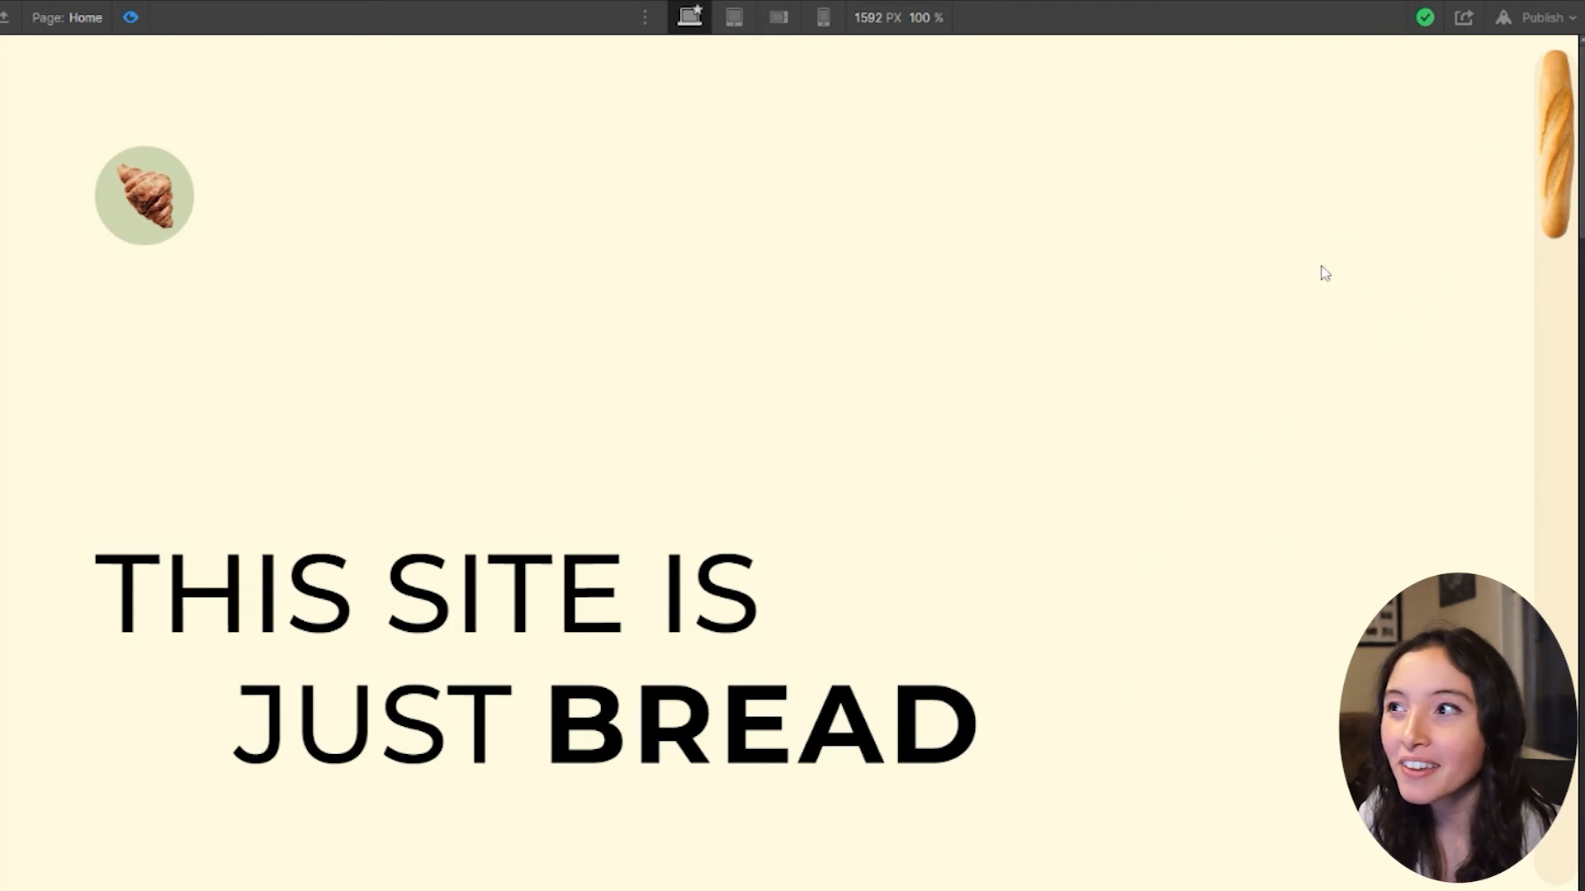
mouse_move(1297, 292)
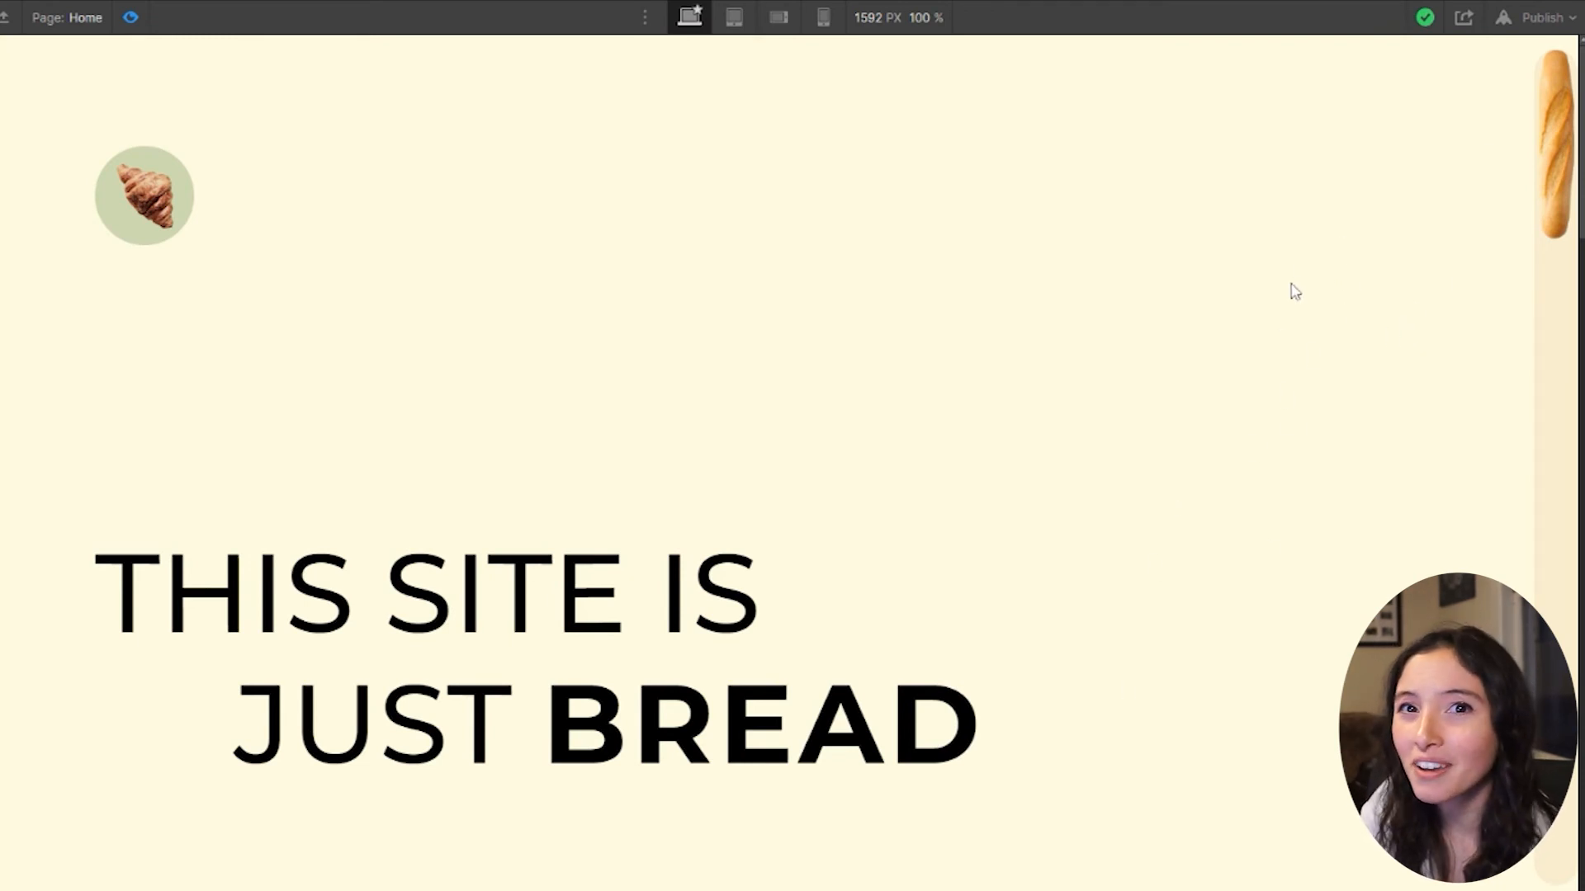
mouse_move(1093, 211)
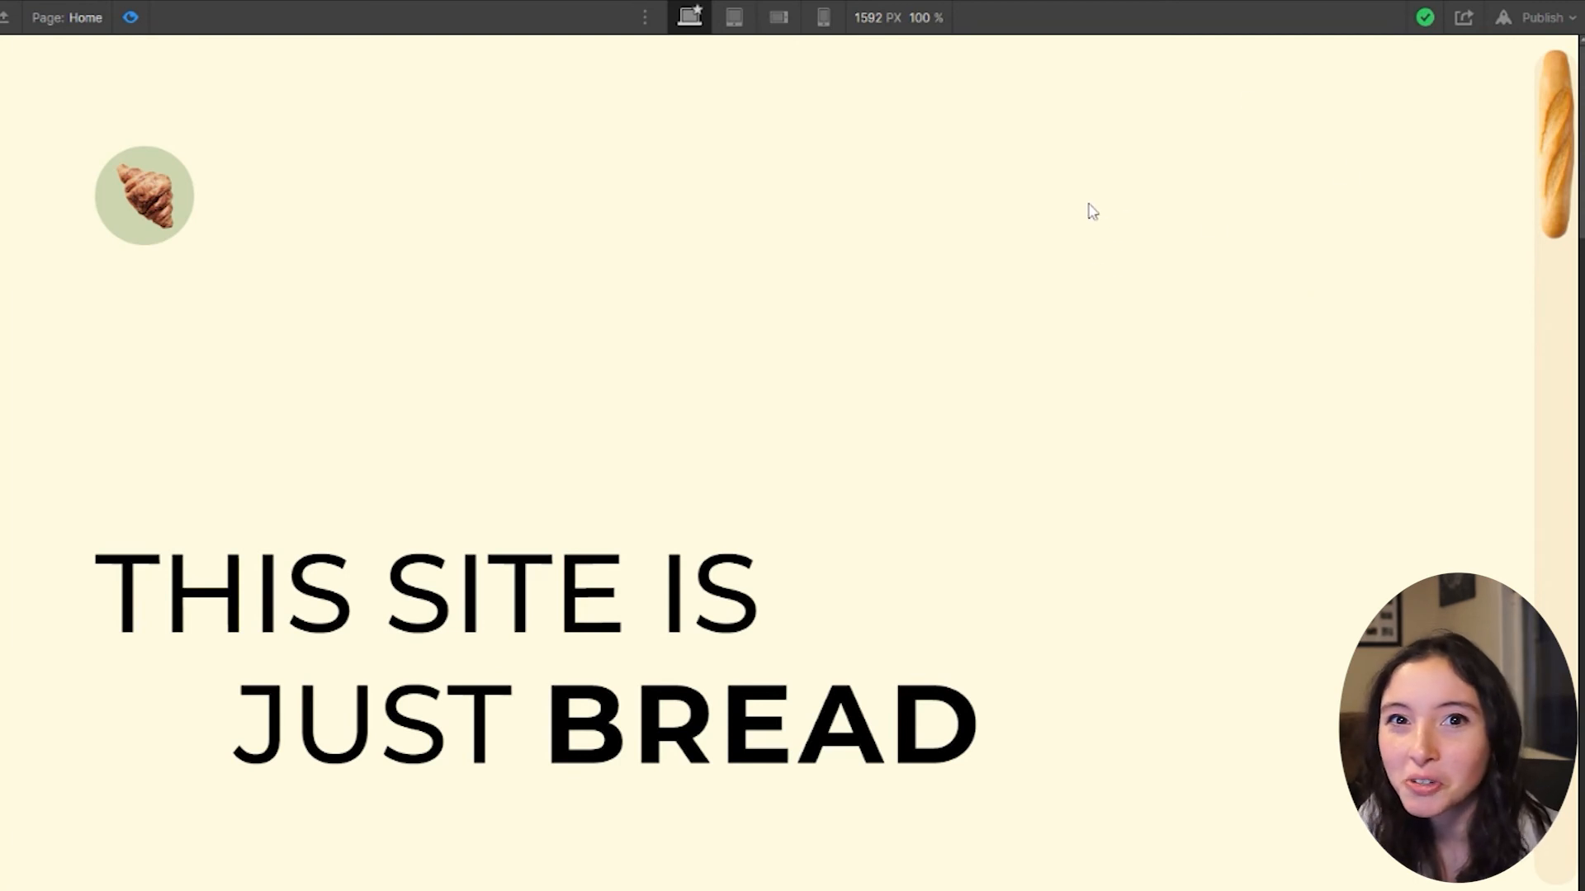
mouse_move(1268, 421)
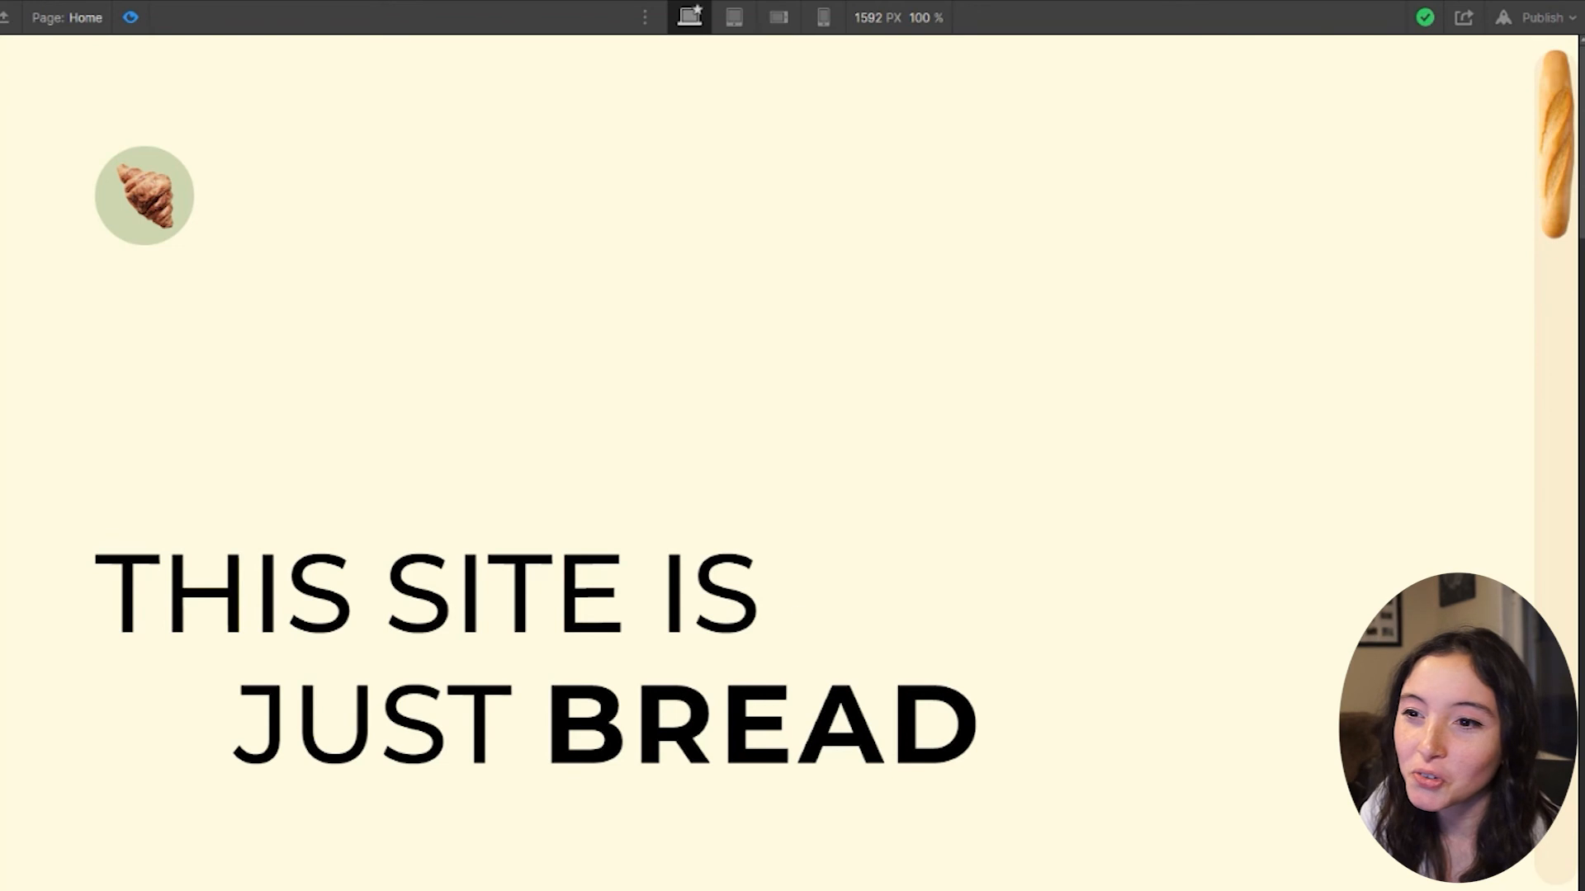
mouse_move(1258, 872)
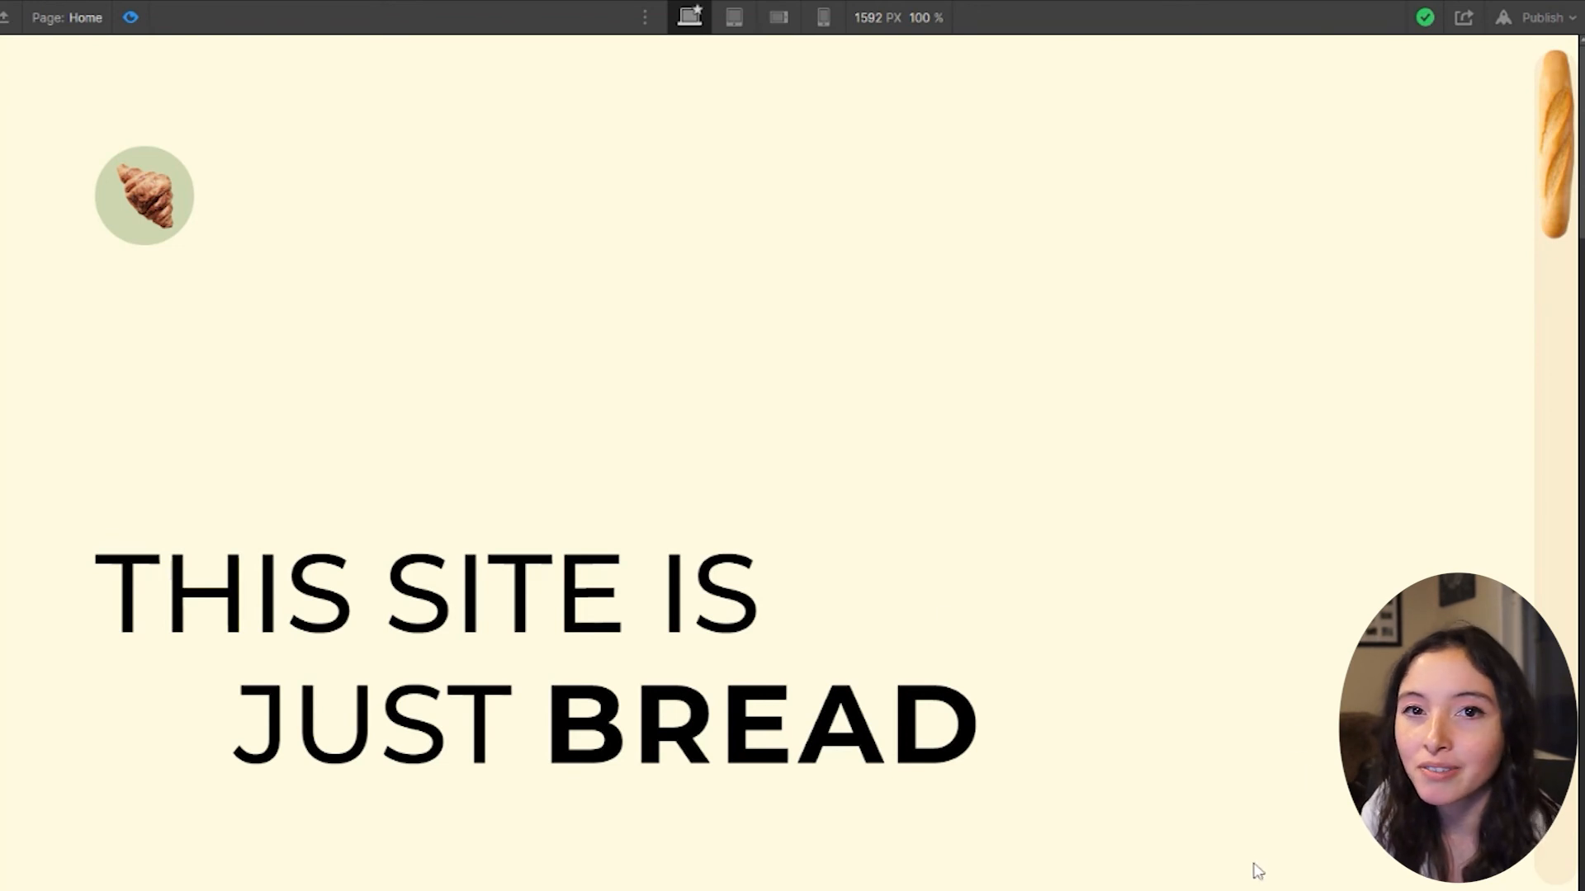
scroll("down", 3)
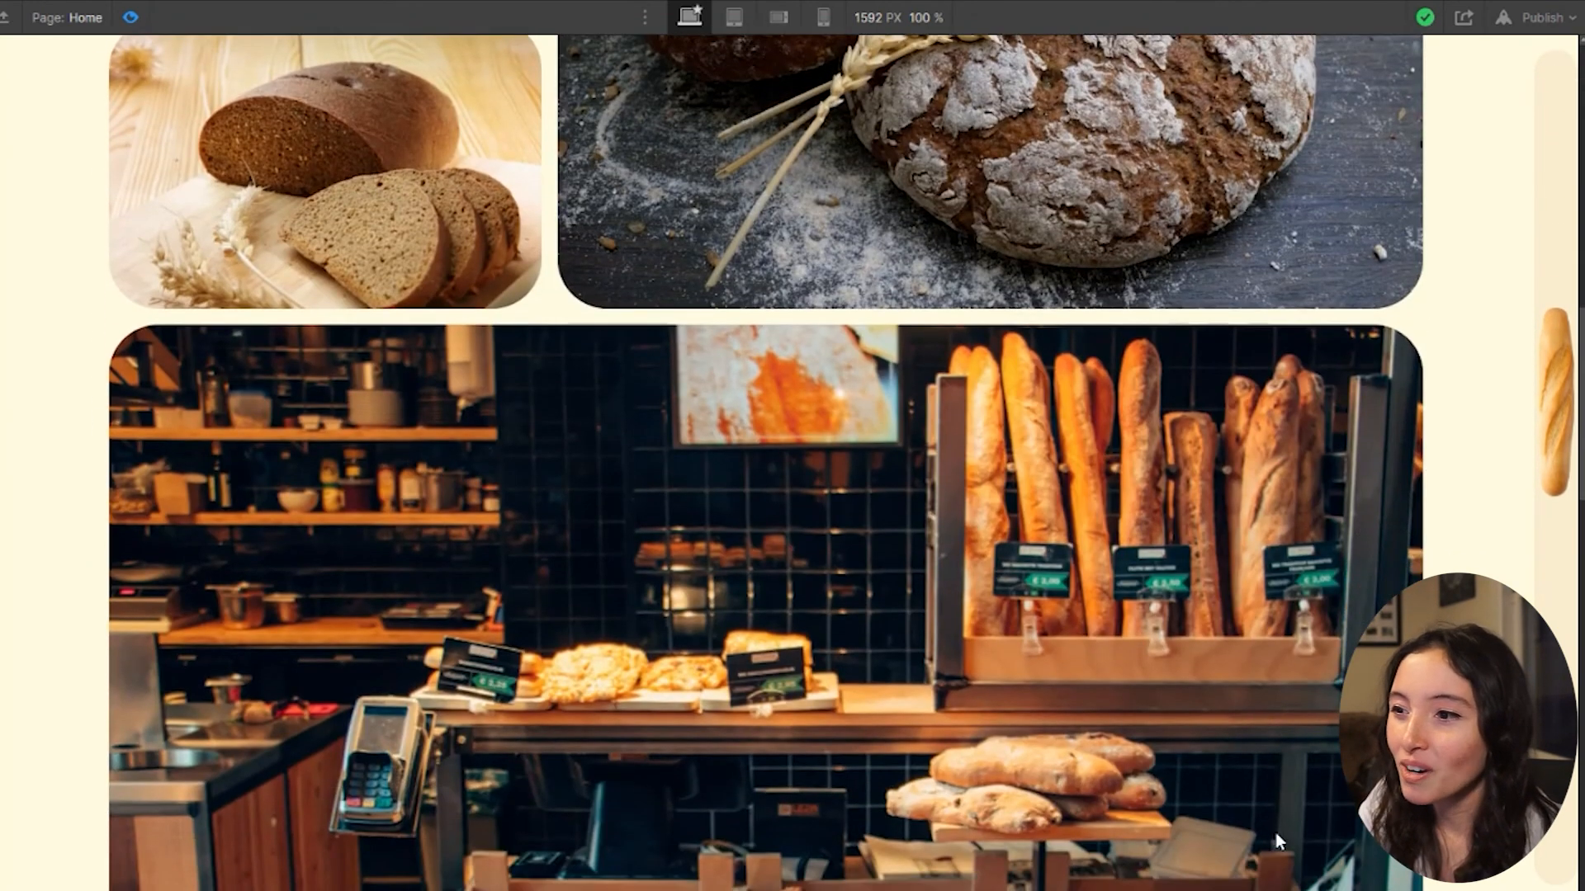
scroll("down", 3)
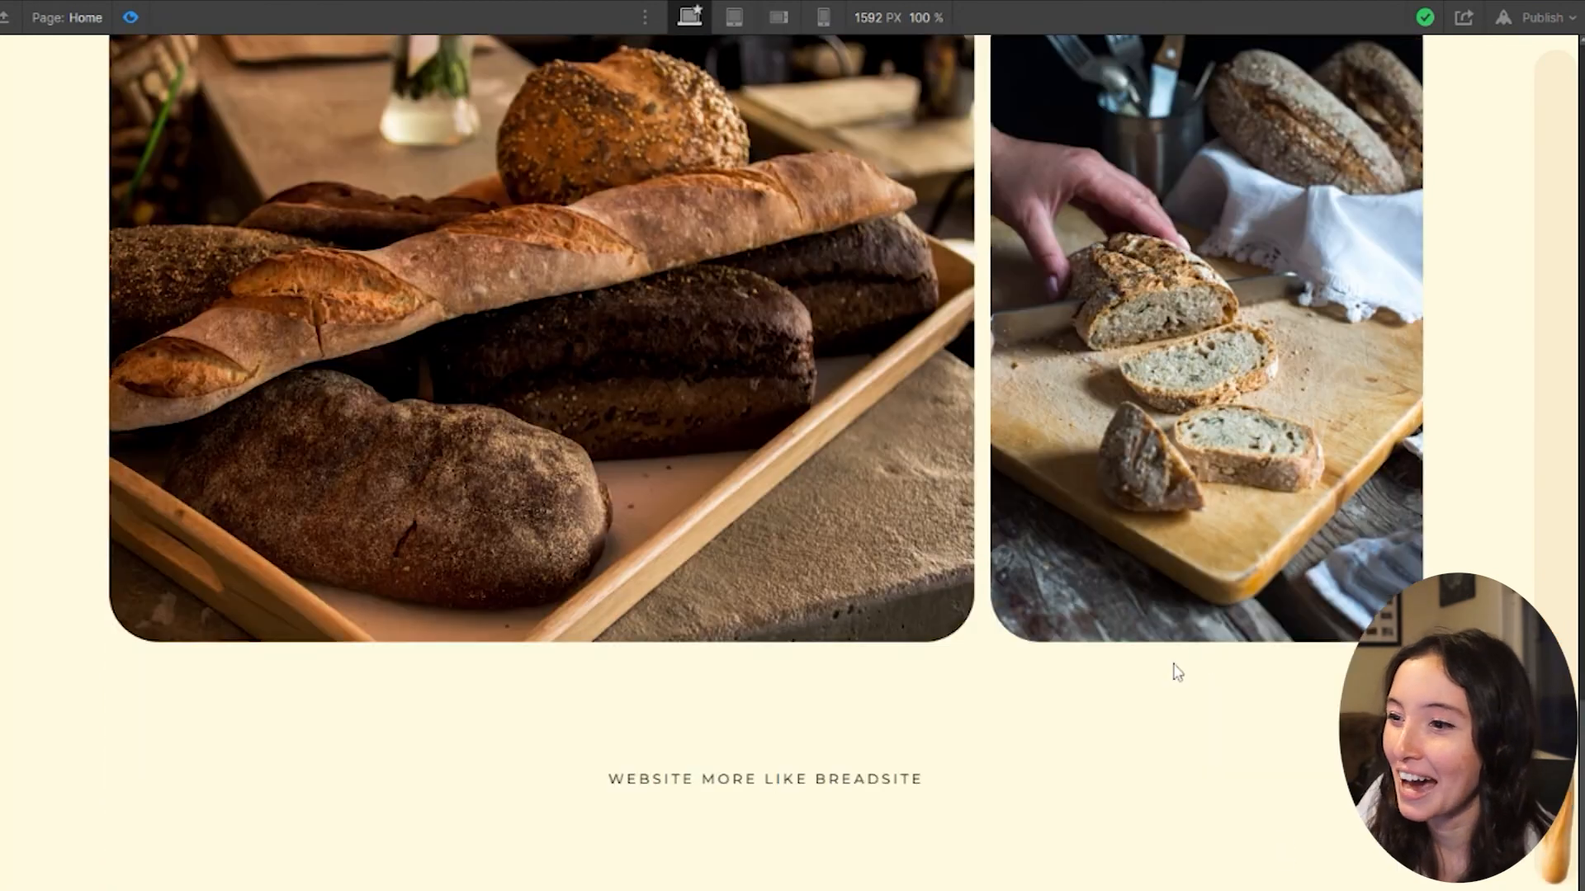
mouse_move(833, 800)
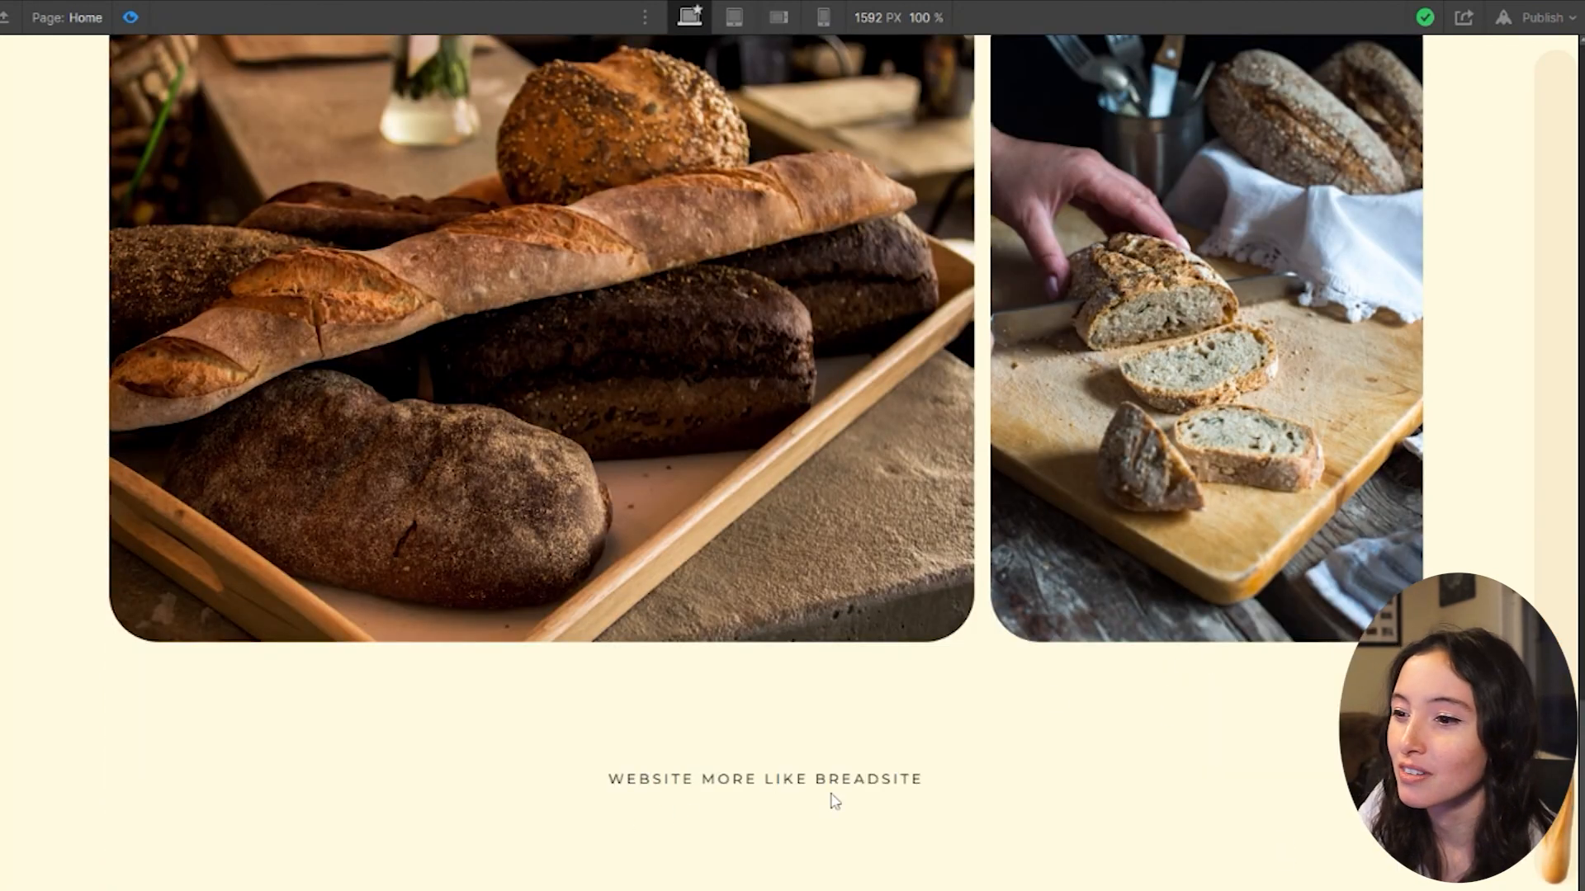
mouse_move(1134, 878)
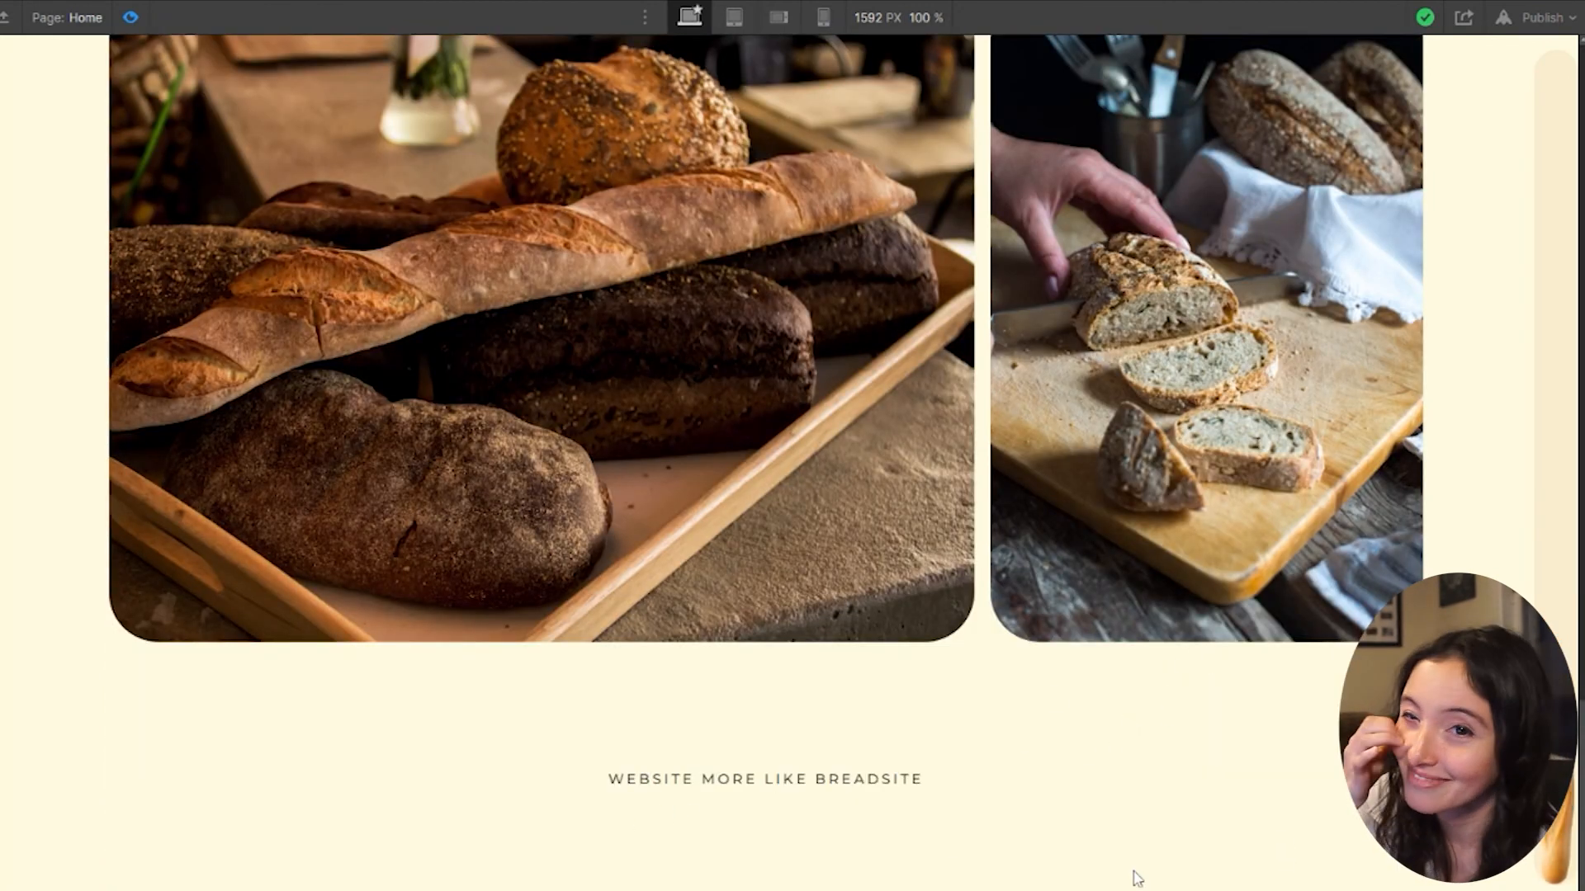